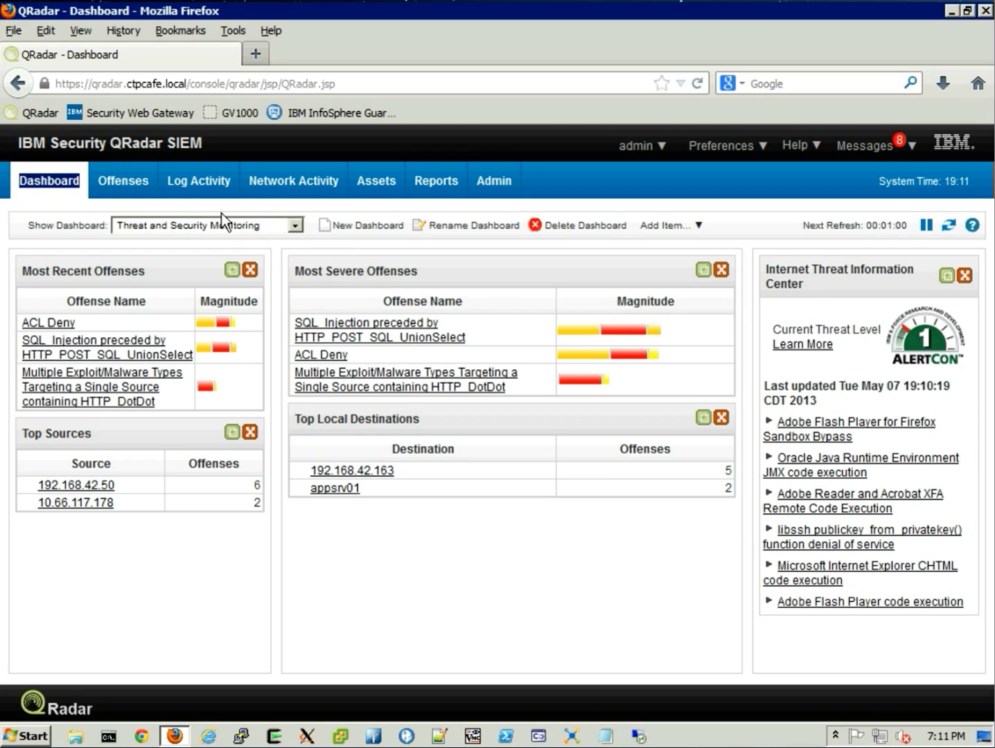
{"action": "mouse_move", "coordinate": [374, 187]}
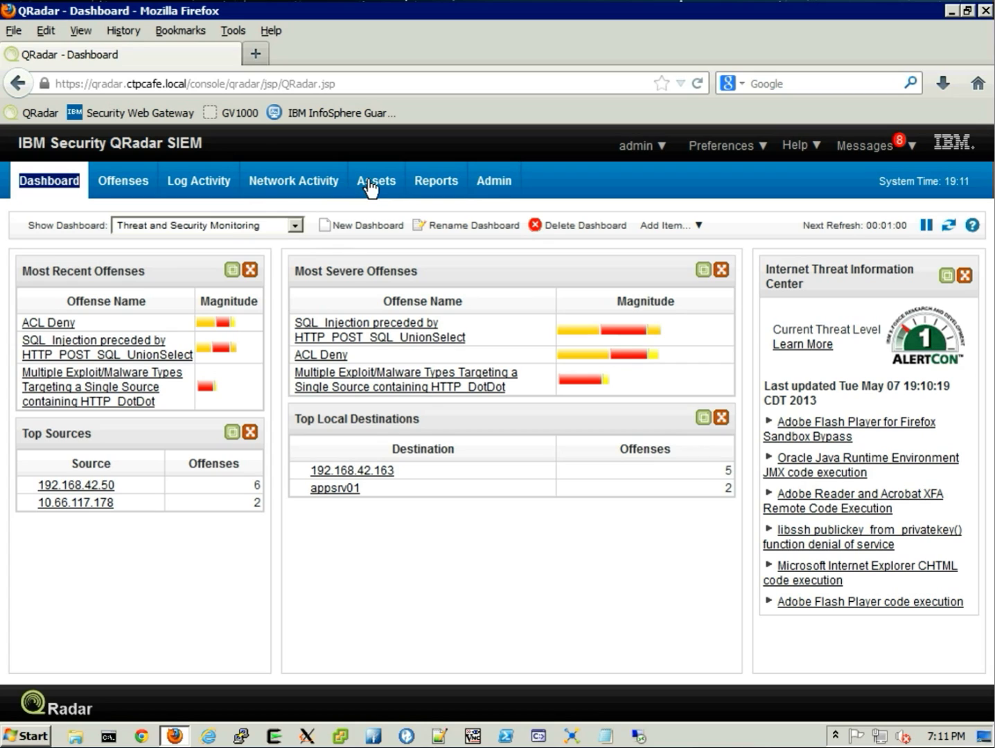
On the Assets tab, search by IP starting 10.66.2 to reach host 10.66.250.190.
{"action": "left_click", "coordinate": [376, 181]}
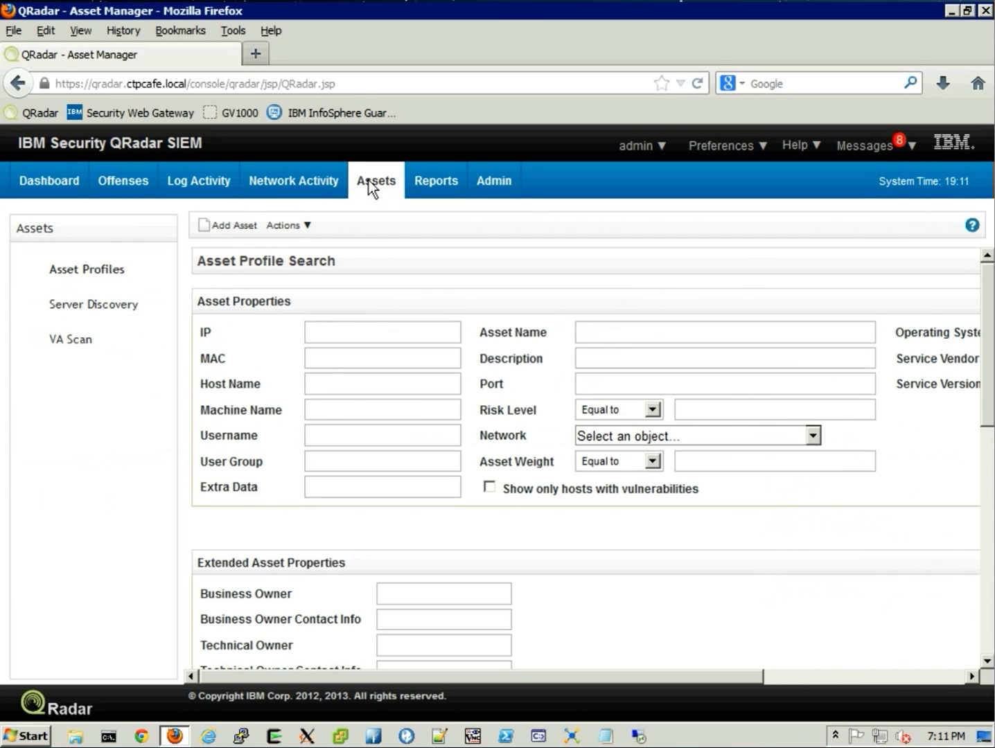
{"action": "mouse_move", "coordinate": [324, 316]}
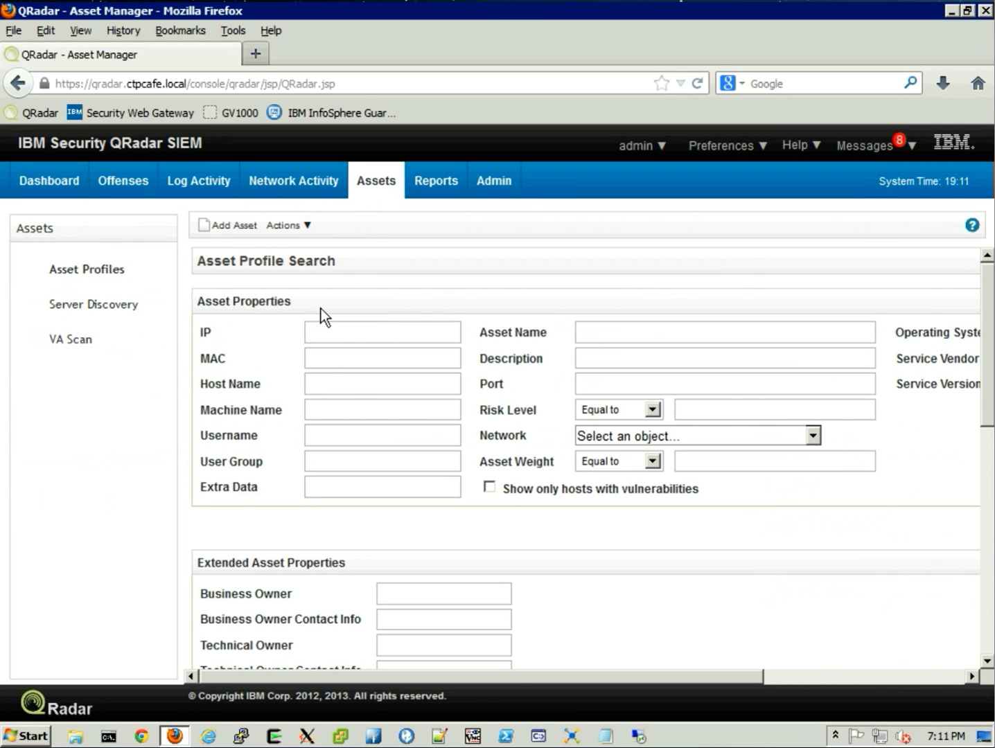
{"action": "left_click", "coordinate": [381, 331]}
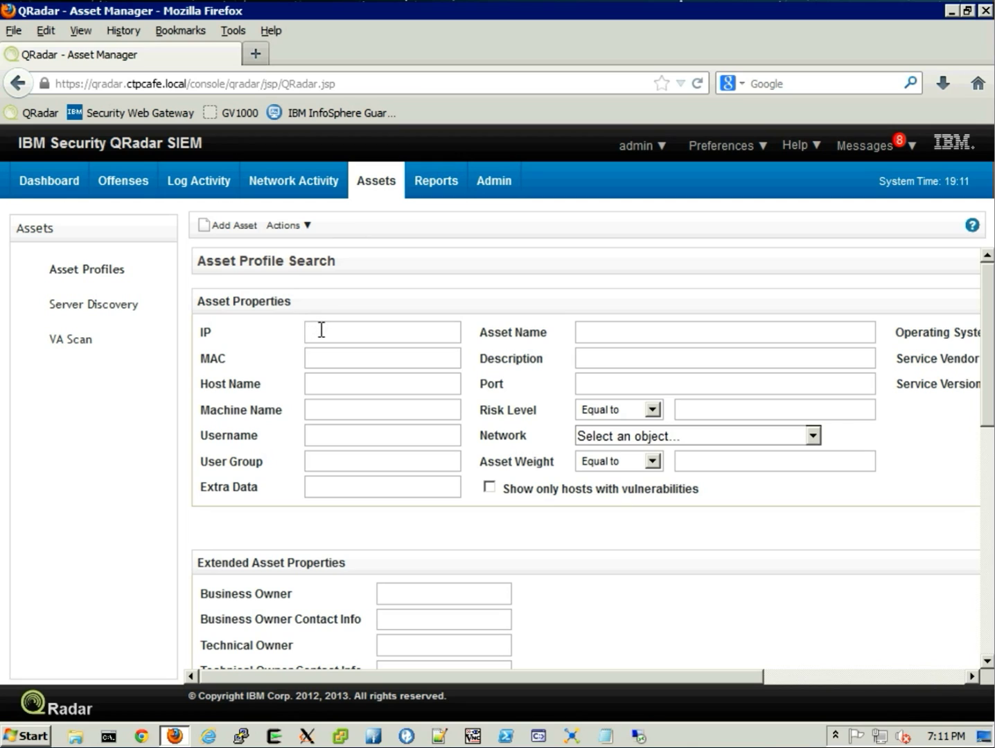
{"action": "type", "text": "1"}
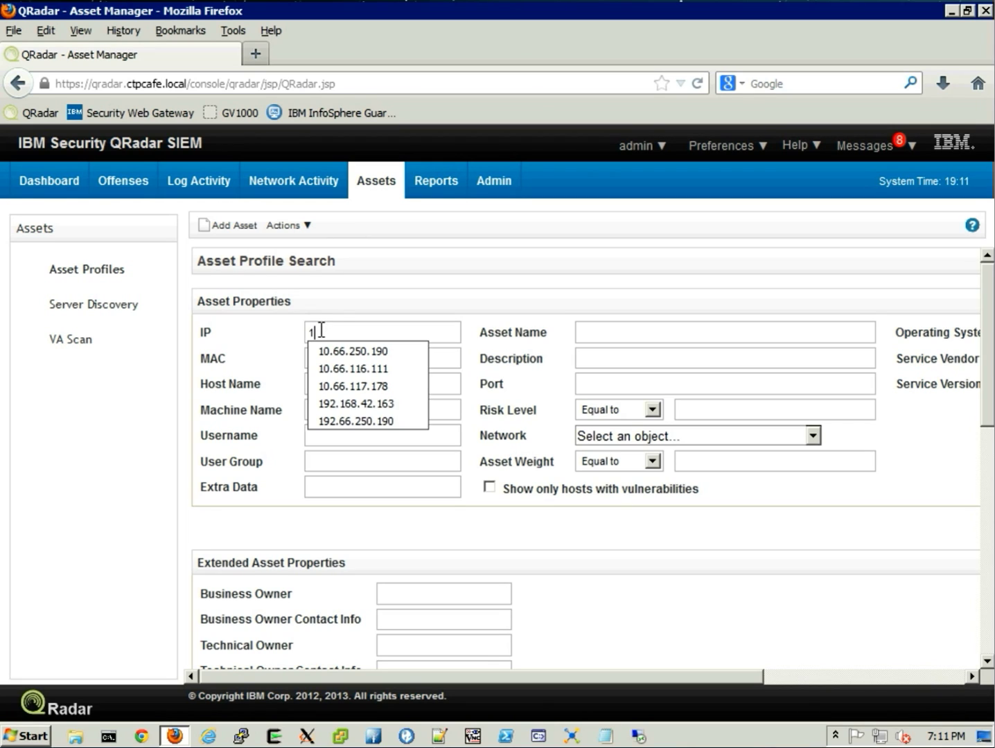
{"action": "type", "text": "0"}
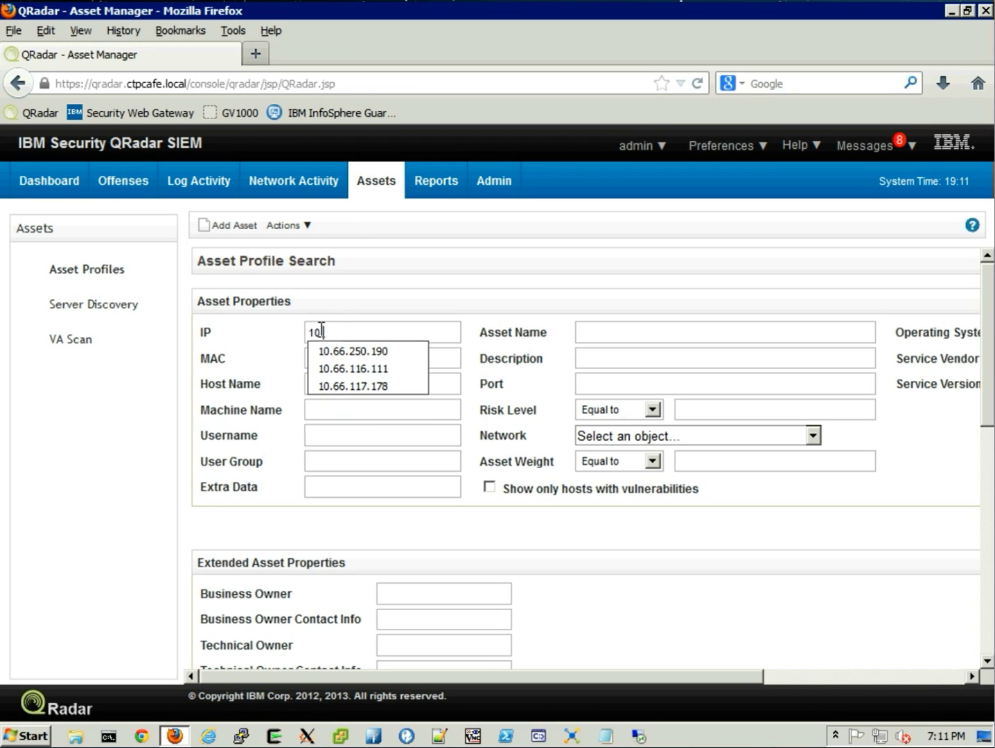
{"action": "type", "text": ".66.2"}
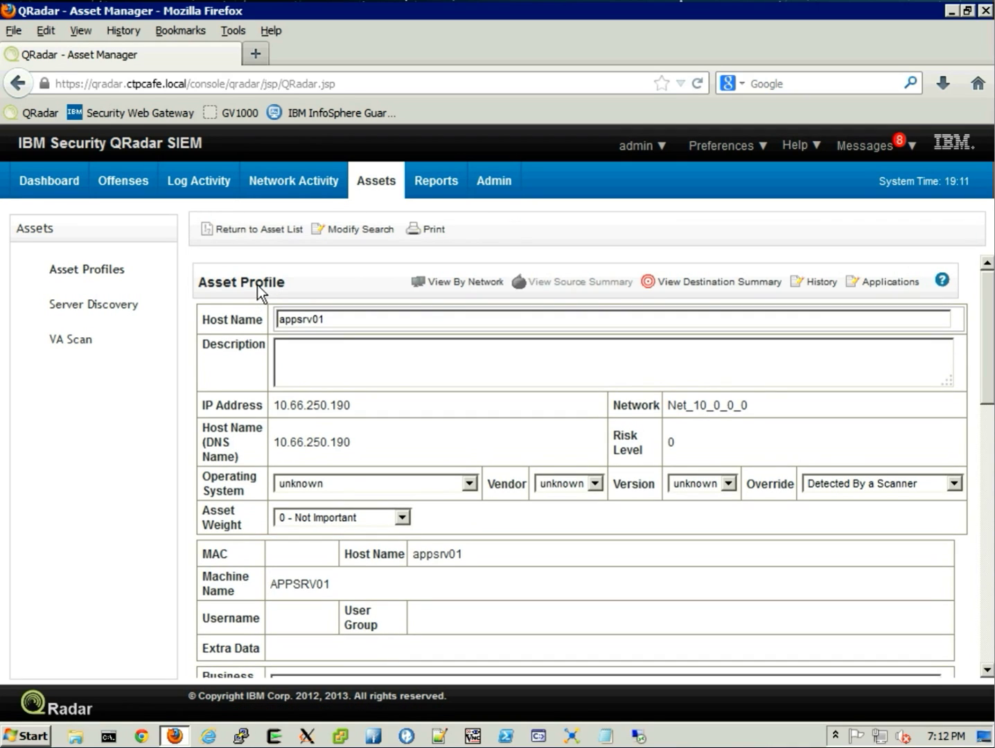
Scroll to Ports And Vulnerabilities and open appsrv01's SQL Injection finding on port 8080.
{"action": "scroll", "scroll_direction": "down", "scroll_amount": 3}
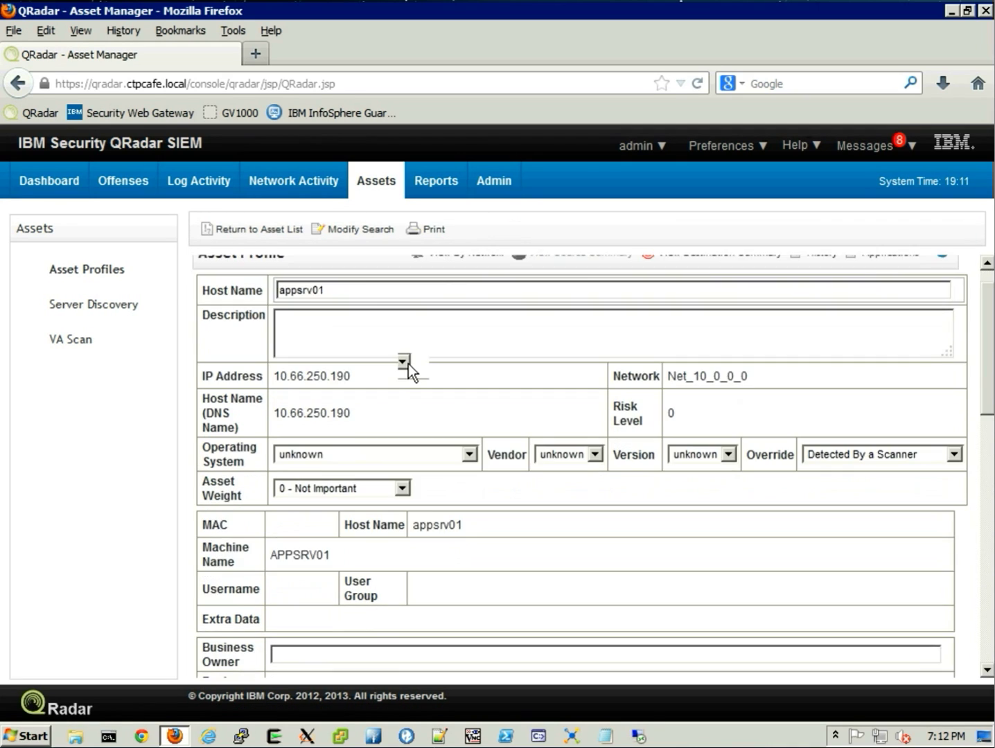
{"action": "scroll", "scroll_direction": "down", "scroll_amount": 3}
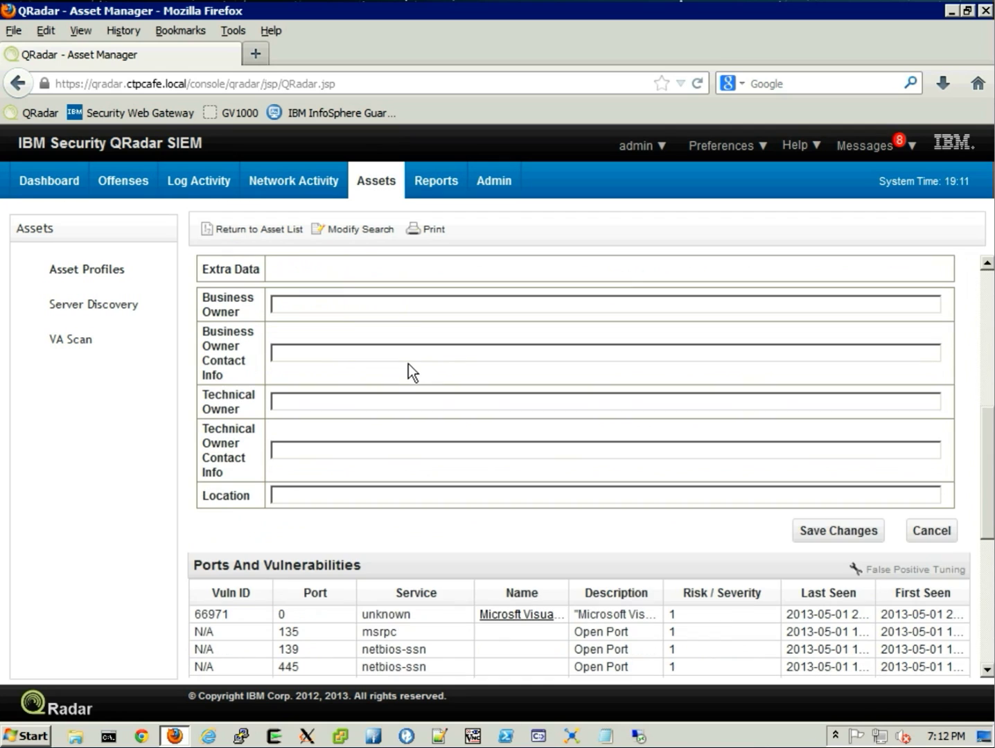
{"action": "scroll", "scroll_direction": "down", "scroll_amount": 3}
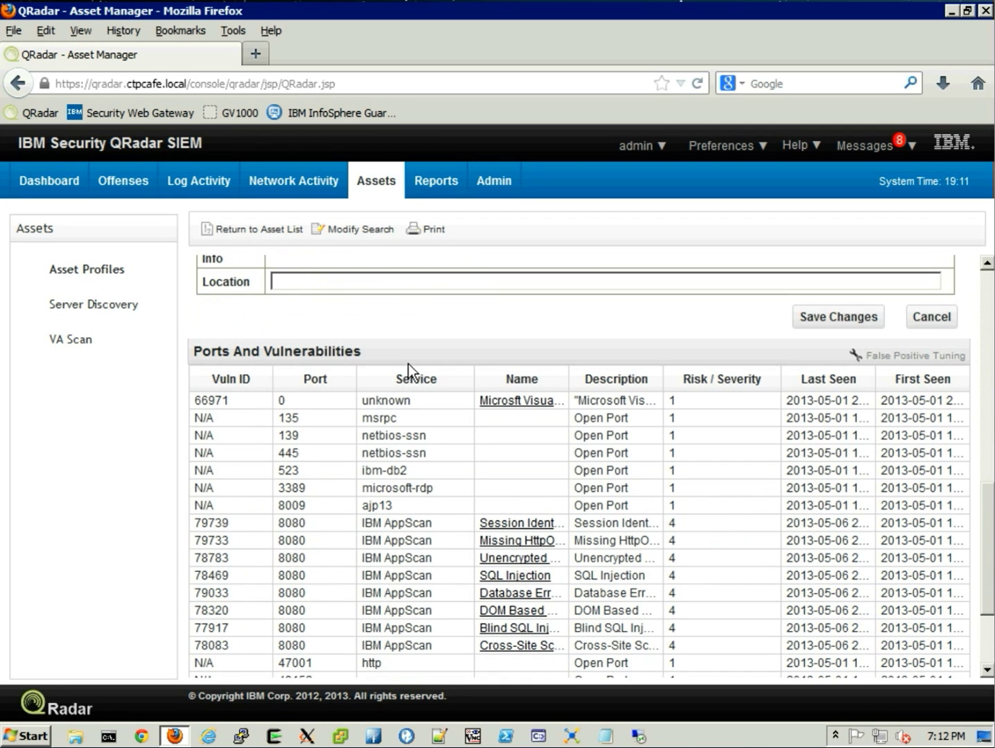
{"action": "mouse_move", "coordinate": [379, 520]}
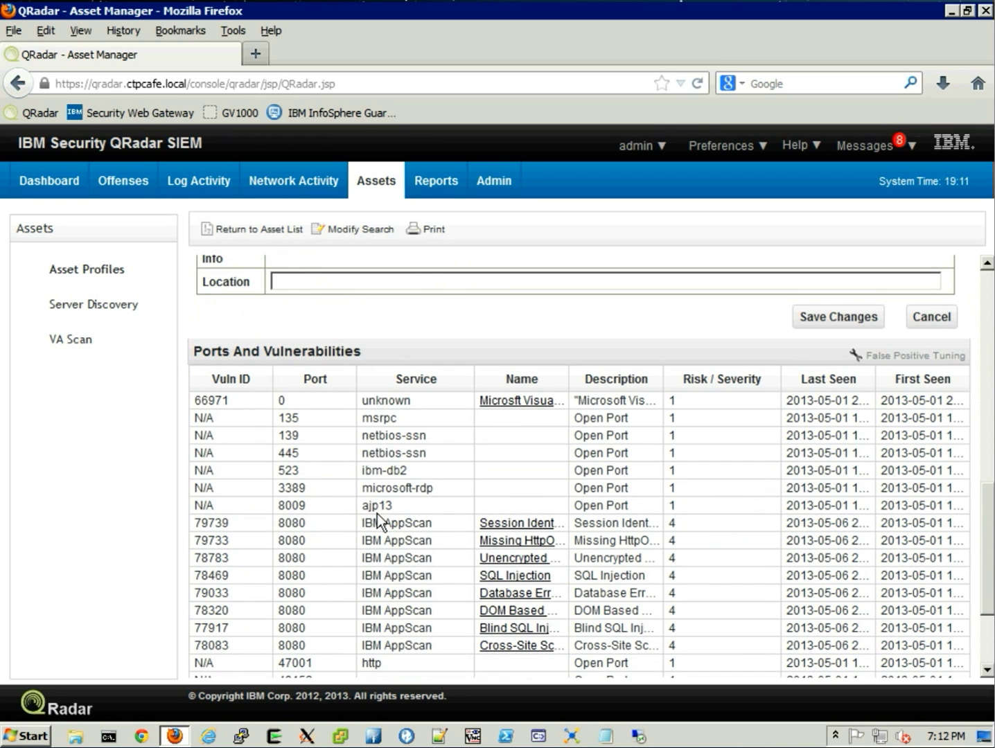
{"action": "mouse_move", "coordinate": [515, 575]}
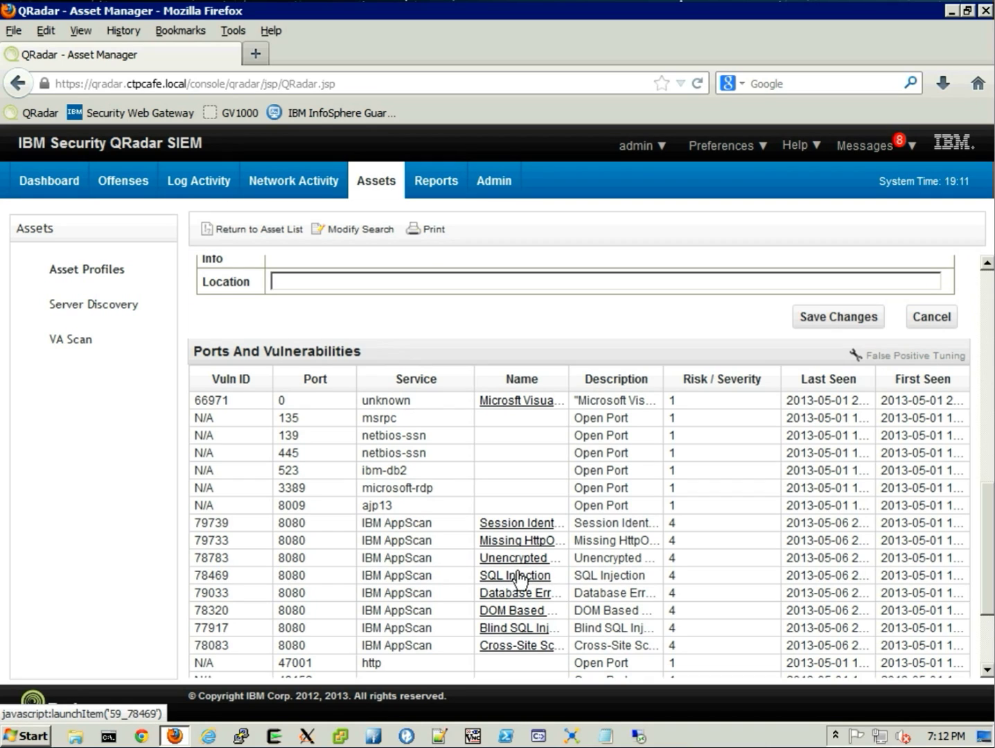
{"action": "mouse_move", "coordinate": [506, 577]}
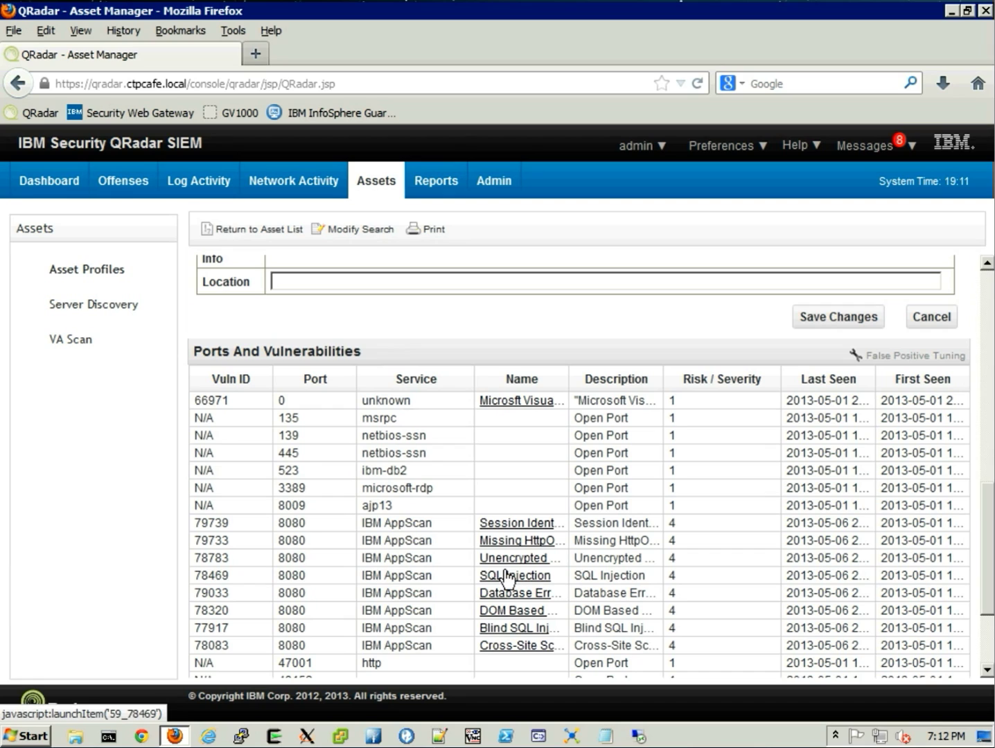
{"action": "left_click", "coordinate": [198, 180]}
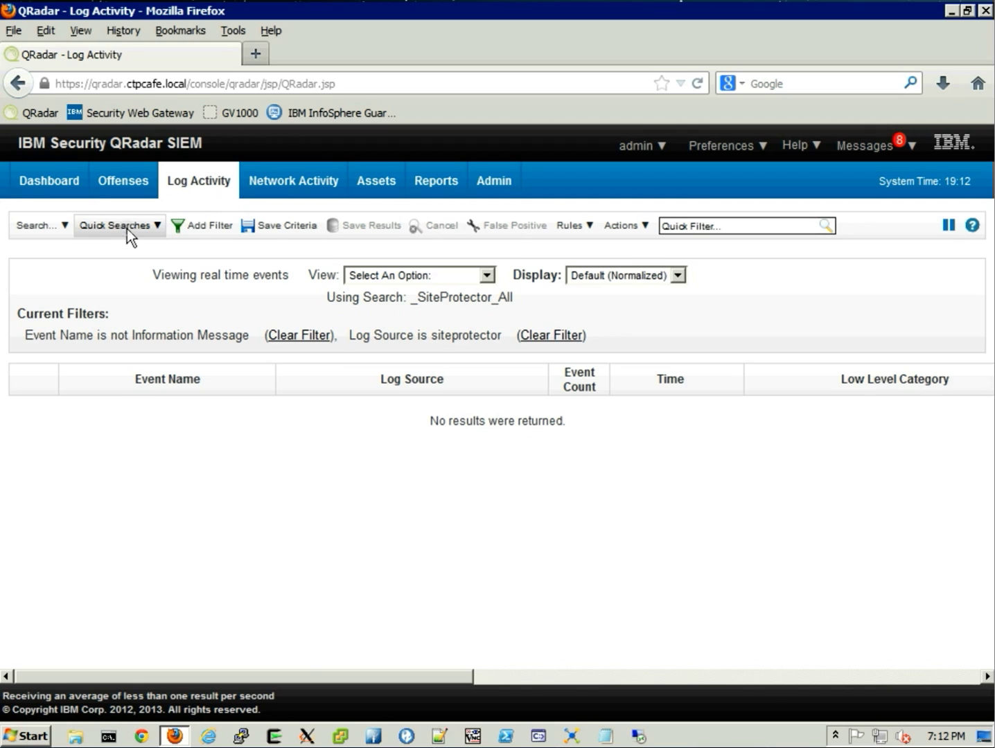
Run the _ISAM_Login_Succeeded - Real Time quick search, then bring up Chrome.
{"action": "left_click", "coordinate": [116, 225]}
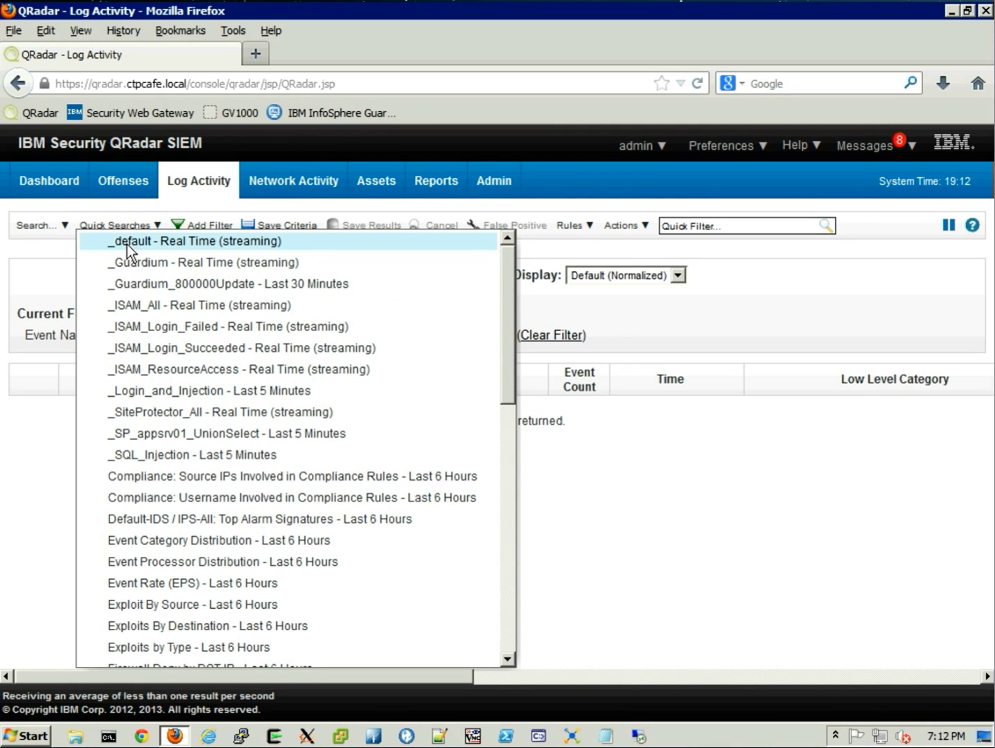
{"action": "mouse_move", "coordinate": [142, 327]}
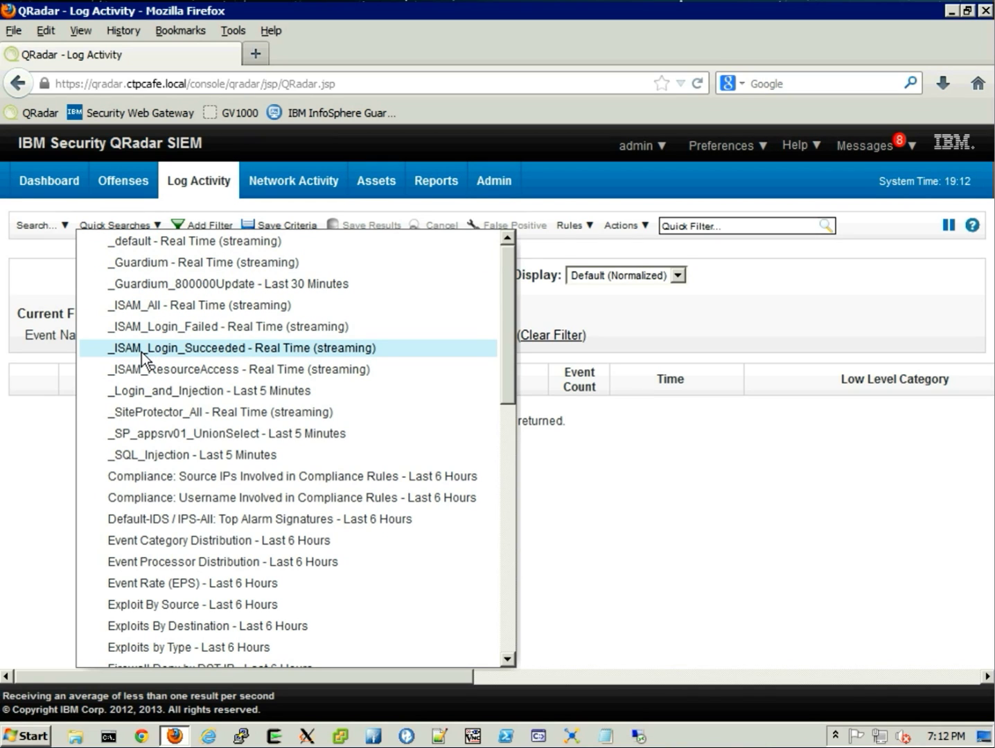
{"action": "left_click", "coordinate": [240, 347]}
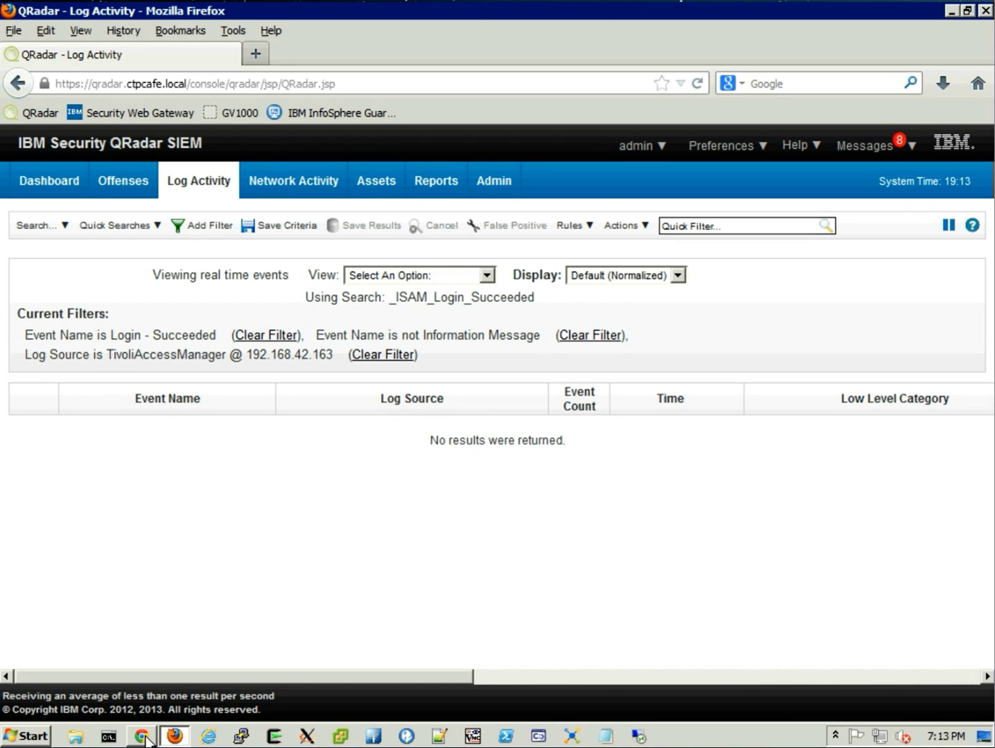
{"action": "left_click", "coordinate": [142, 735]}
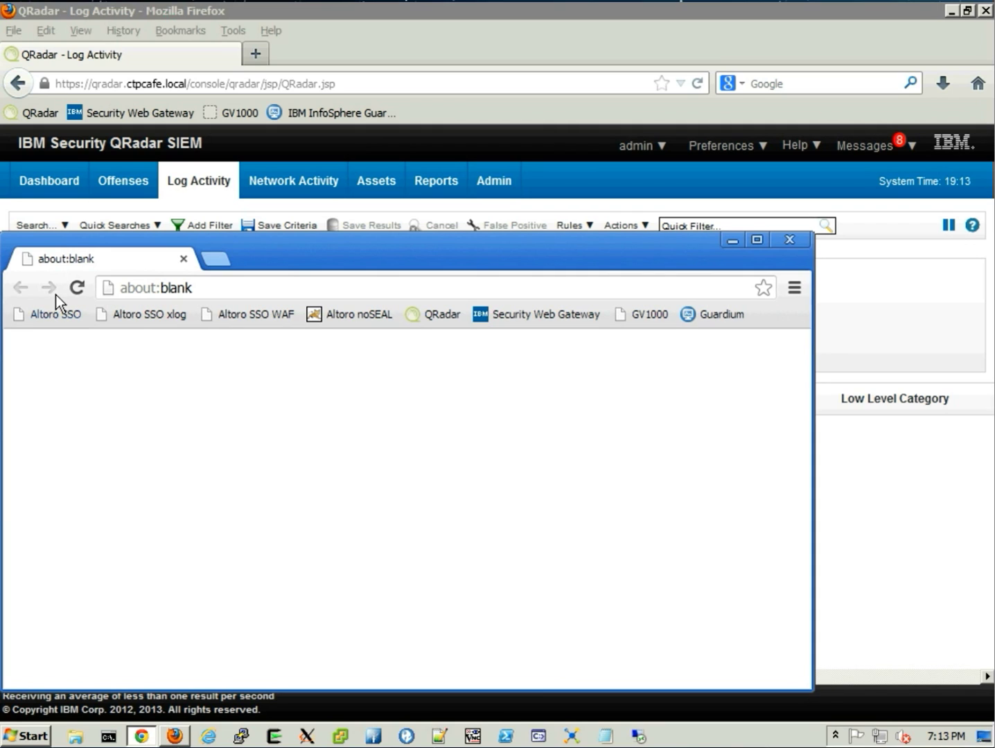
Load the Altoro SSO bookmark and enter user name jdoe and password.
{"action": "left_click", "coordinate": [46, 314]}
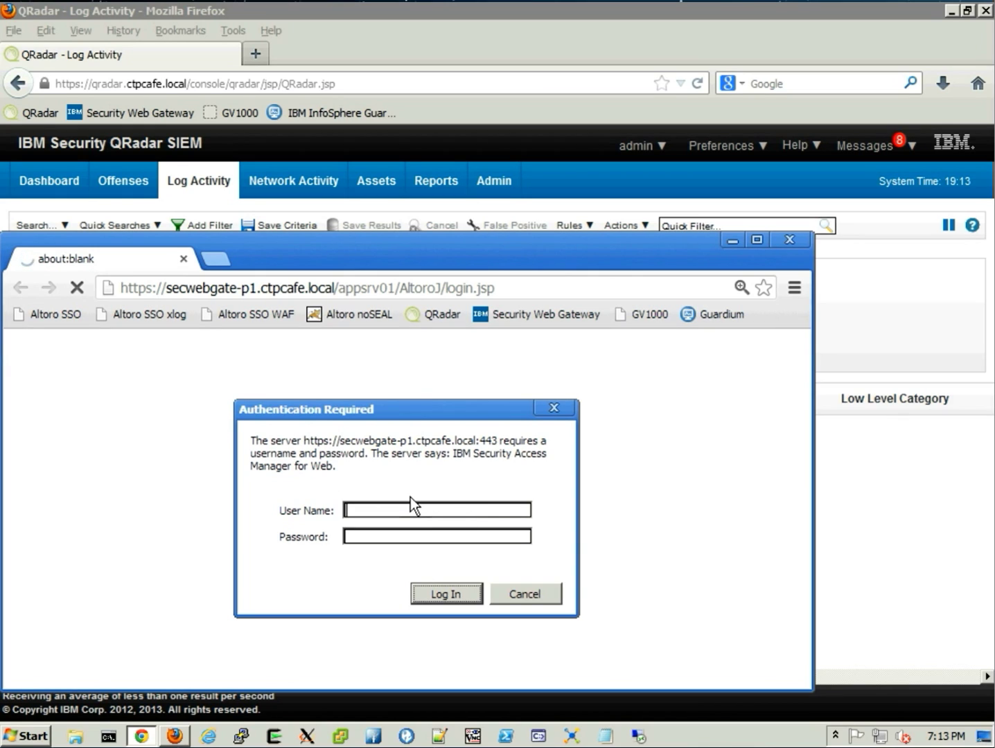
{"action": "type", "text": "jdoe"}
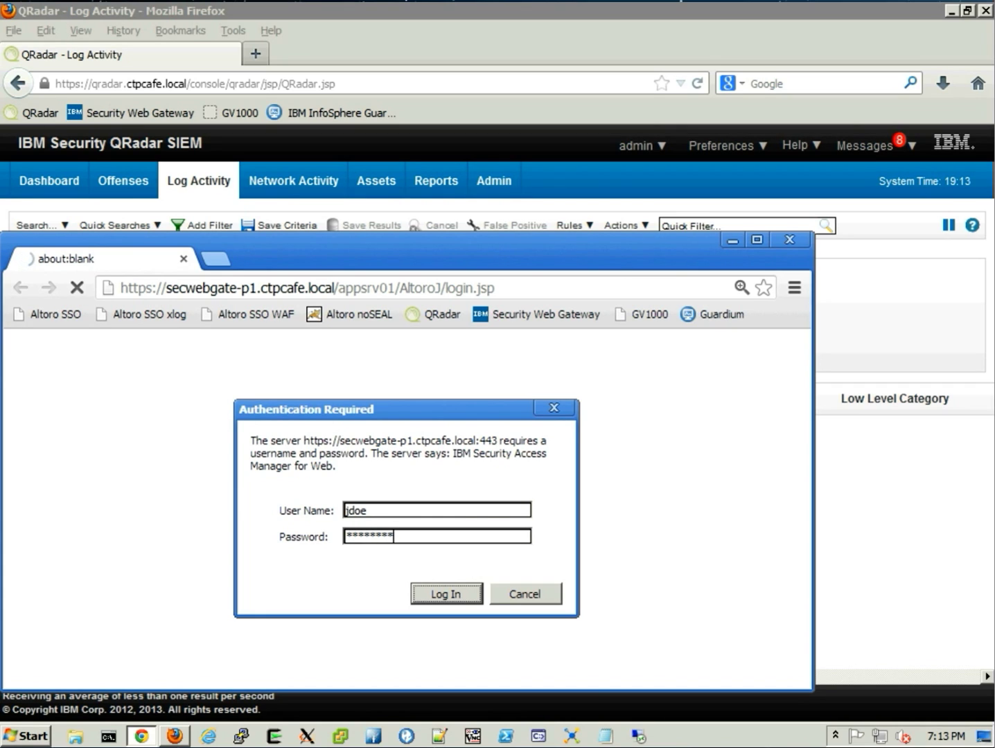
{"action": "mouse_move", "coordinate": [397, 575]}
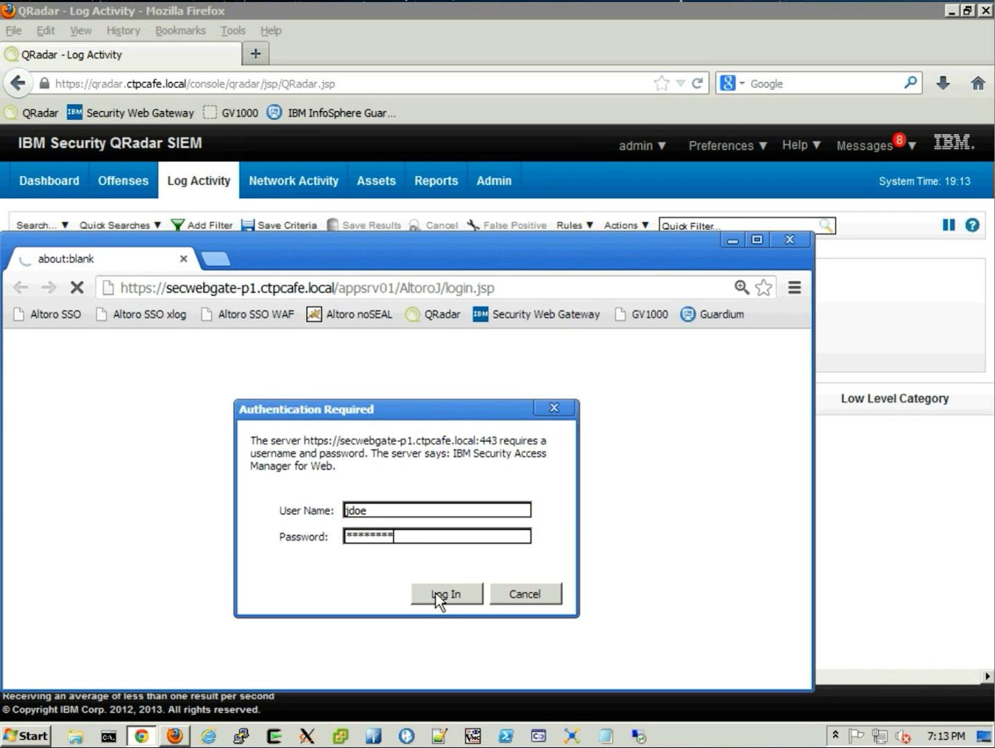
Log in as Jane Doe and open View Recent Transactions from the I WANT TO menu.
{"action": "left_click", "coordinate": [446, 593]}
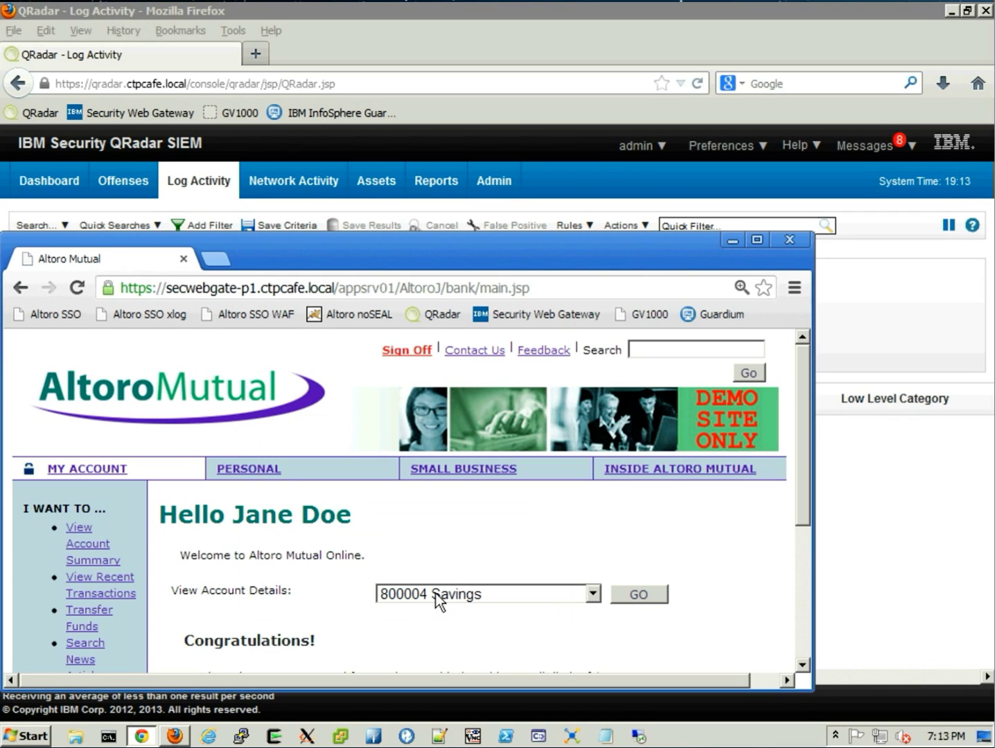
{"action": "scroll", "scroll_direction": "down", "scroll_amount": 3}
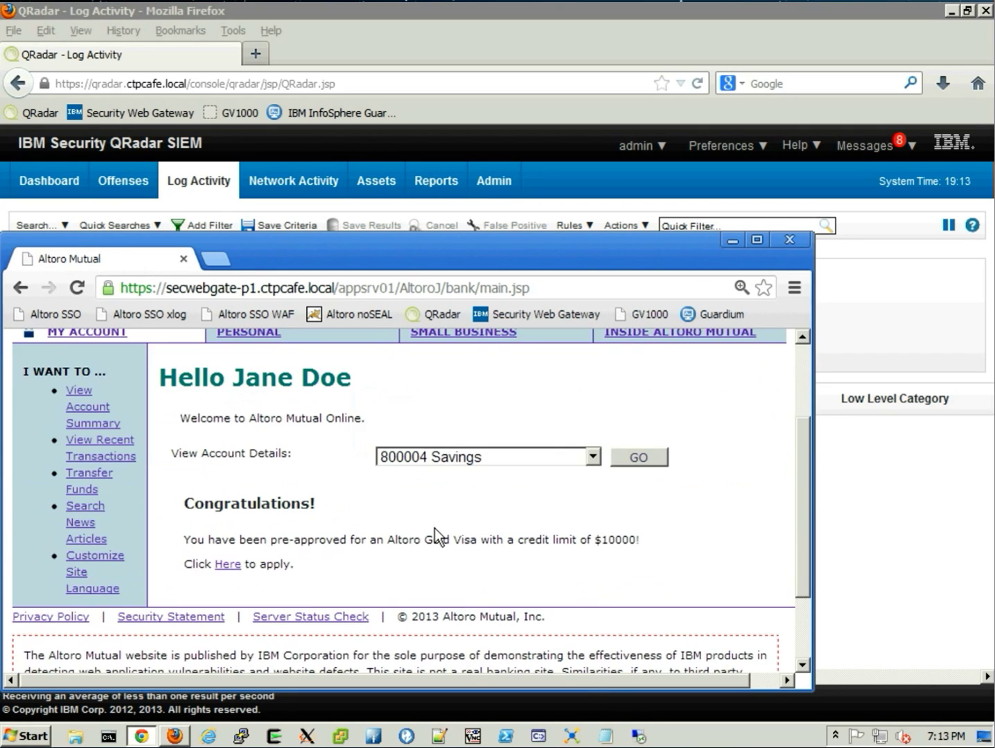
{"action": "scroll", "scroll_direction": "up", "scroll_amount": 3}
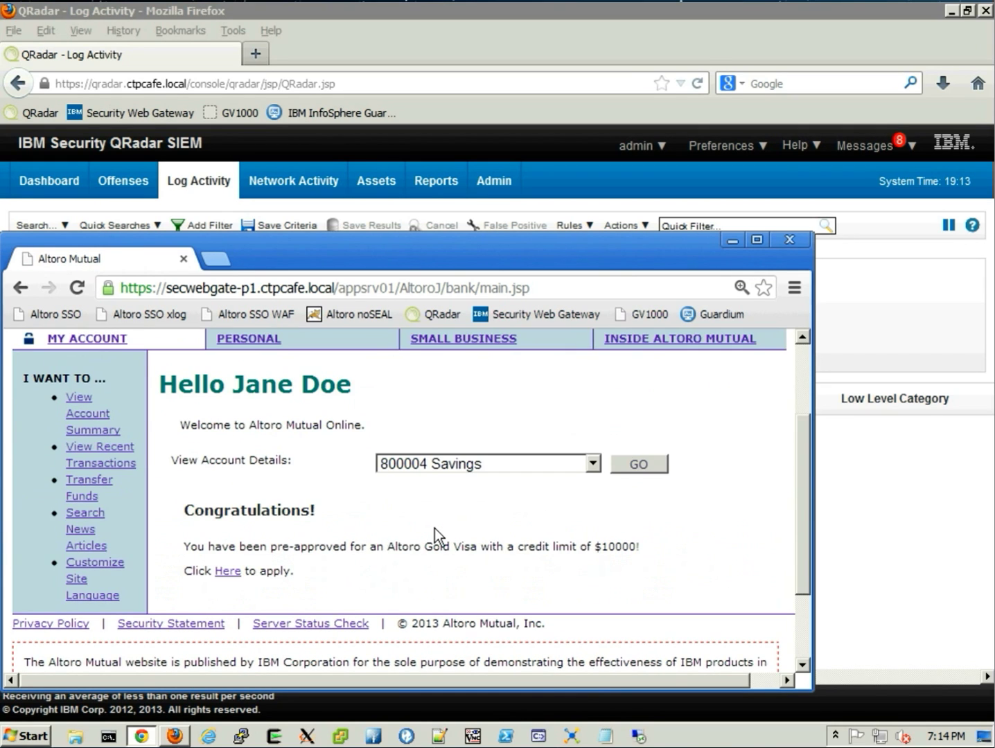
{"action": "scroll", "scroll_direction": "up", "scroll_amount": 3}
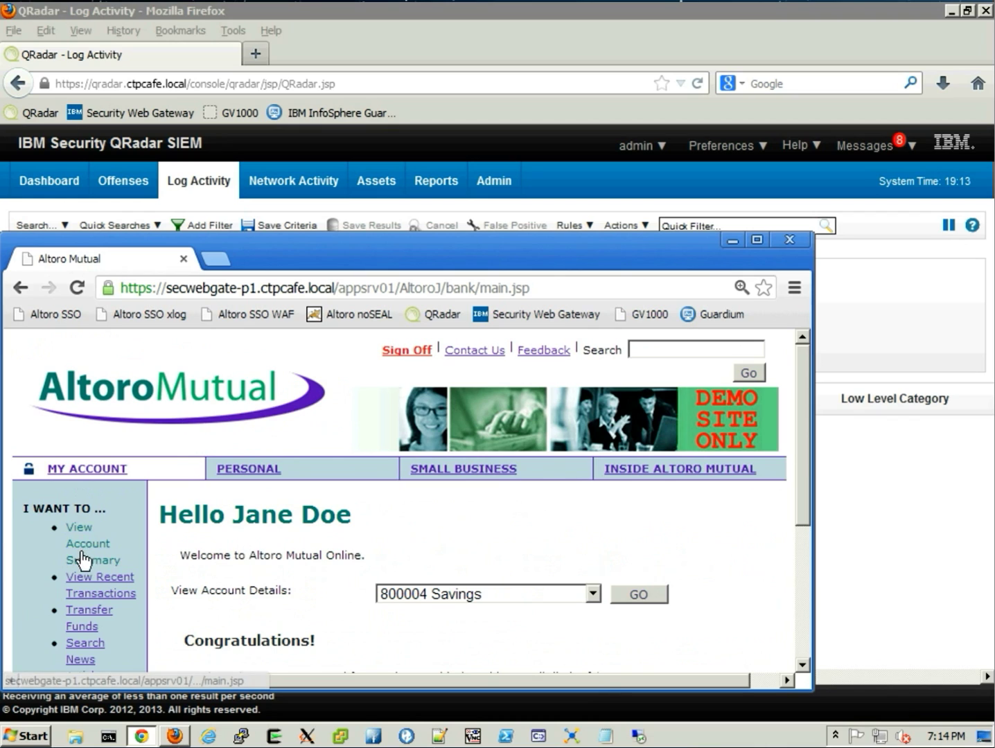
{"action": "left_click", "coordinate": [101, 584]}
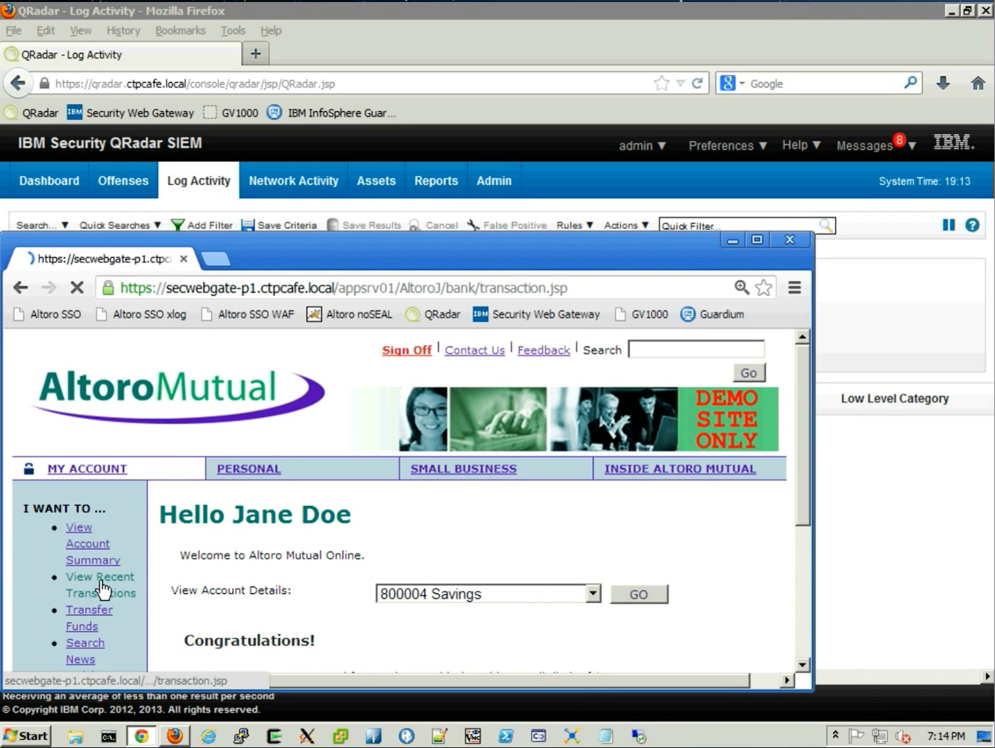
{"action": "left_click", "coordinate": [99, 584]}
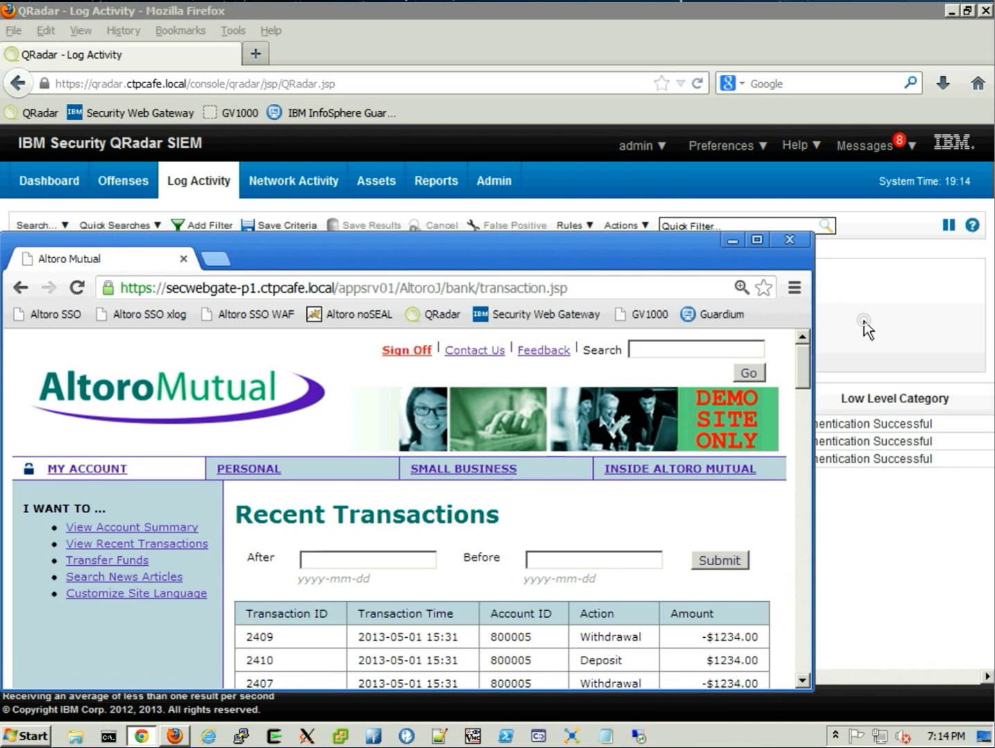
Return to QRadar's event list and pause the stream on three TivoliAccessManager Login - Succeeded events.
{"action": "left_click", "coordinate": [789, 239]}
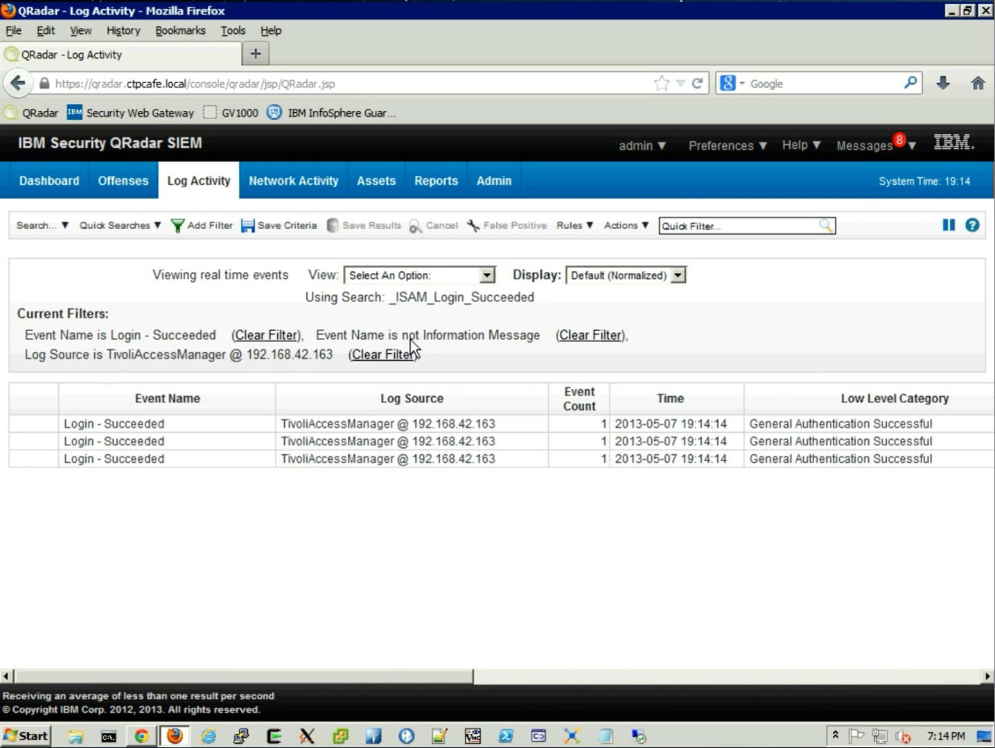
{"action": "mouse_move", "coordinate": [169, 425]}
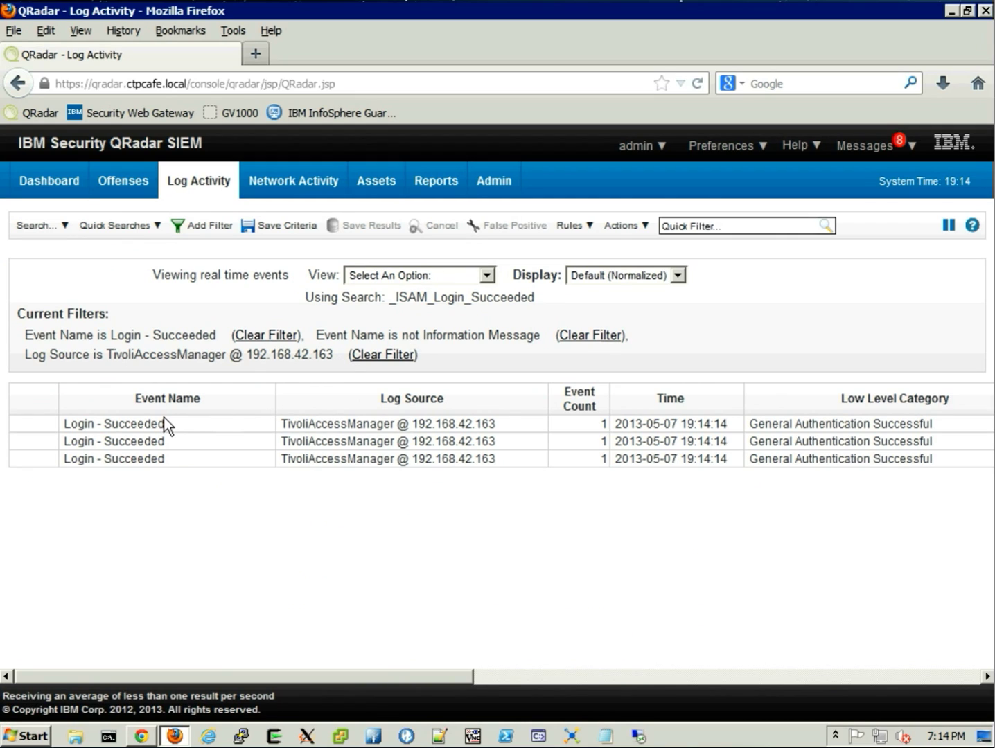
{"action": "mouse_move", "coordinate": [163, 424]}
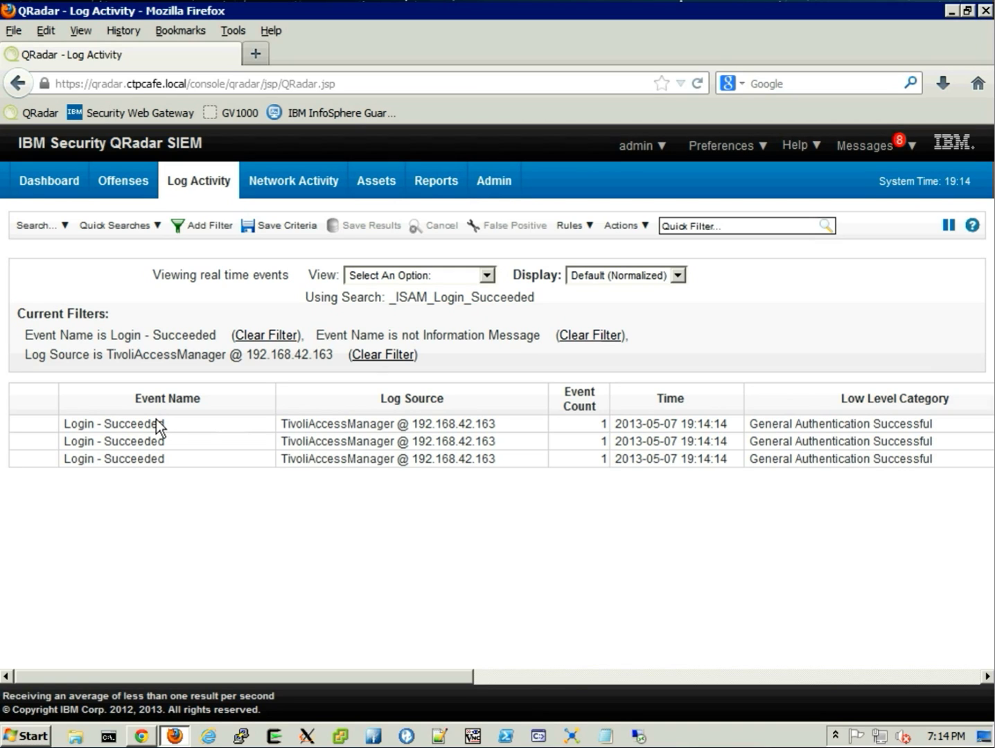
{"action": "mouse_move", "coordinate": [497, 343]}
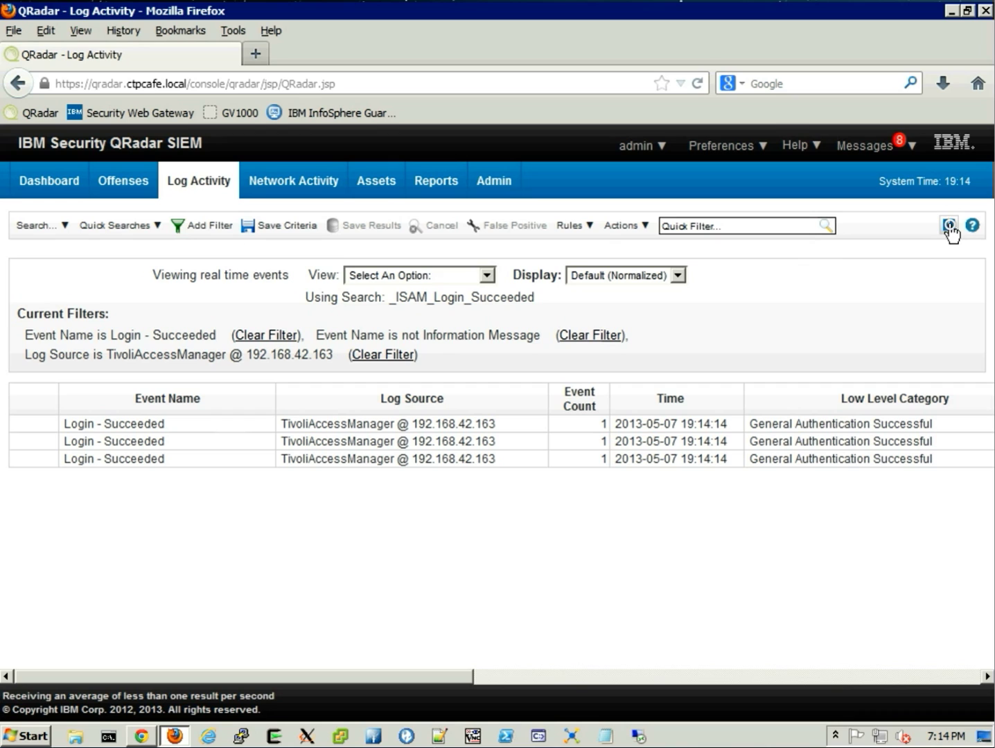
{"action": "left_click", "coordinate": [948, 225]}
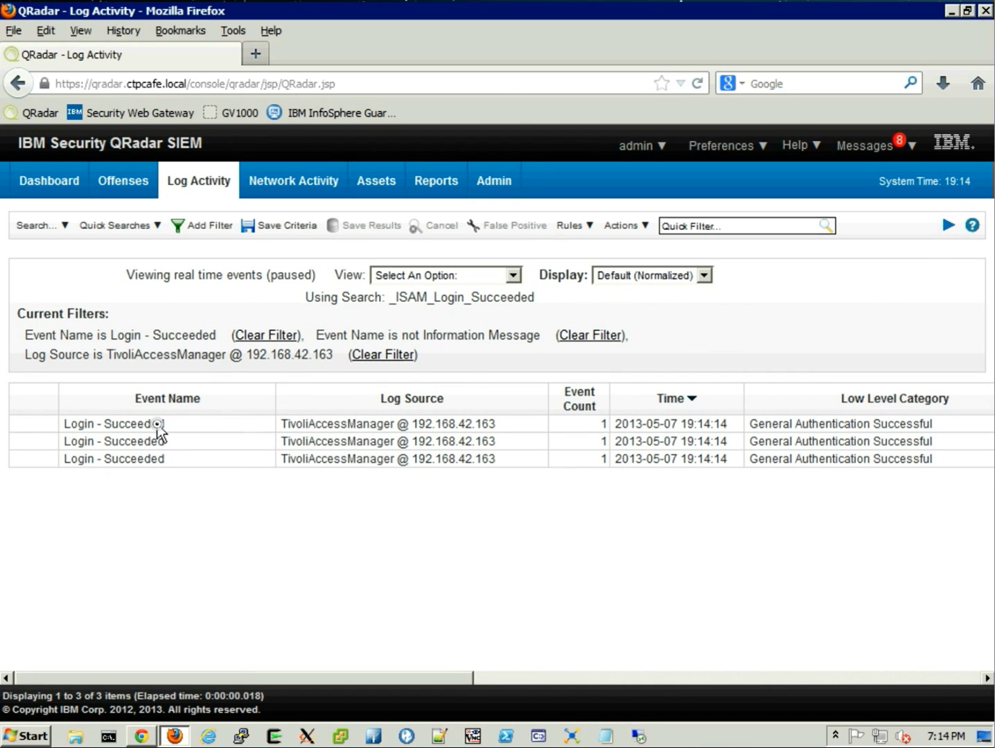
{"action": "double_click", "coordinate": [113, 423]}
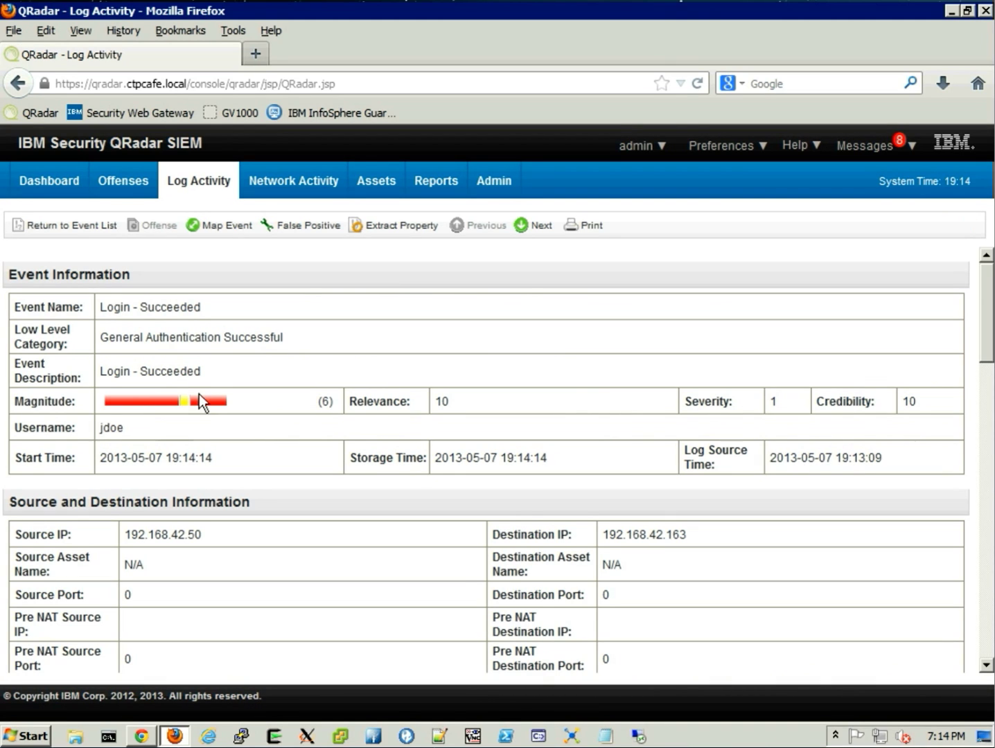
{"action": "mouse_move", "coordinate": [169, 440]}
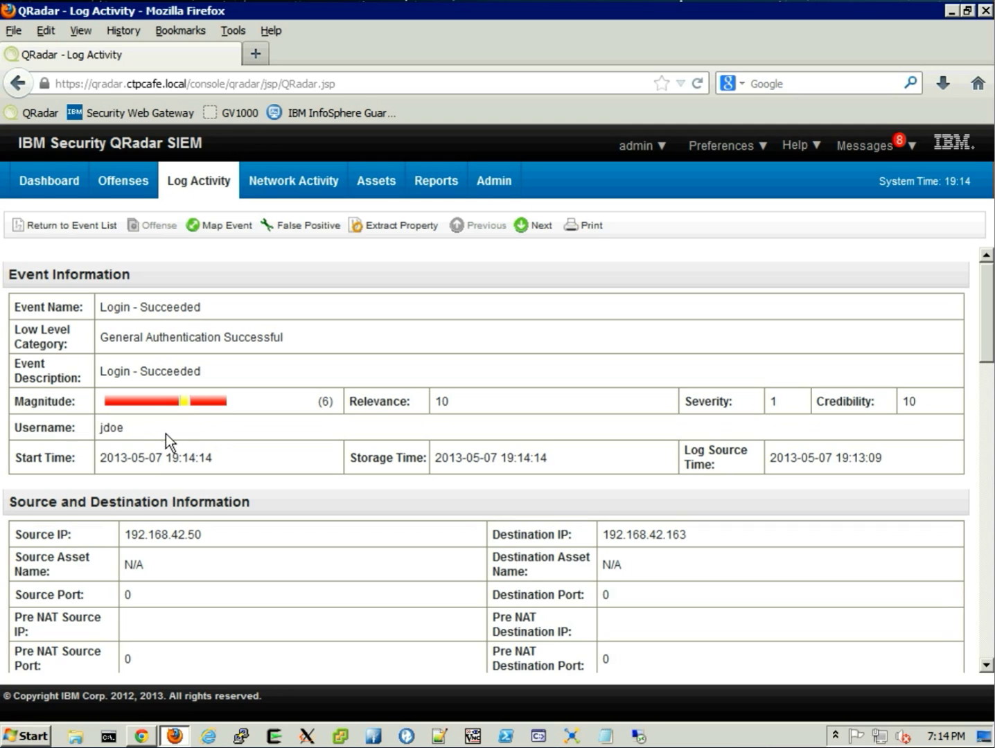
{"action": "mouse_move", "coordinate": [211, 449]}
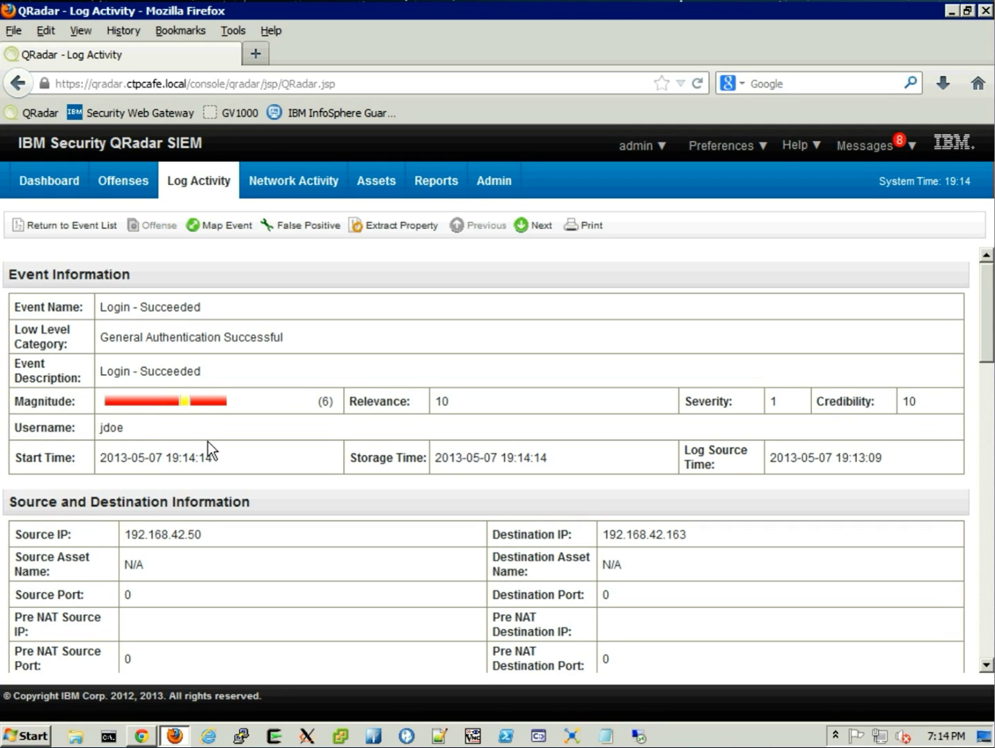
{"action": "scroll", "scroll_direction": "down", "scroll_amount": 3}
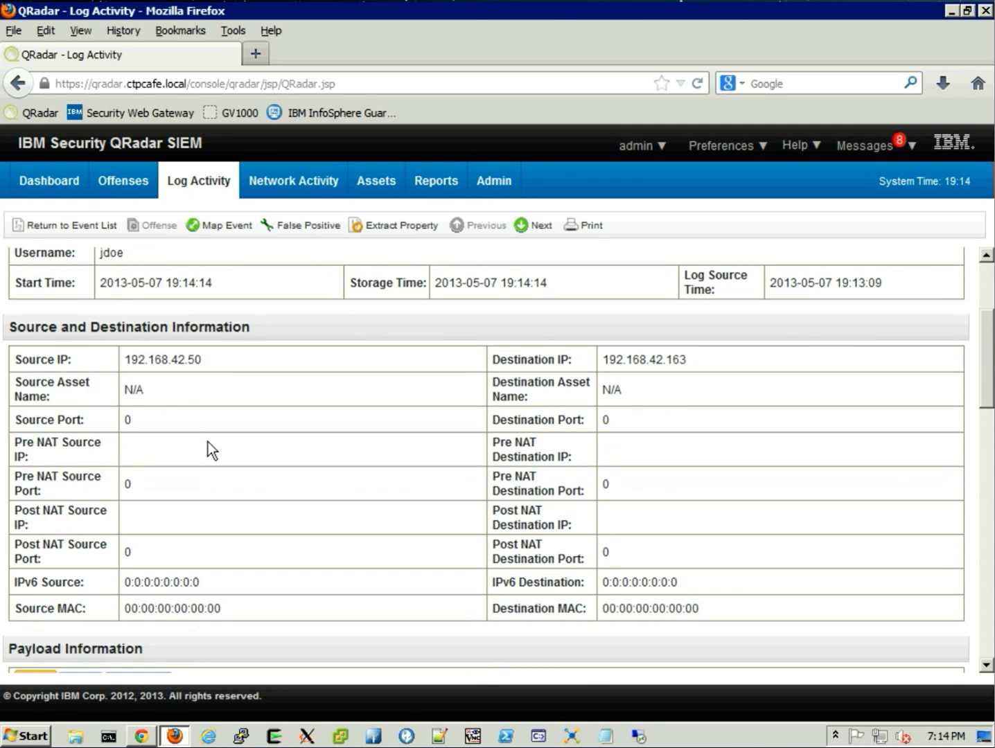
{"action": "scroll", "scroll_direction": "down", "scroll_amount": 3}
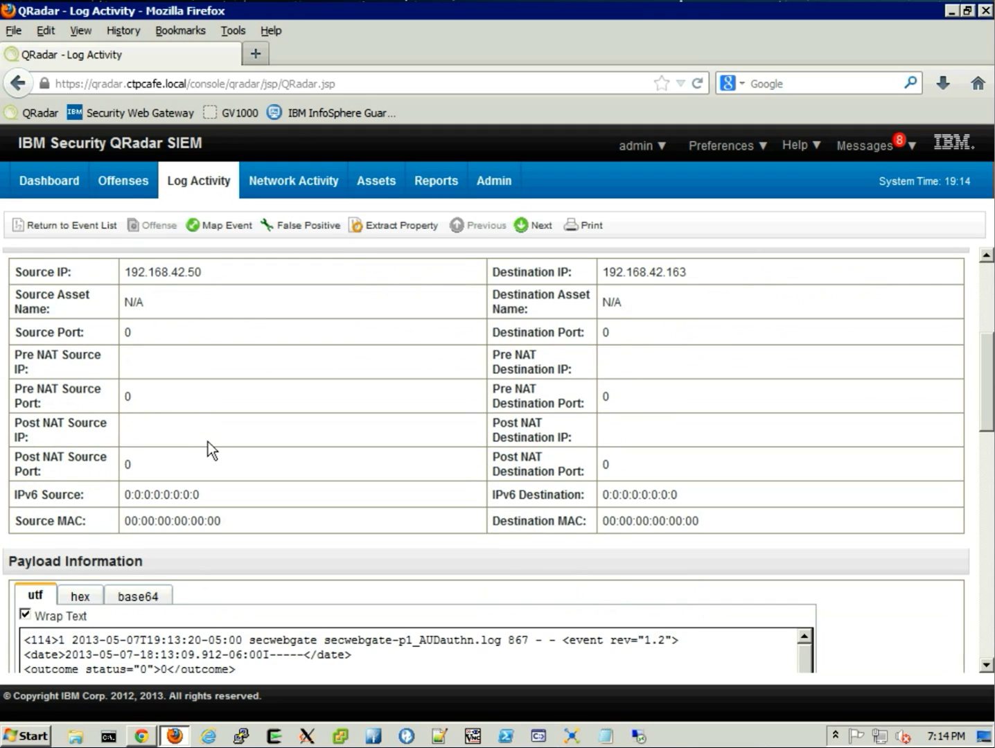
{"action": "scroll", "scroll_direction": "down", "scroll_amount": 3}
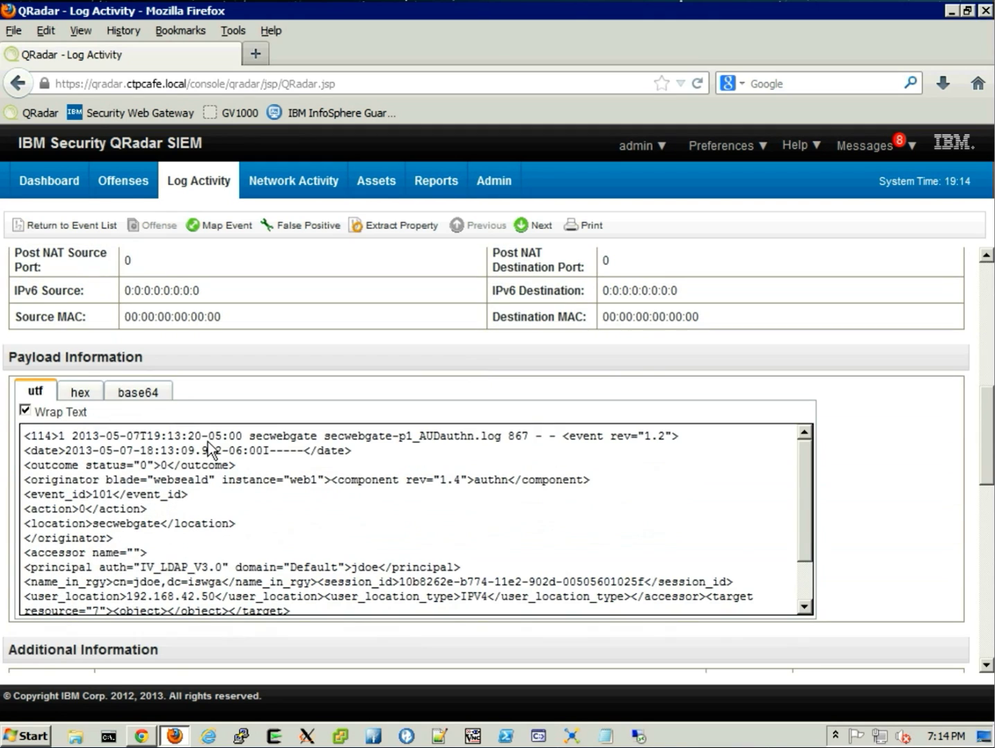
{"action": "scroll", "scroll_direction": "up", "scroll_amount": 3}
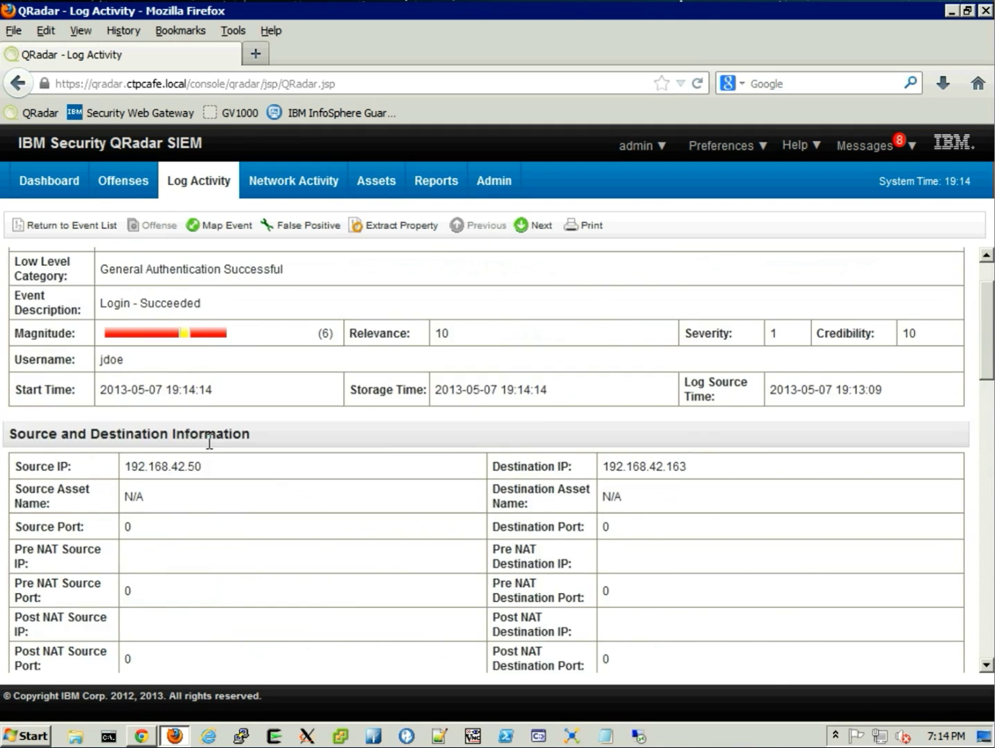
{"action": "scroll", "scroll_direction": "up", "scroll_amount": 3}
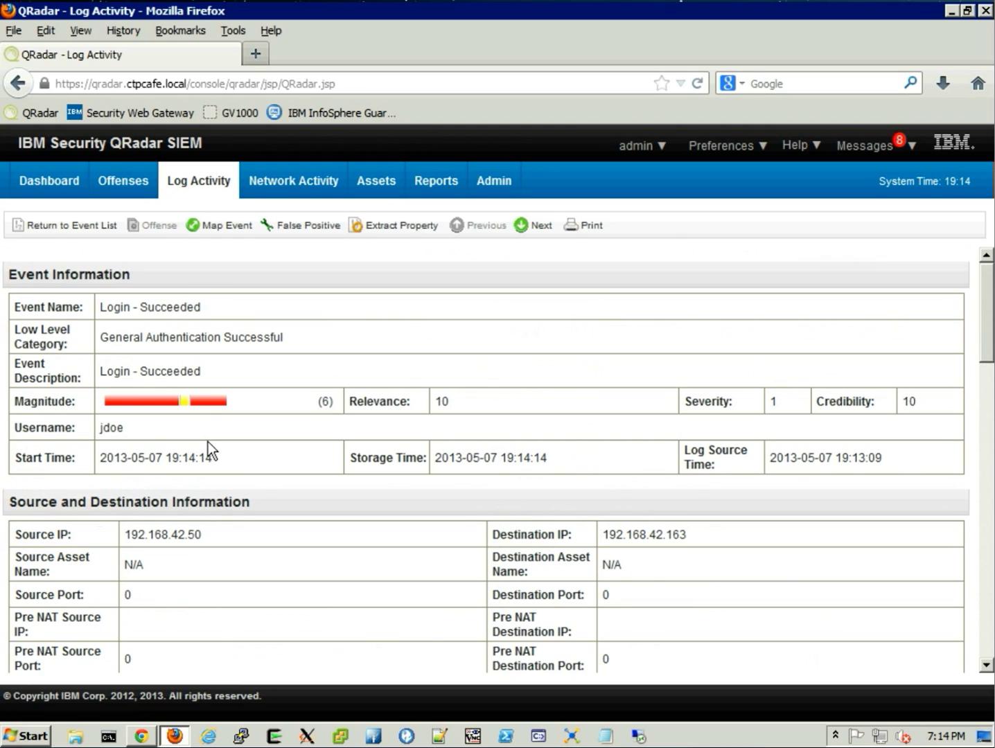
{"action": "mouse_move", "coordinate": [104, 218]}
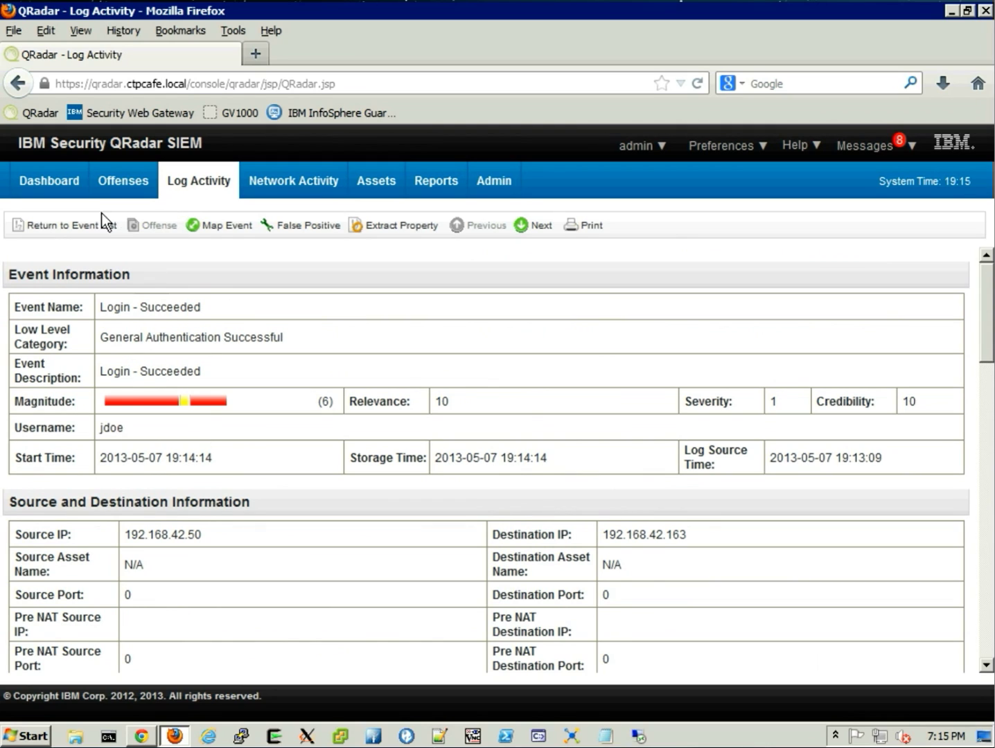
{"action": "left_click", "coordinate": [67, 225]}
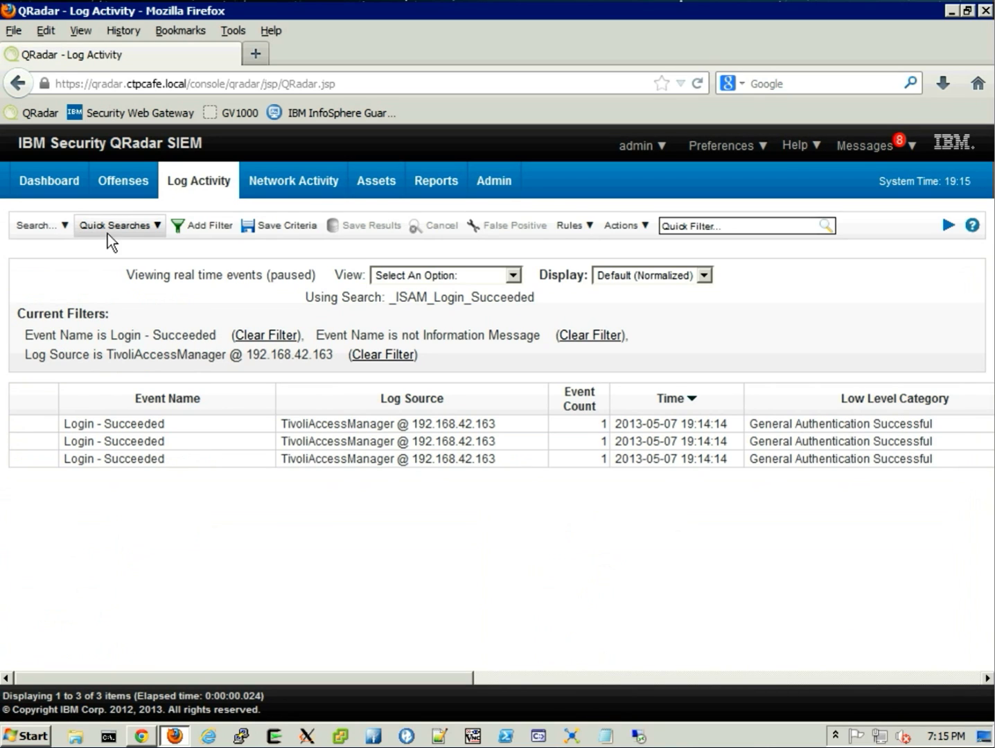
Run the _SP_appsrv01_UnionSelect - Last 5 Minutes quick search.
{"action": "left_click", "coordinate": [118, 225]}
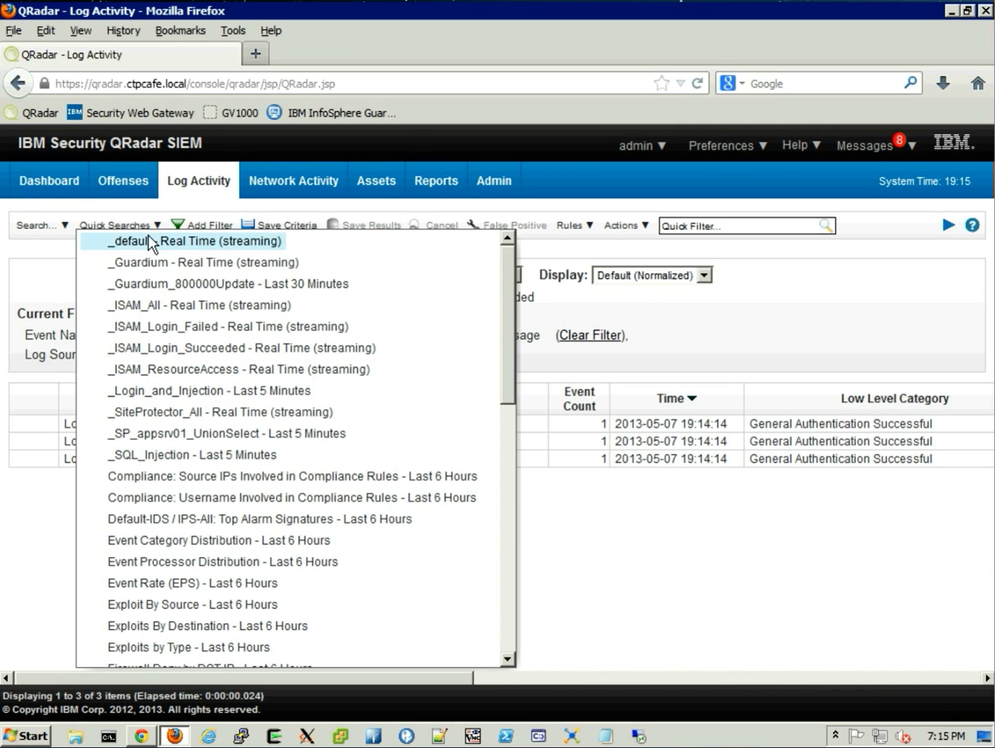
{"action": "mouse_move", "coordinate": [150, 261]}
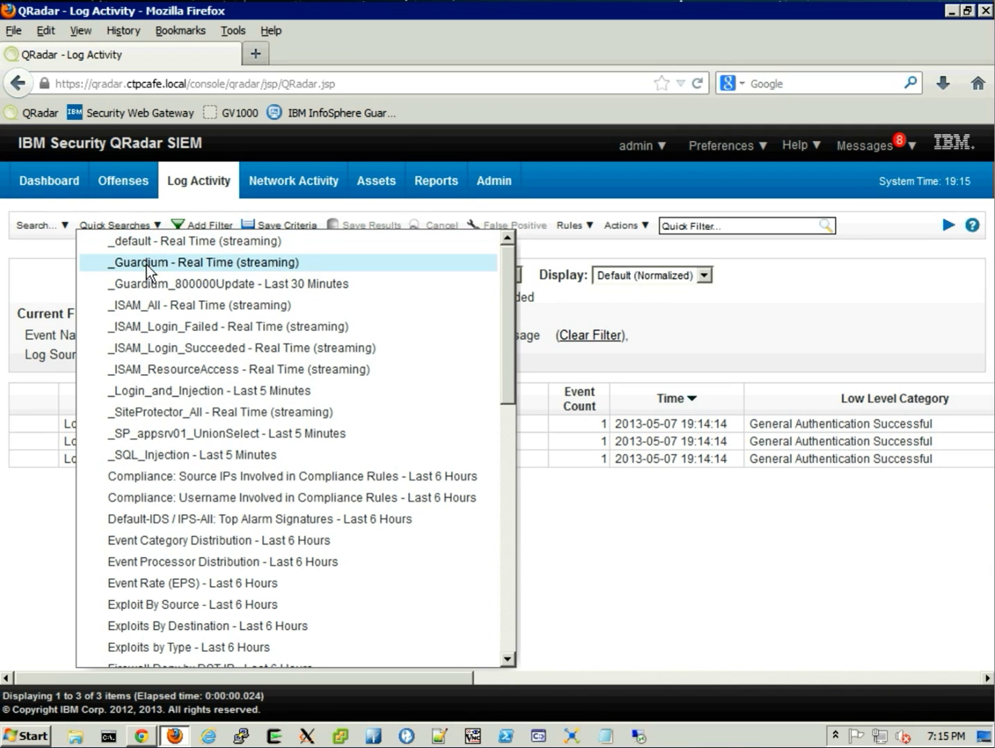
{"action": "mouse_move", "coordinate": [150, 287]}
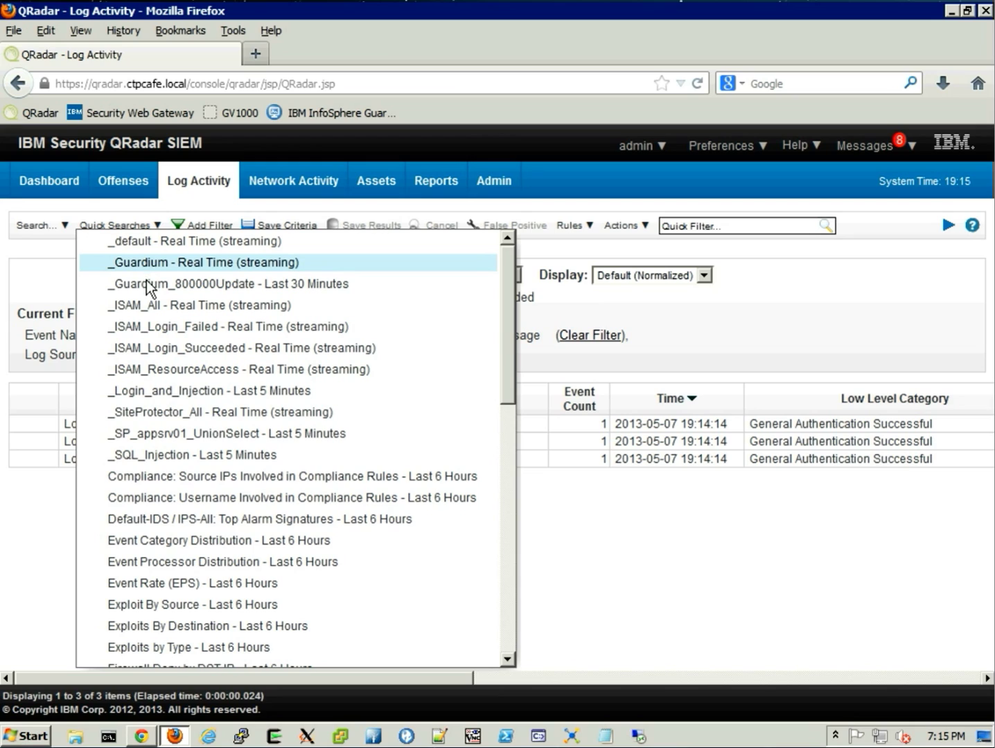
{"action": "mouse_move", "coordinate": [151, 306]}
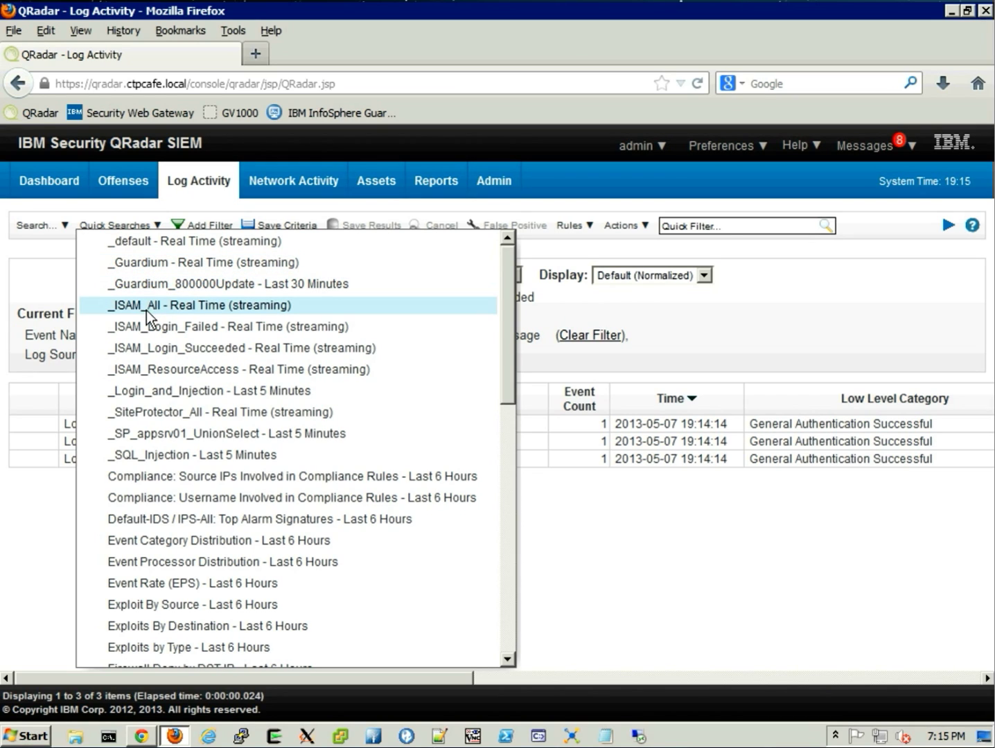
{"action": "mouse_move", "coordinate": [149, 325]}
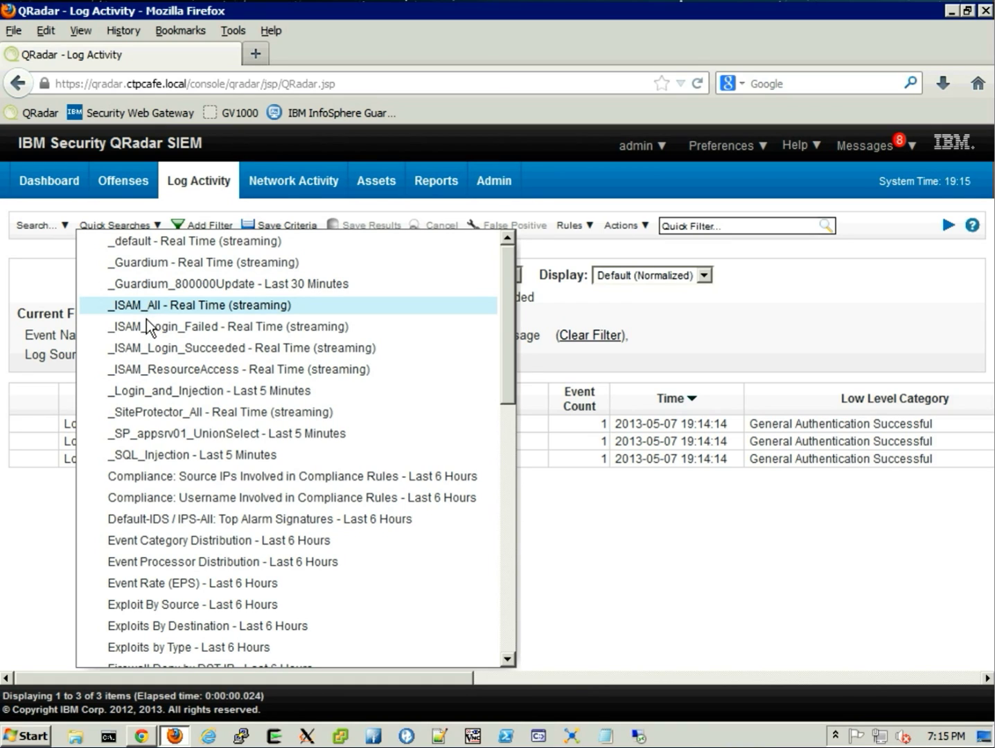
{"action": "mouse_move", "coordinate": [145, 369]}
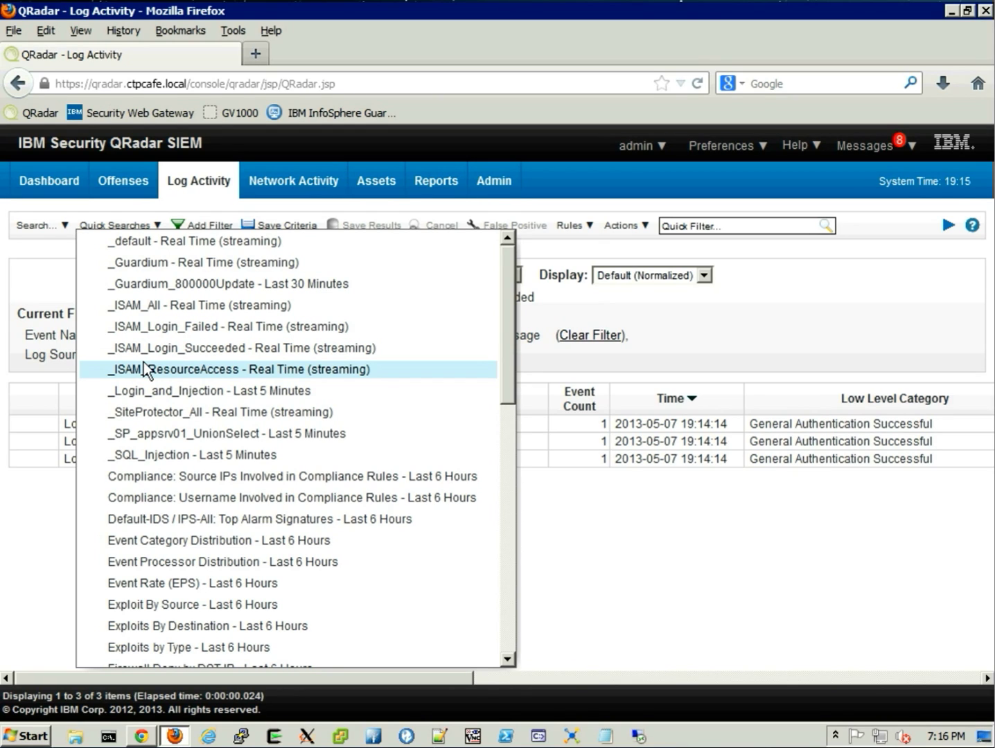
{"action": "mouse_move", "coordinate": [147, 433]}
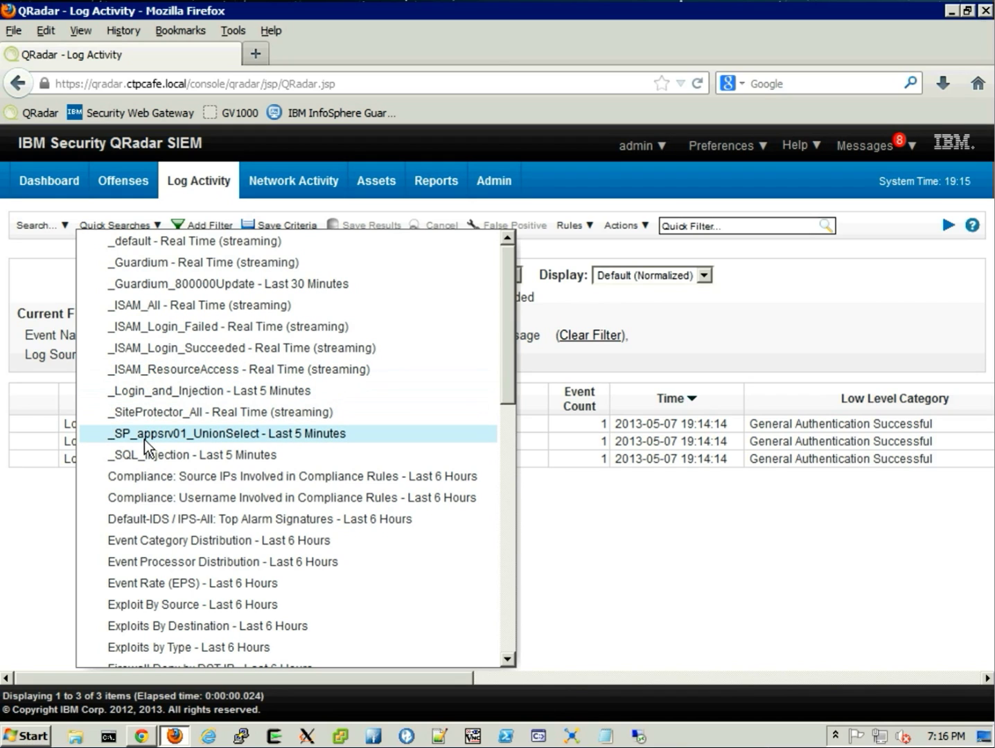
{"action": "mouse_move", "coordinate": [187, 443]}
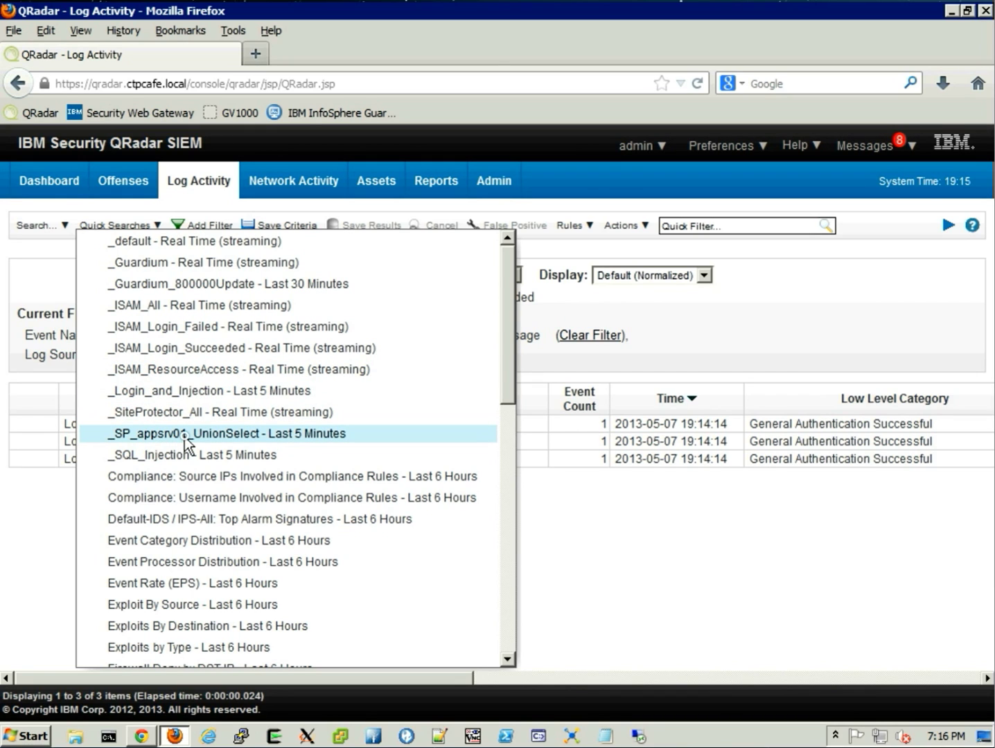
{"action": "left_click", "coordinate": [237, 348]}
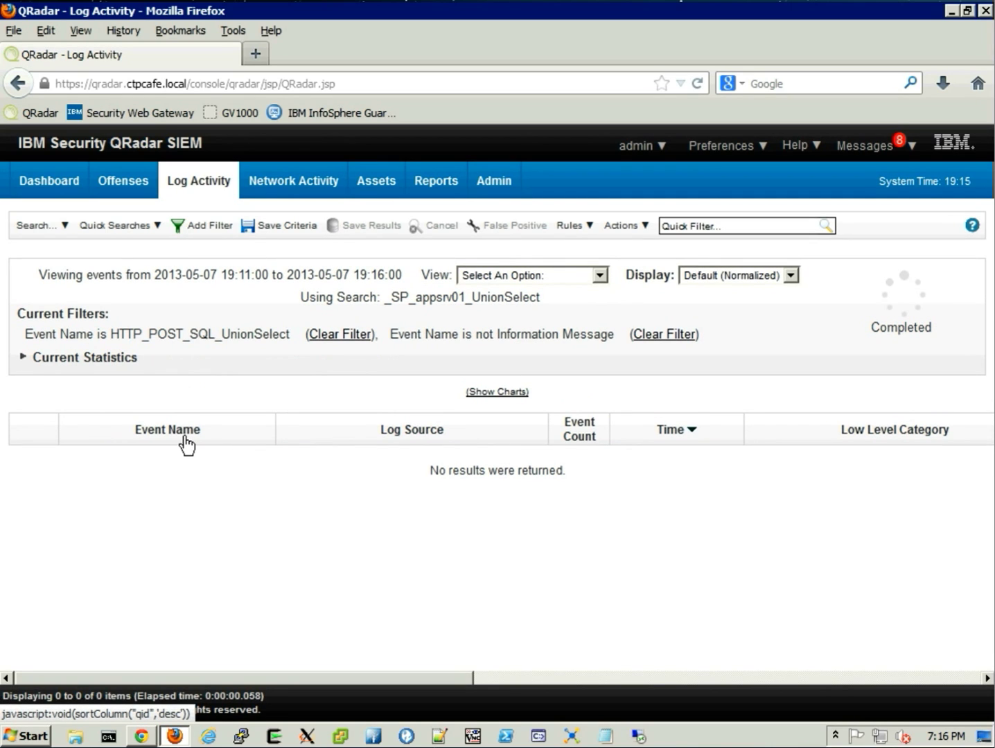
Launch Notepad, open sql inject.txt, and copy its UNION SELECT injection query.
{"action": "left_click", "coordinate": [141, 736]}
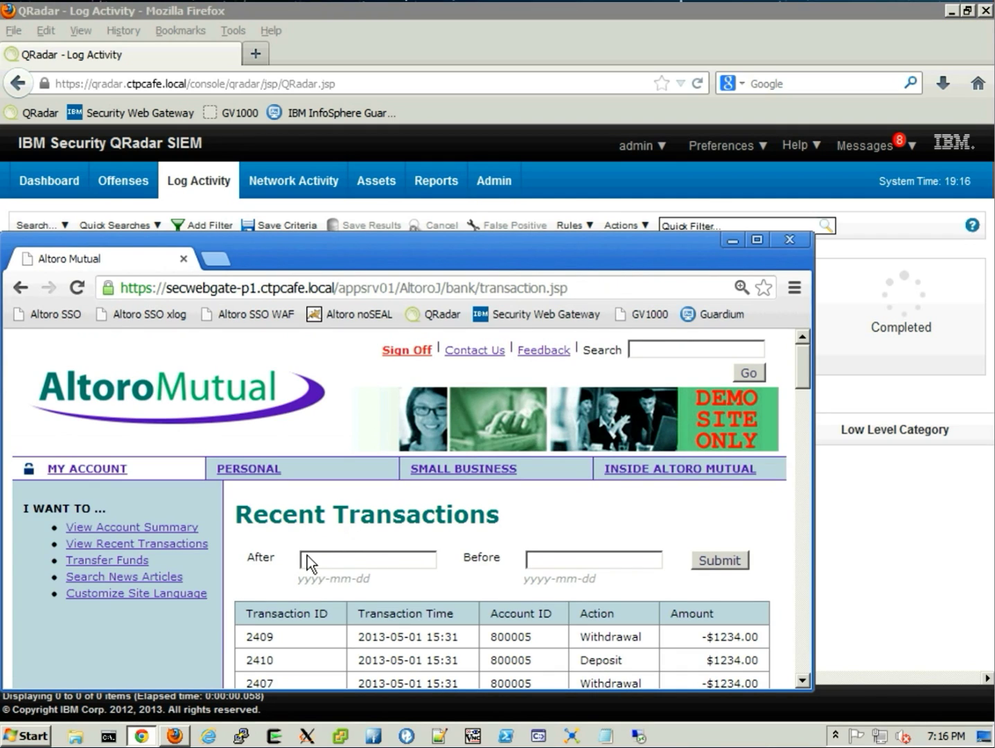
{"action": "left_click", "coordinate": [368, 559]}
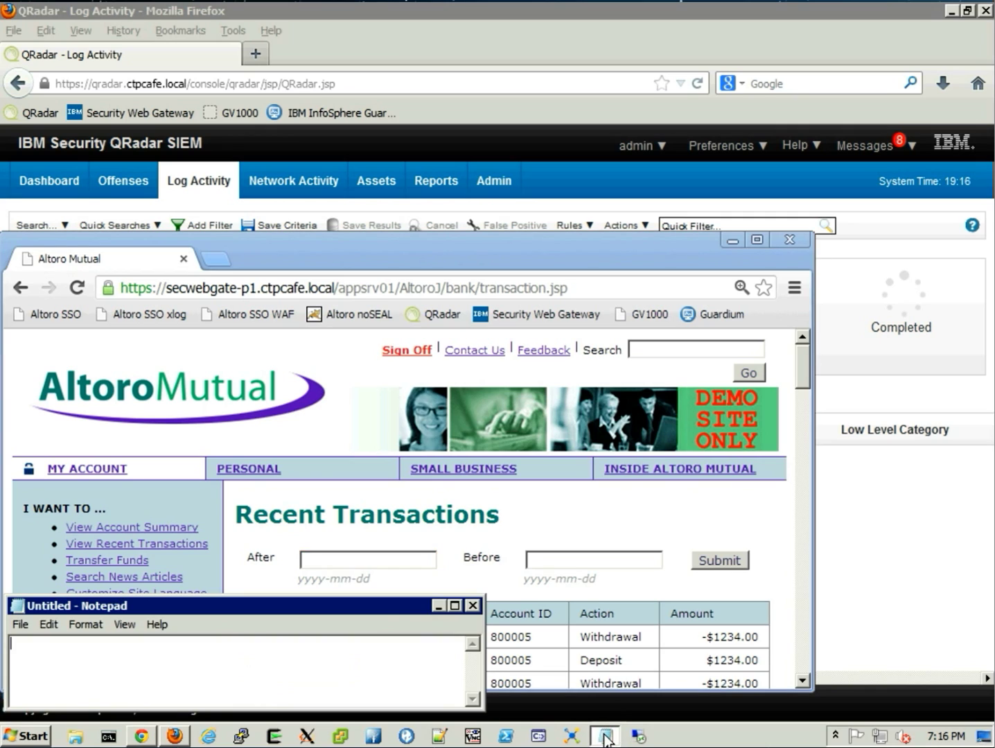
{"action": "mouse_move", "coordinate": [20, 630]}
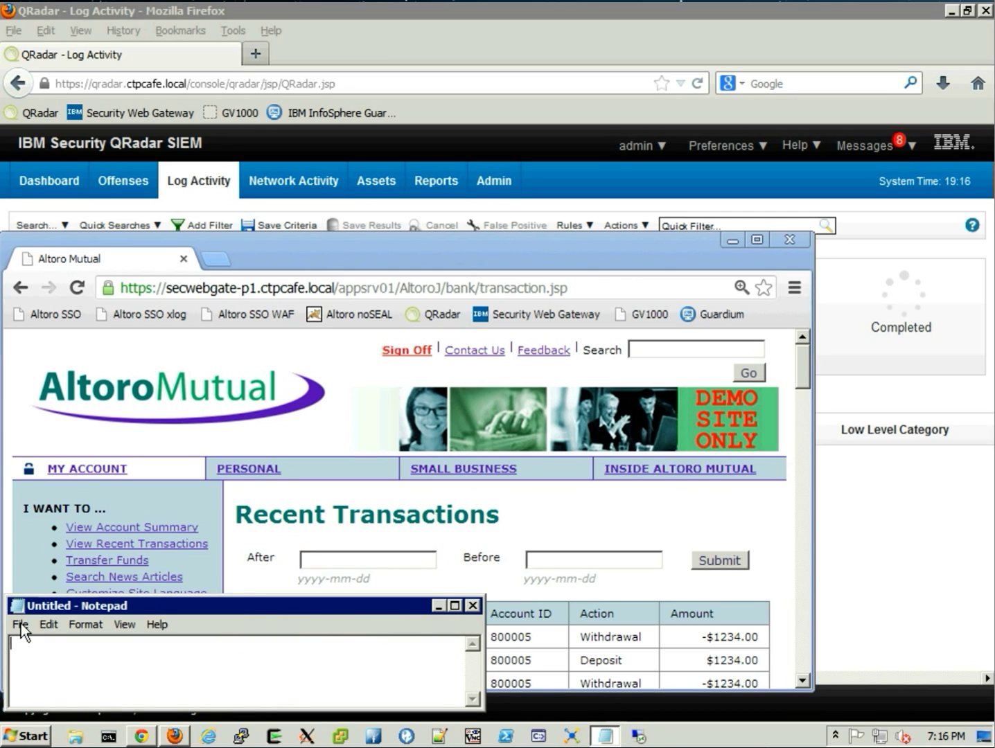
{"action": "left_click", "coordinate": [21, 624]}
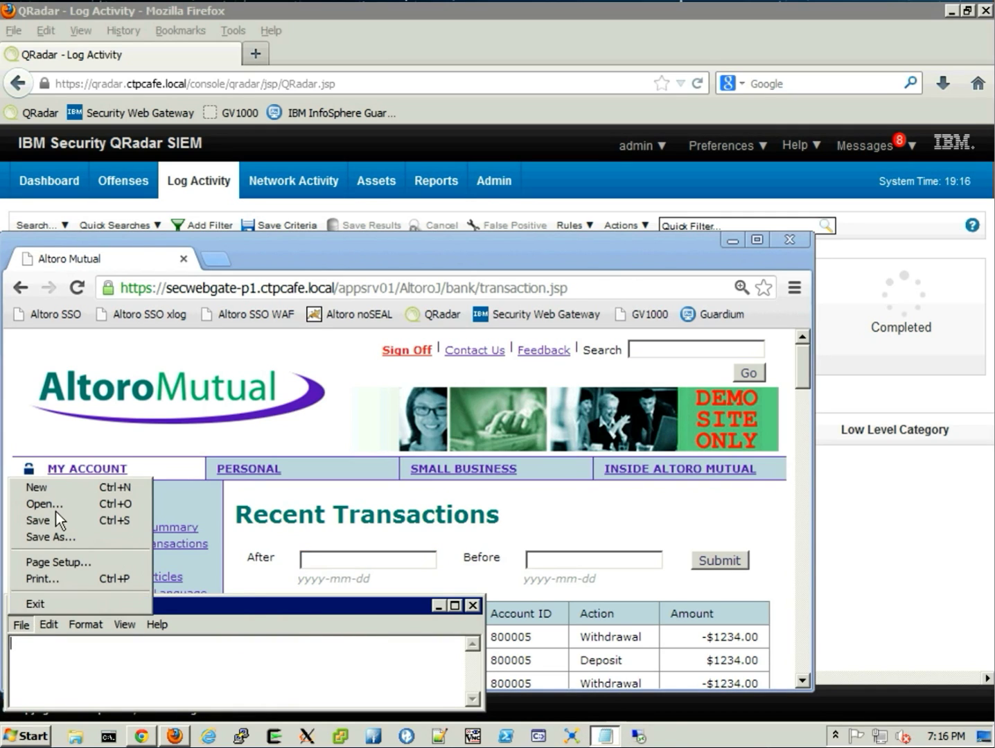
{"action": "mouse_move", "coordinate": [44, 504]}
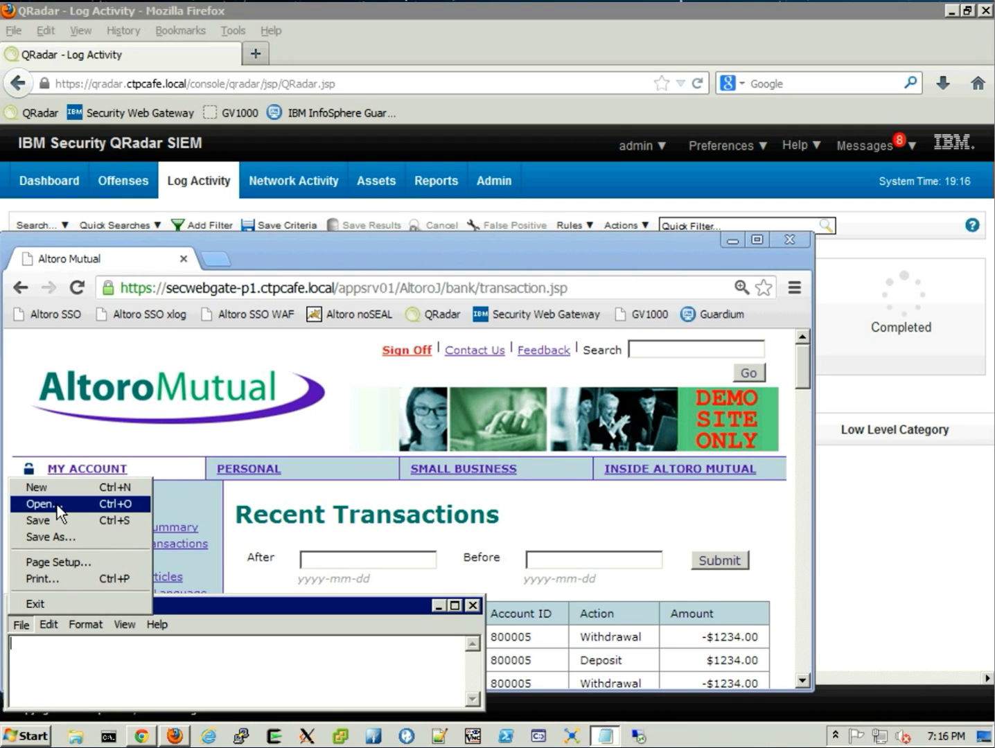
{"action": "left_click", "coordinate": [44, 504]}
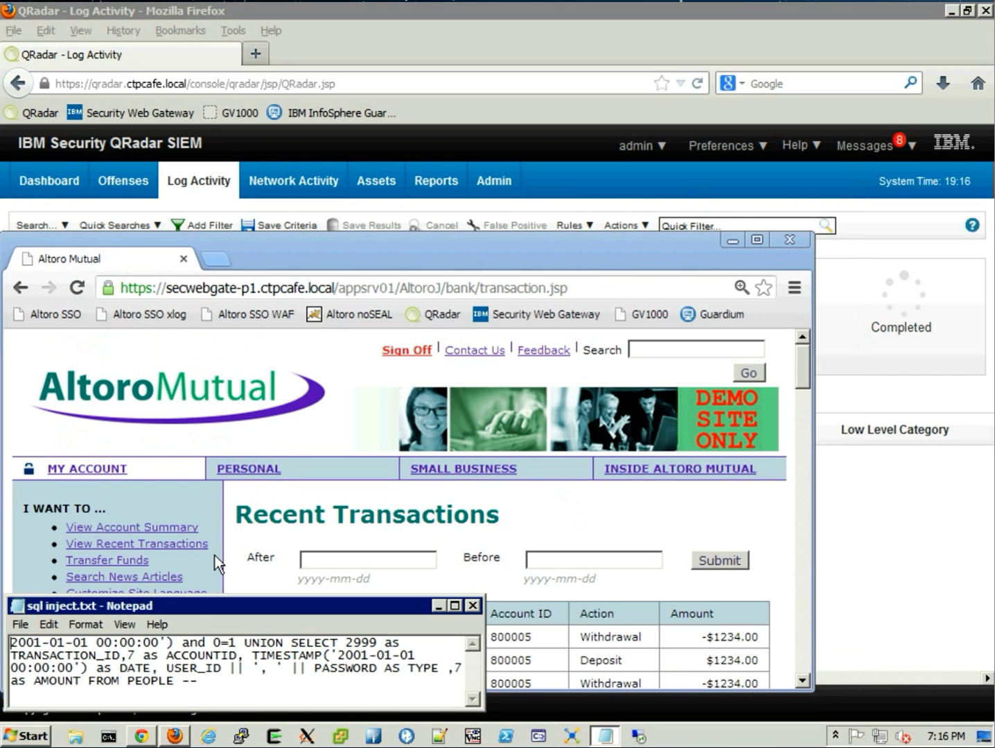
{"action": "mouse_move", "coordinate": [221, 663]}
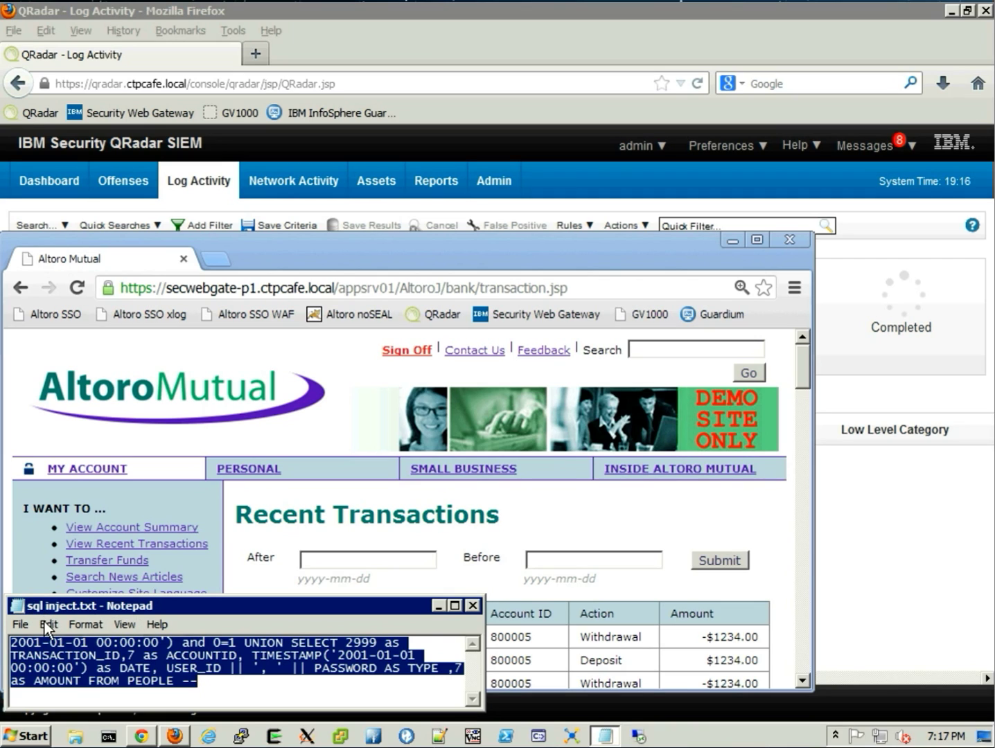
{"action": "left_click", "coordinate": [47, 624]}
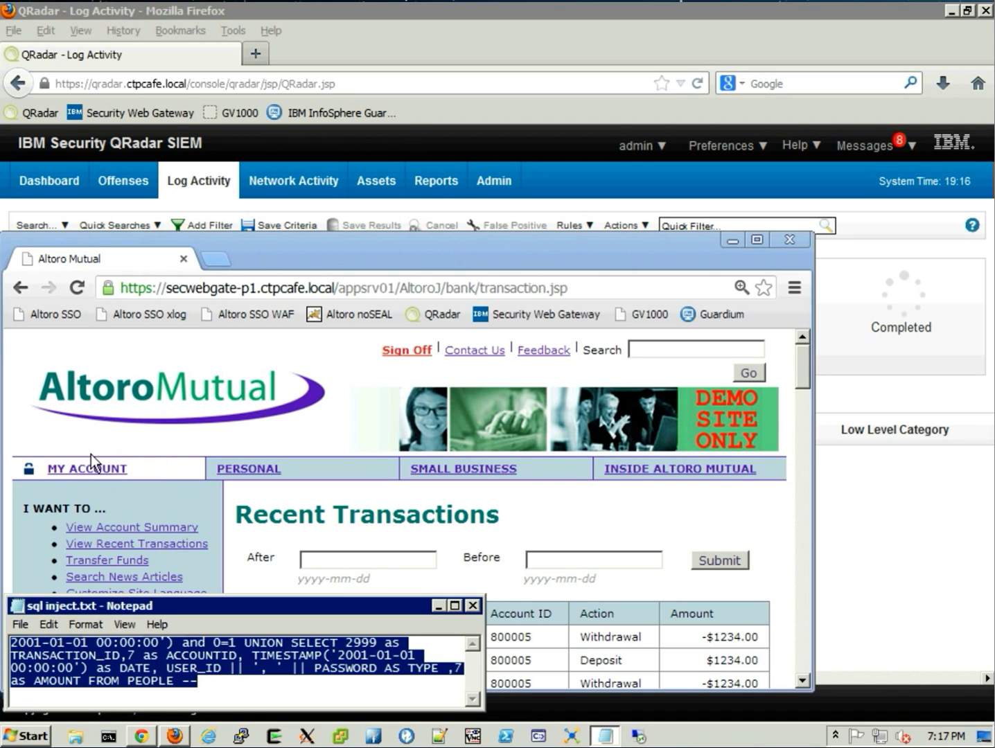
{"action": "mouse_move", "coordinate": [346, 582]}
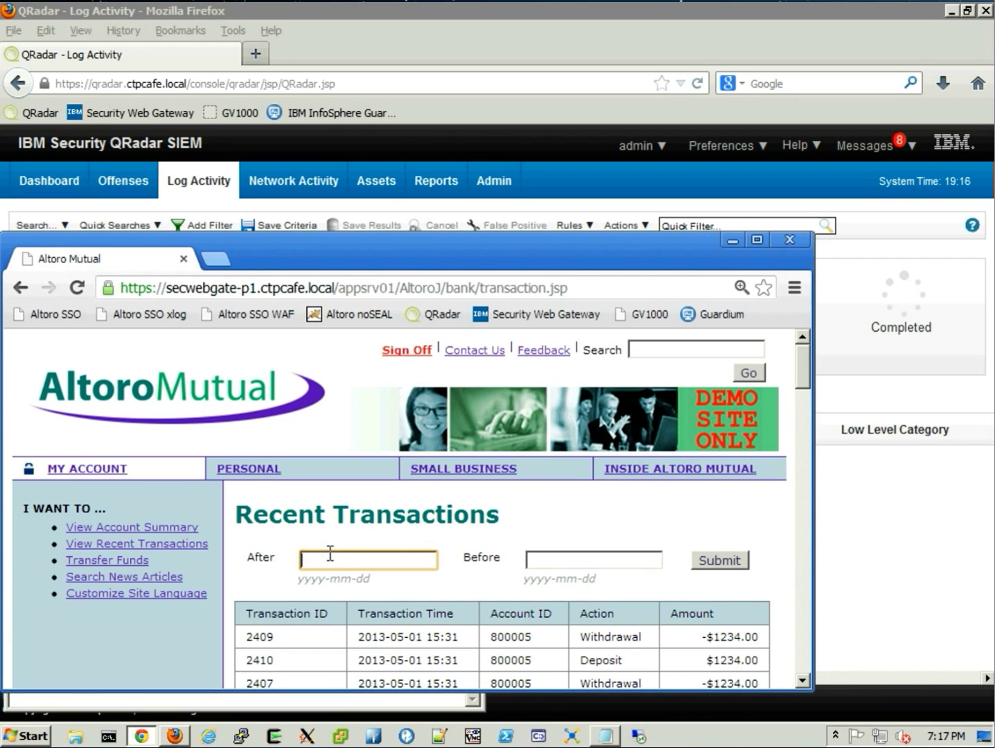
Submit the UNION SELECT payload ending 'FROM PEOPLE --' as the After date filter and scroll the results.
{"action": "type", "text": "OUNT FROM PEOPLE --"}
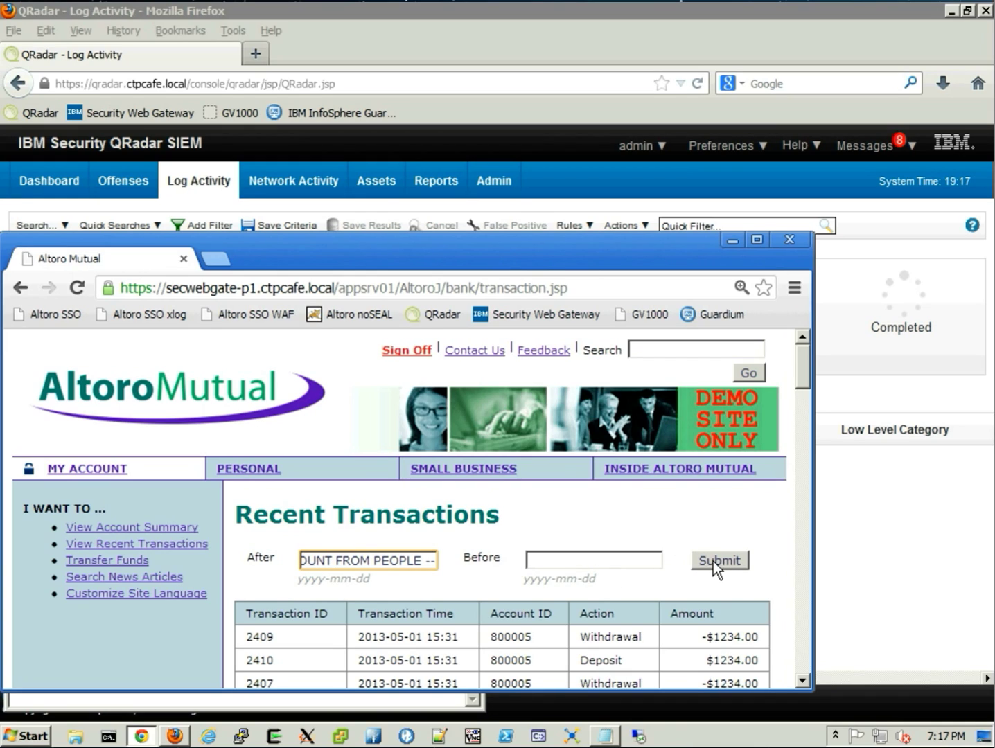
{"action": "left_click", "coordinate": [719, 560]}
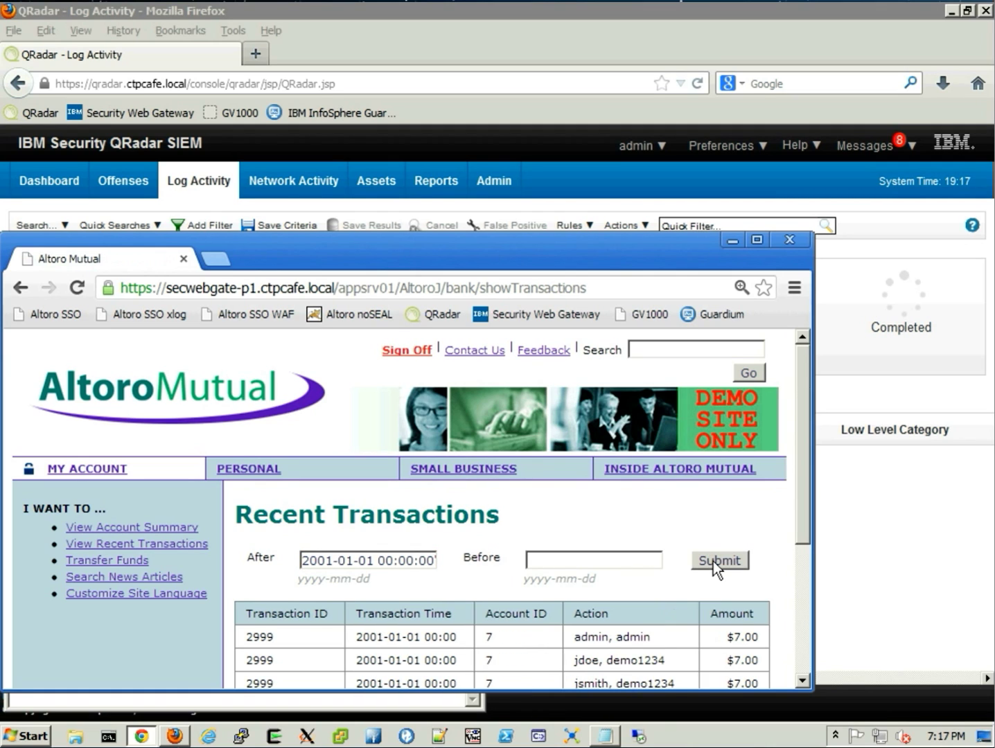
{"action": "mouse_move", "coordinate": [571, 595]}
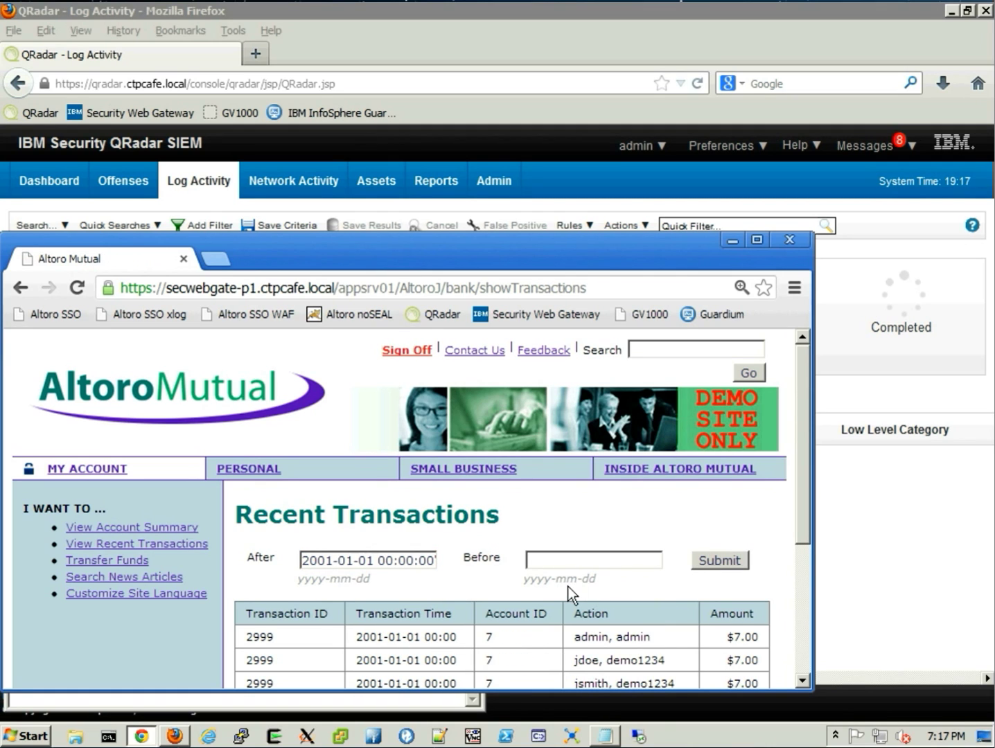
{"action": "scroll", "scroll_direction": "down", "scroll_amount": 3}
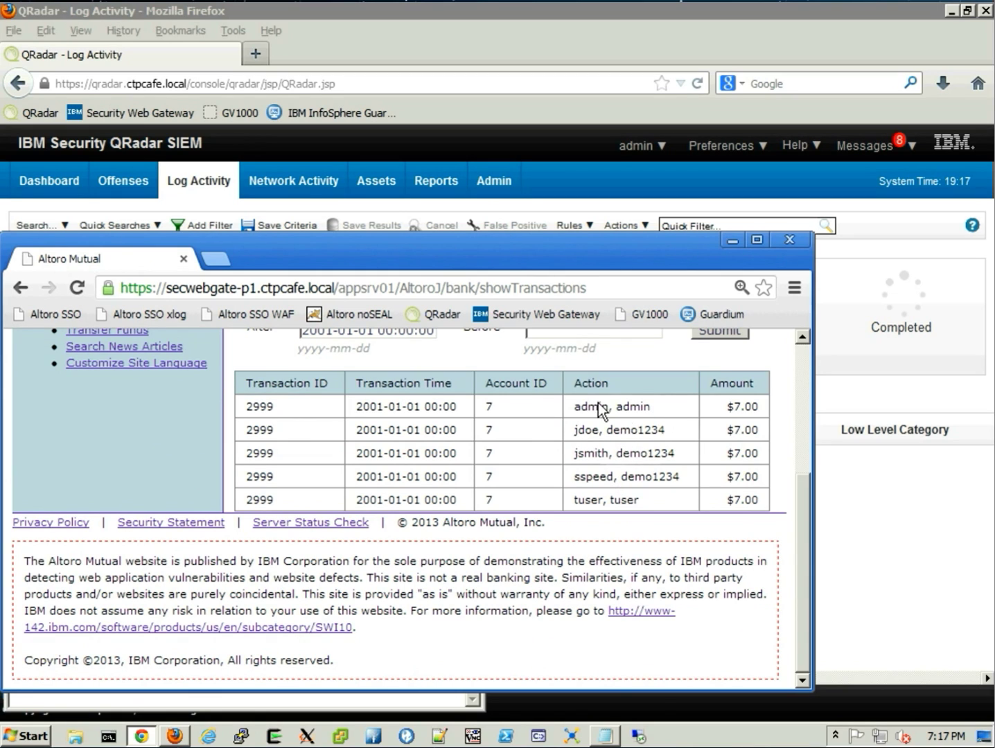
{"action": "mouse_move", "coordinate": [658, 447]}
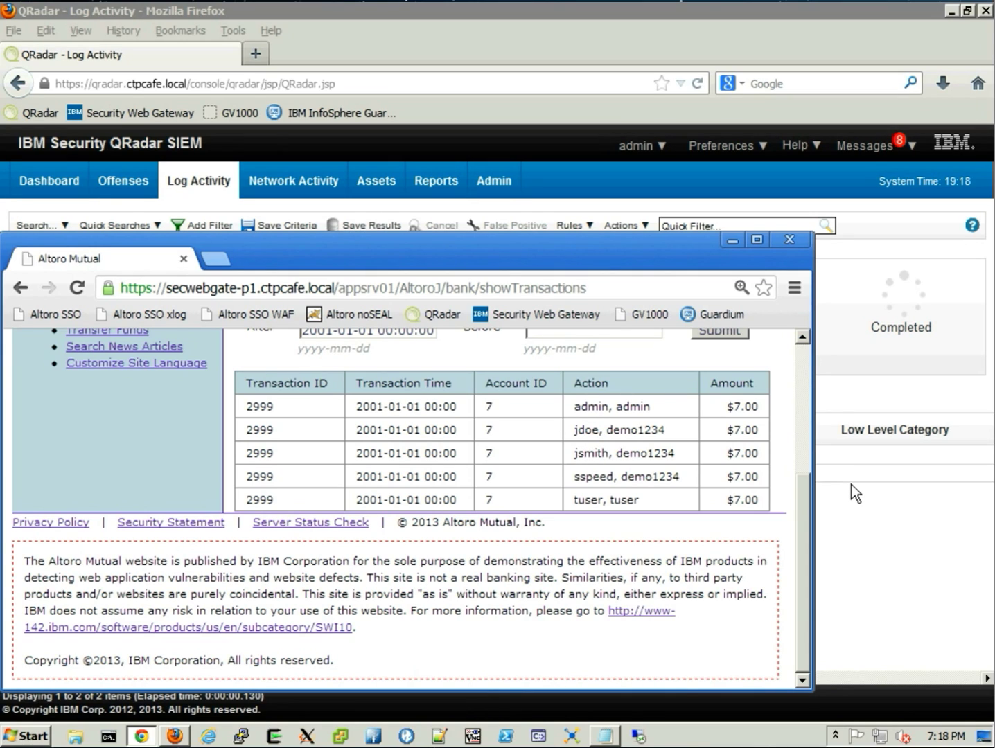
Open the IBMSecurityNetworkIPS HTTP_POST_SQL_UnionSelect event and review its Event Information and Payload.
{"action": "left_click", "coordinate": [789, 239]}
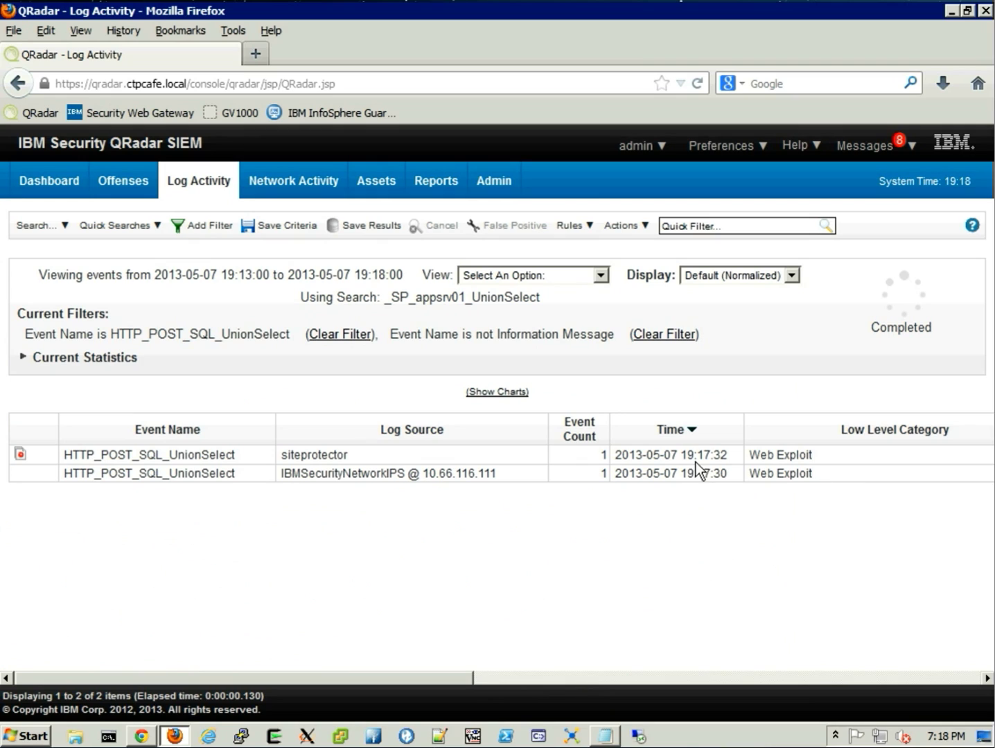
{"action": "mouse_move", "coordinate": [297, 473]}
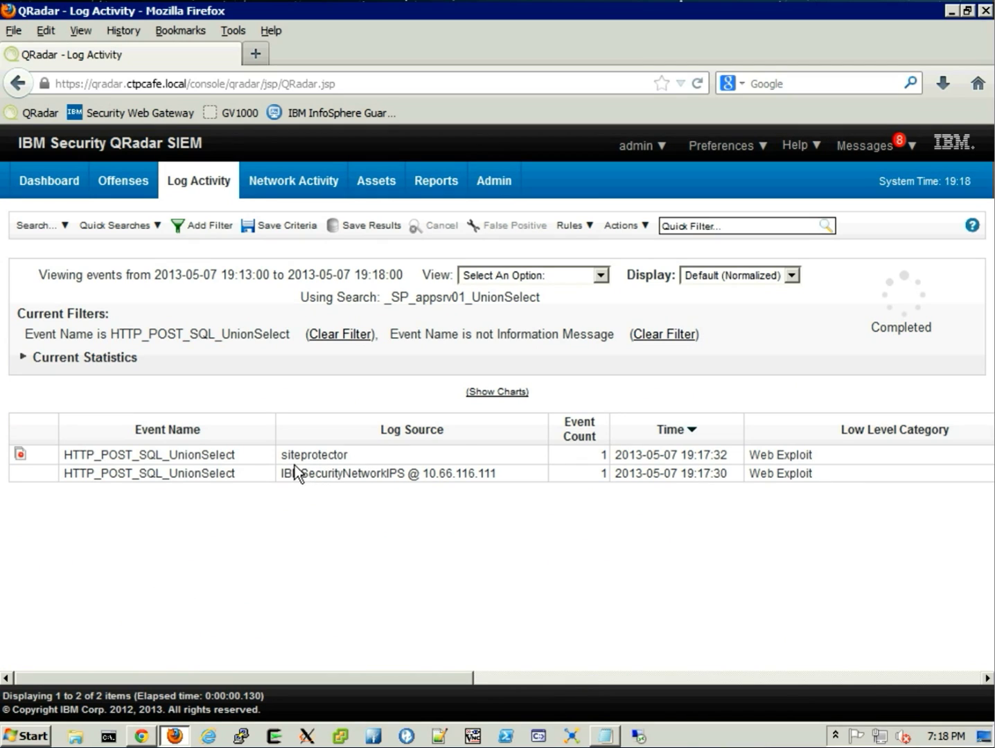
{"action": "mouse_move", "coordinate": [218, 471]}
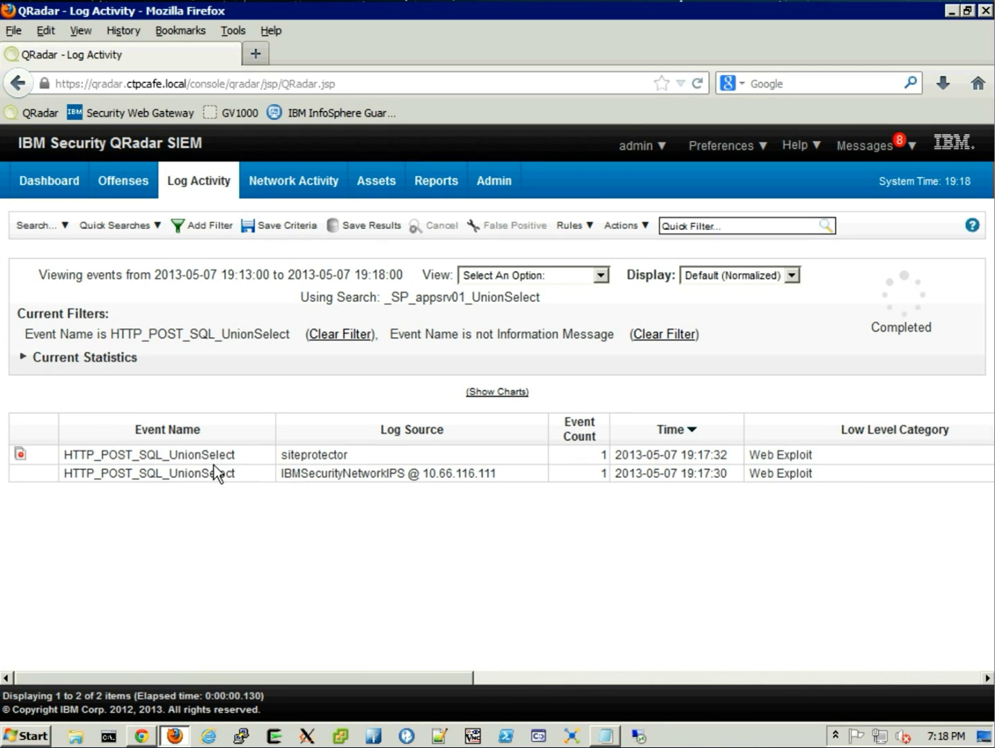
{"action": "mouse_move", "coordinate": [204, 478]}
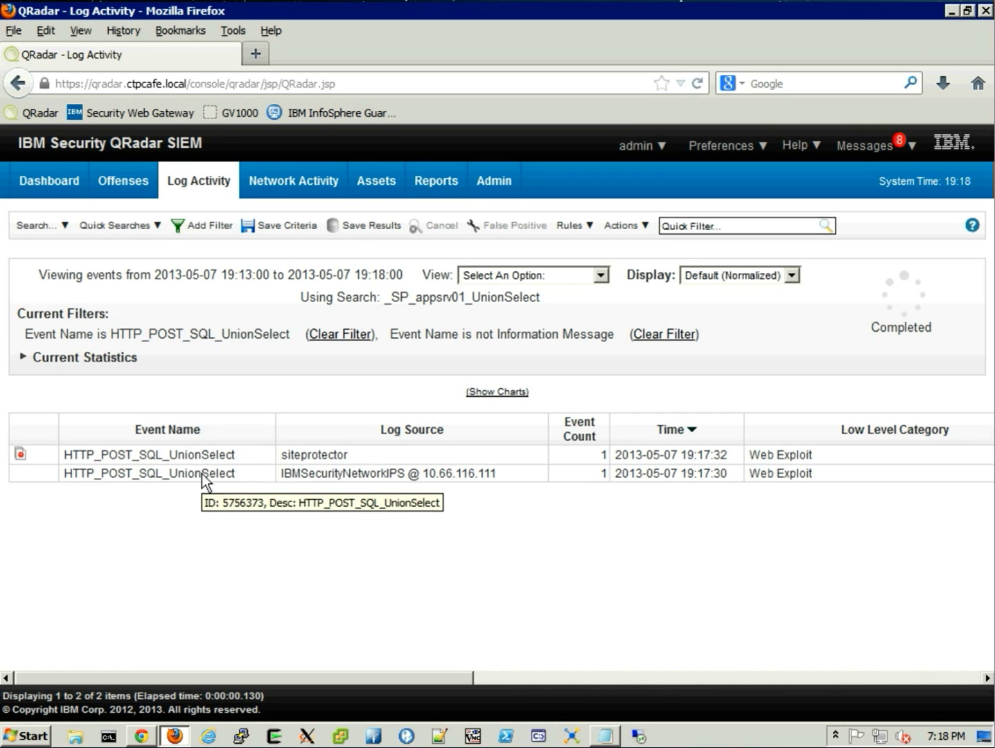
{"action": "left_click", "coordinate": [208, 473]}
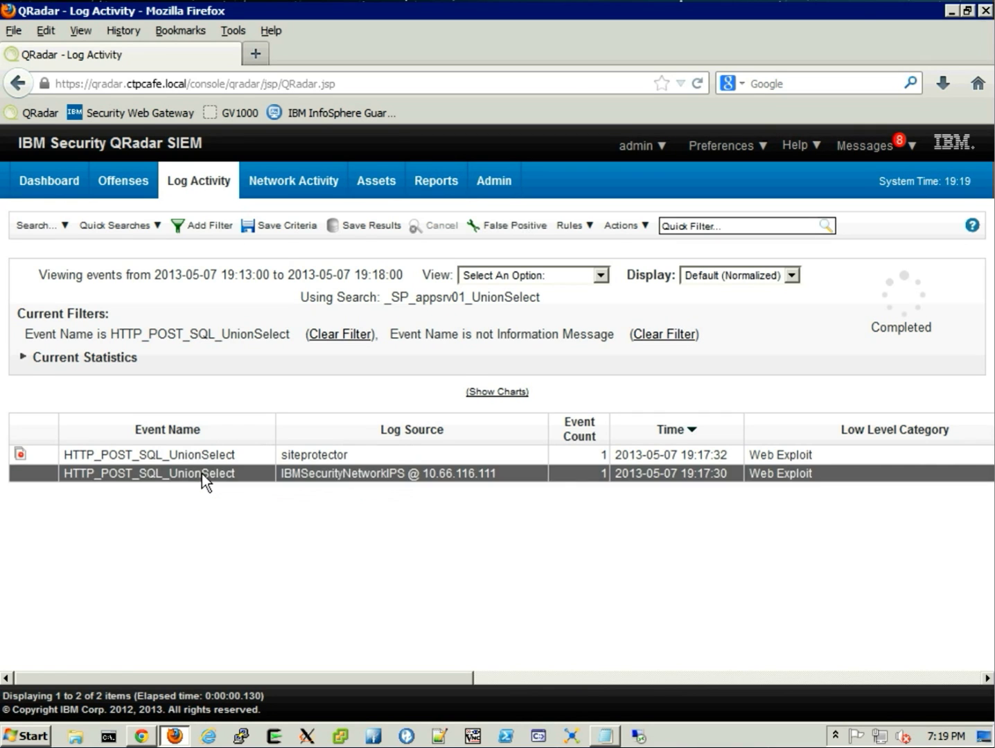
{"action": "double_click", "coordinate": [166, 473]}
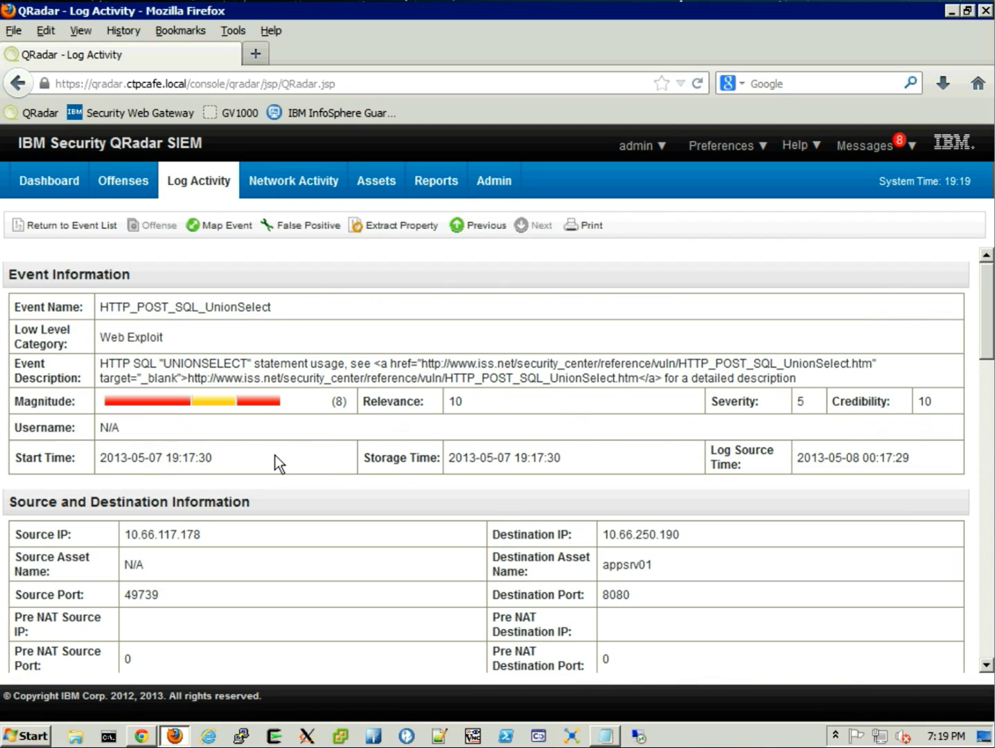
{"action": "scroll", "scroll_direction": "down", "scroll_amount": 3}
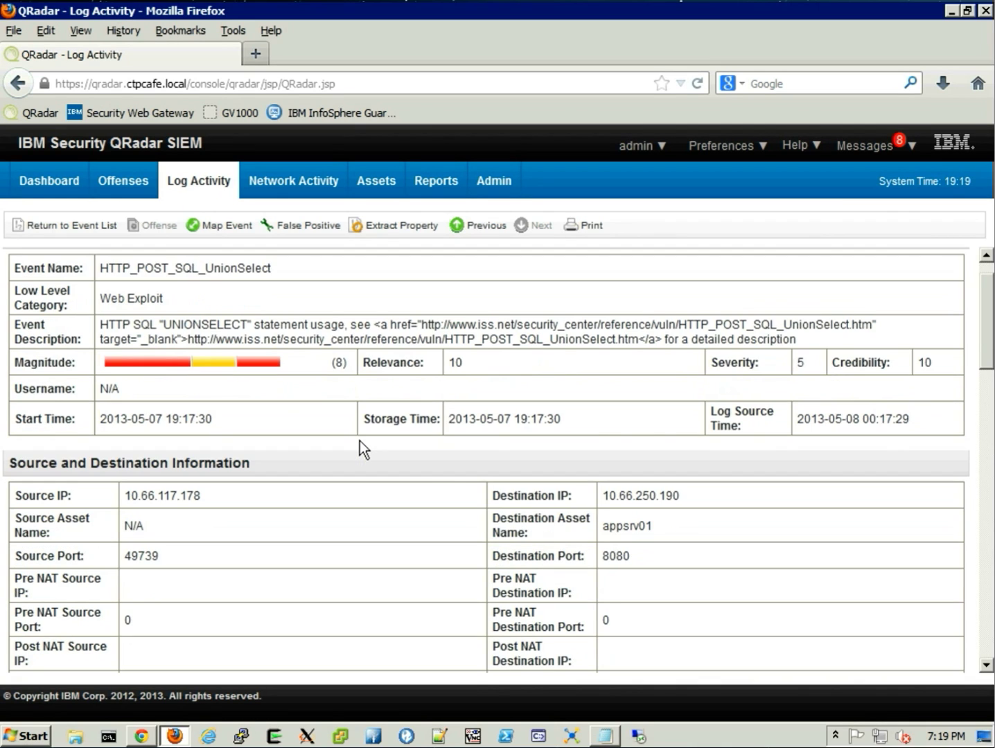
{"action": "scroll", "scroll_direction": "down", "scroll_amount": 3}
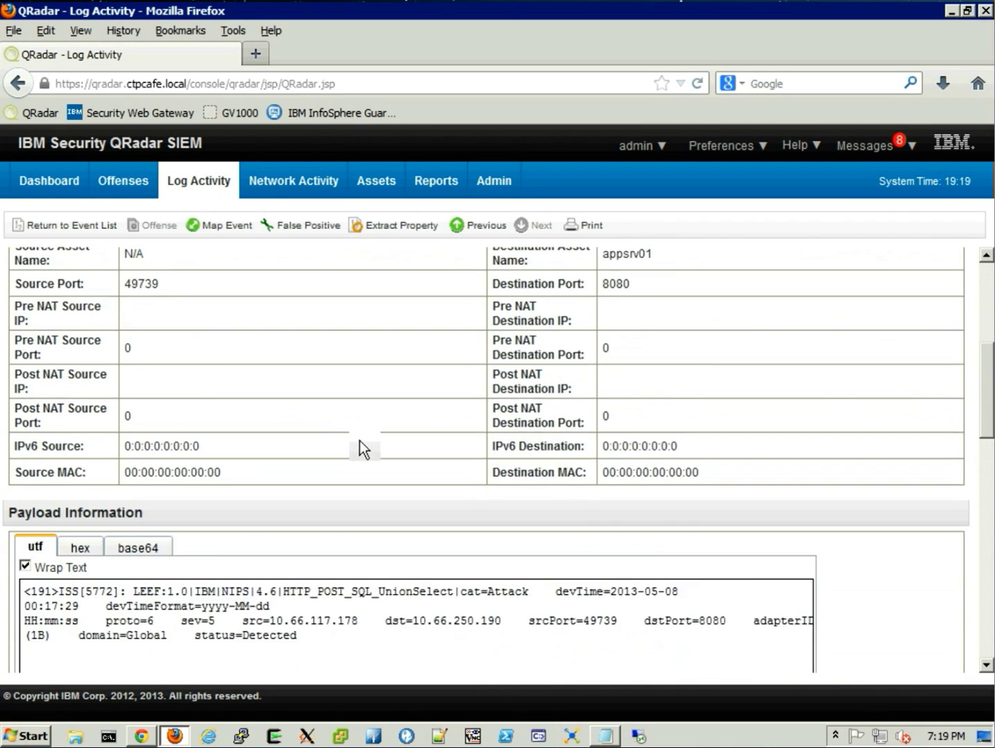
{"action": "scroll", "scroll_direction": "down", "scroll_amount": 3}
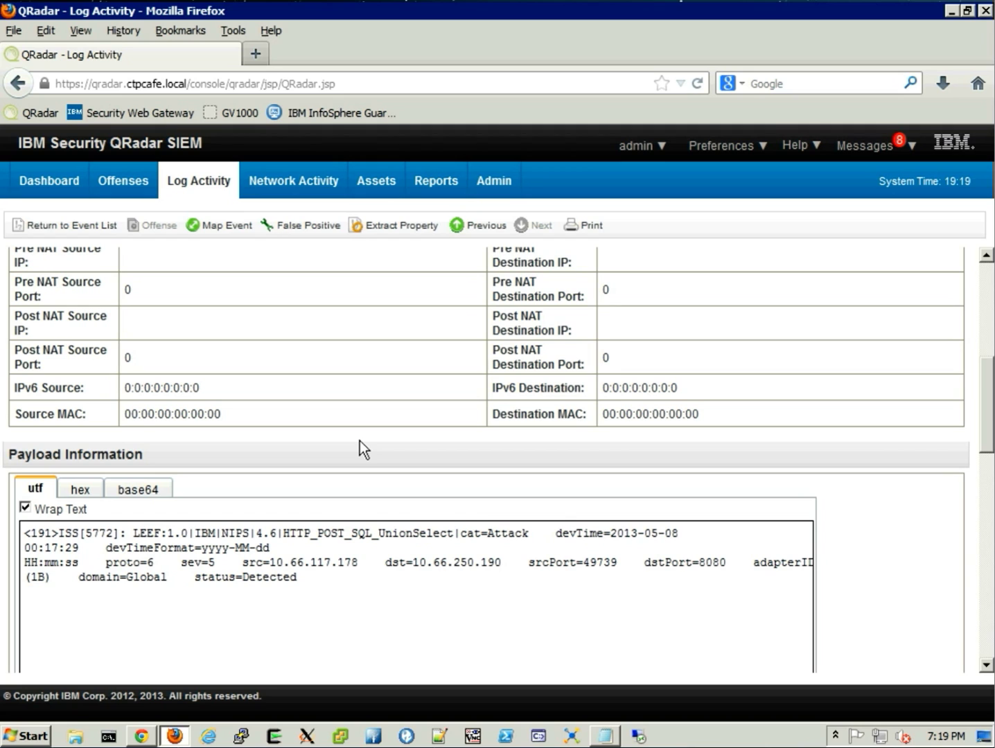
{"action": "scroll", "scroll_direction": "up", "scroll_amount": 3}
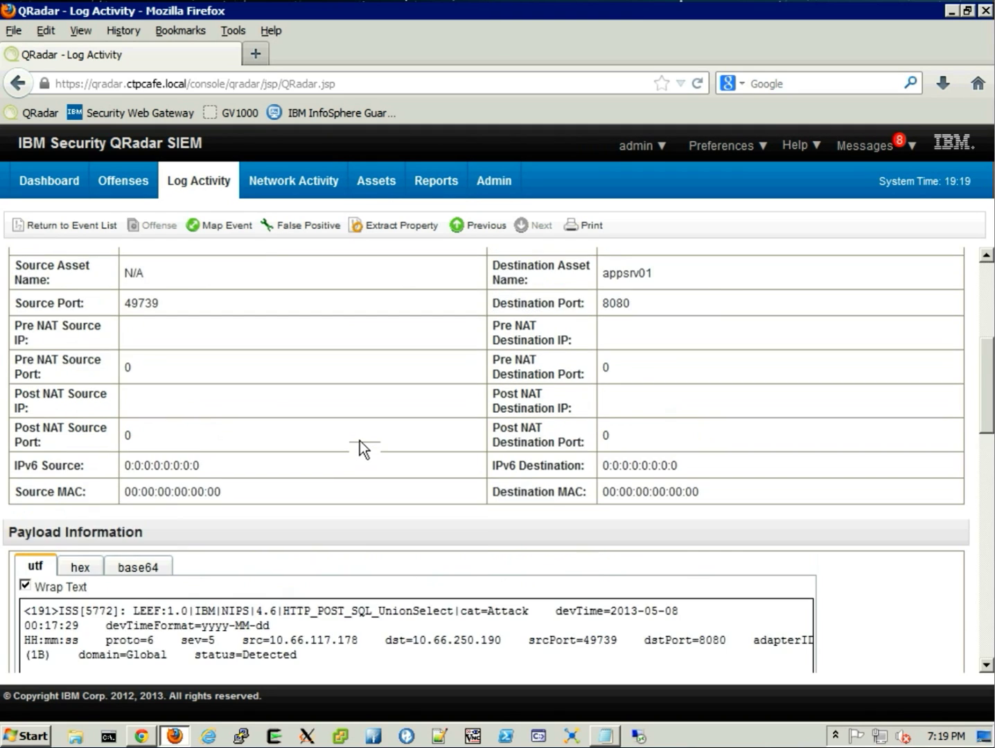
{"action": "scroll", "scroll_direction": "up", "scroll_amount": 3}
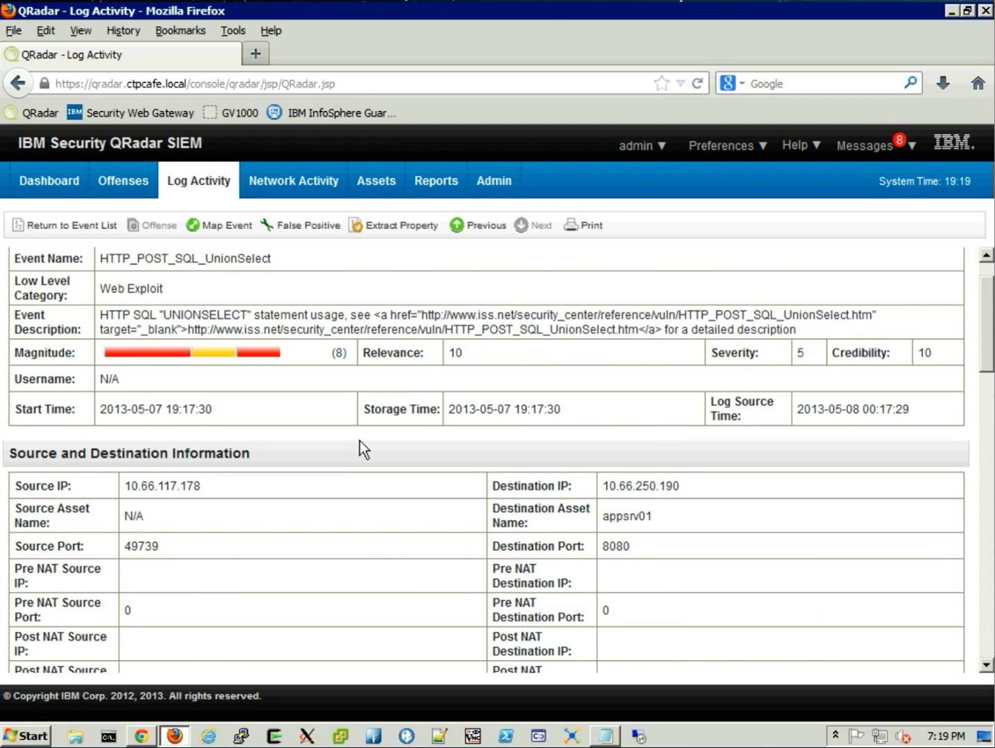
{"action": "mouse_move", "coordinate": [141, 736]}
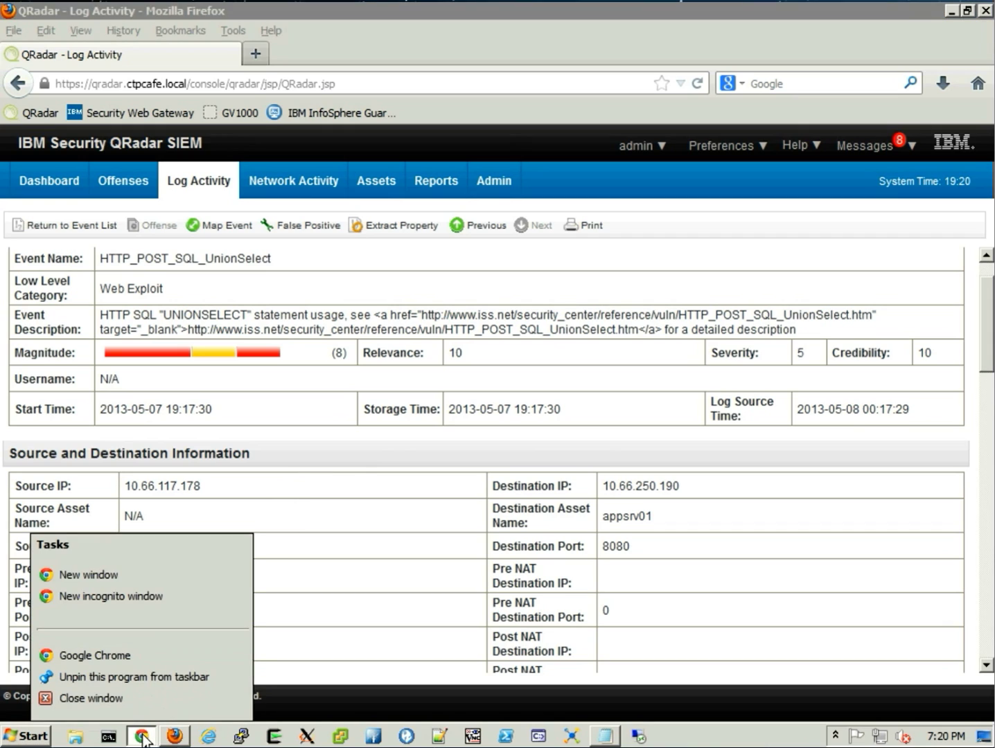
{"action": "mouse_move", "coordinate": [104, 697]}
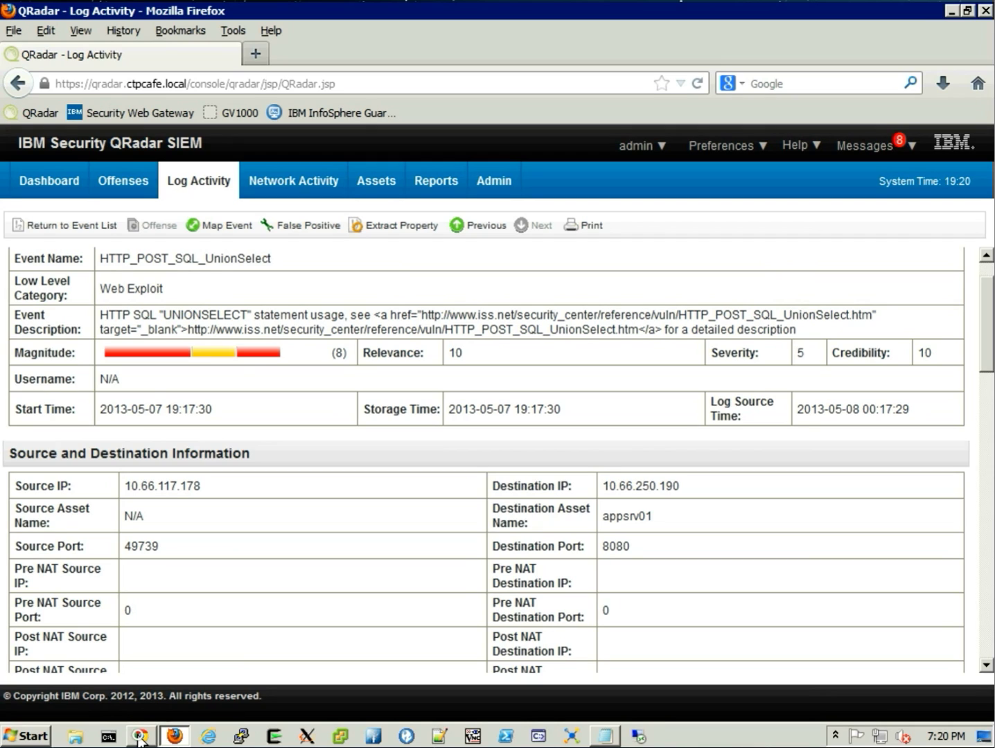
Open the Altoro SSO WAF bookmark in Chrome and log in as jdoe.
{"action": "left_click", "coordinate": [140, 735]}
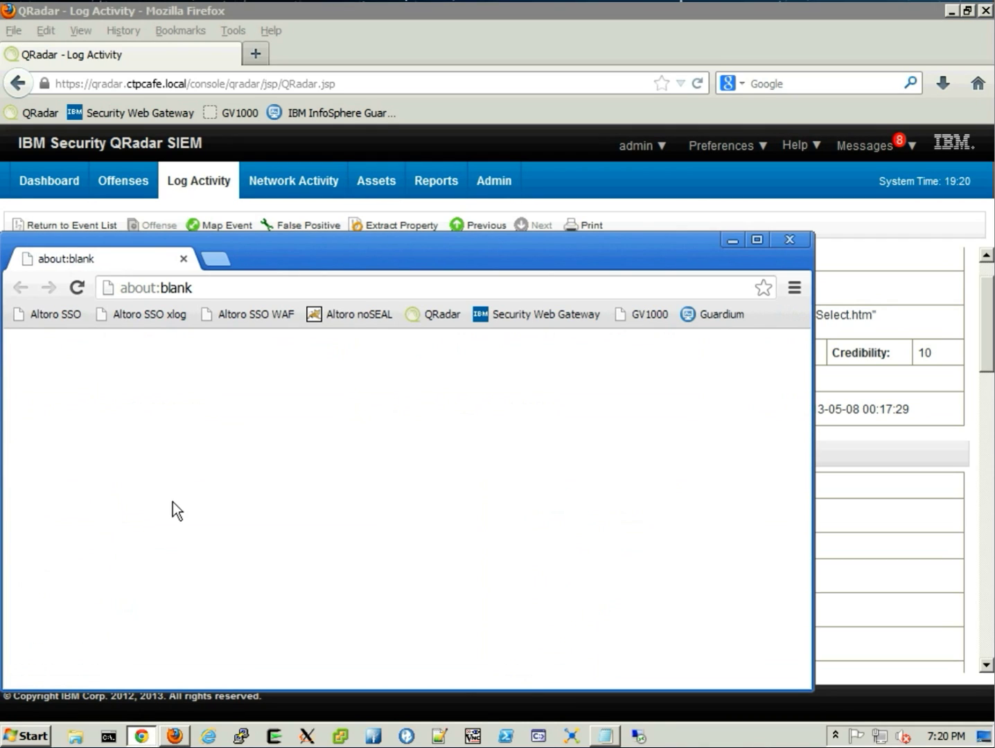
{"action": "mouse_move", "coordinate": [249, 314]}
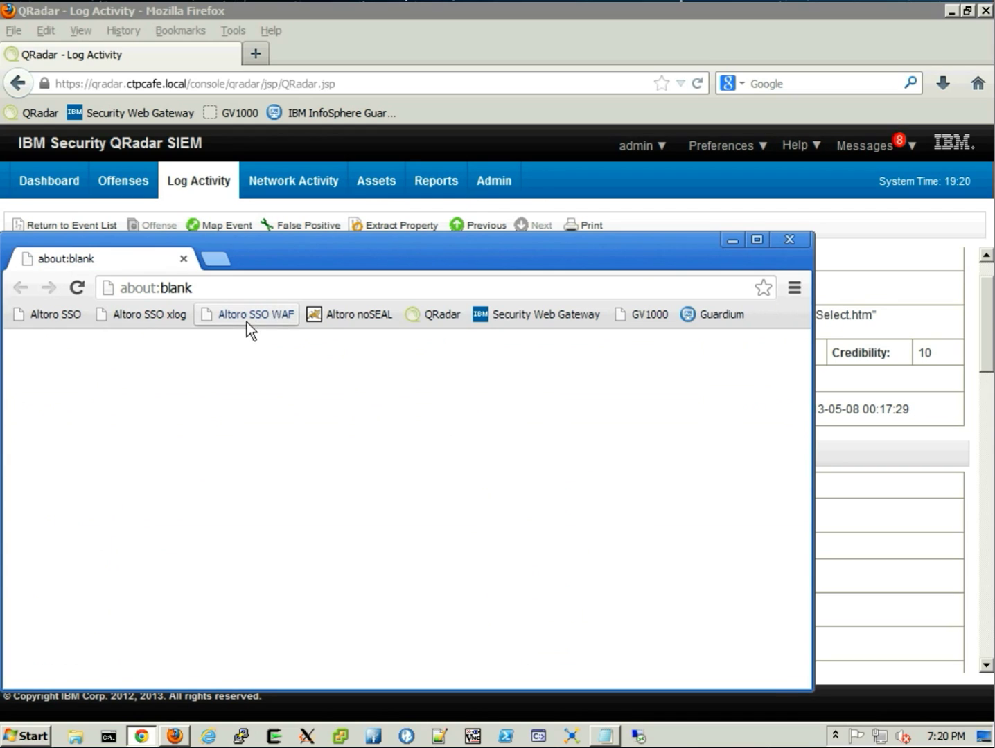
{"action": "mouse_move", "coordinate": [255, 314]}
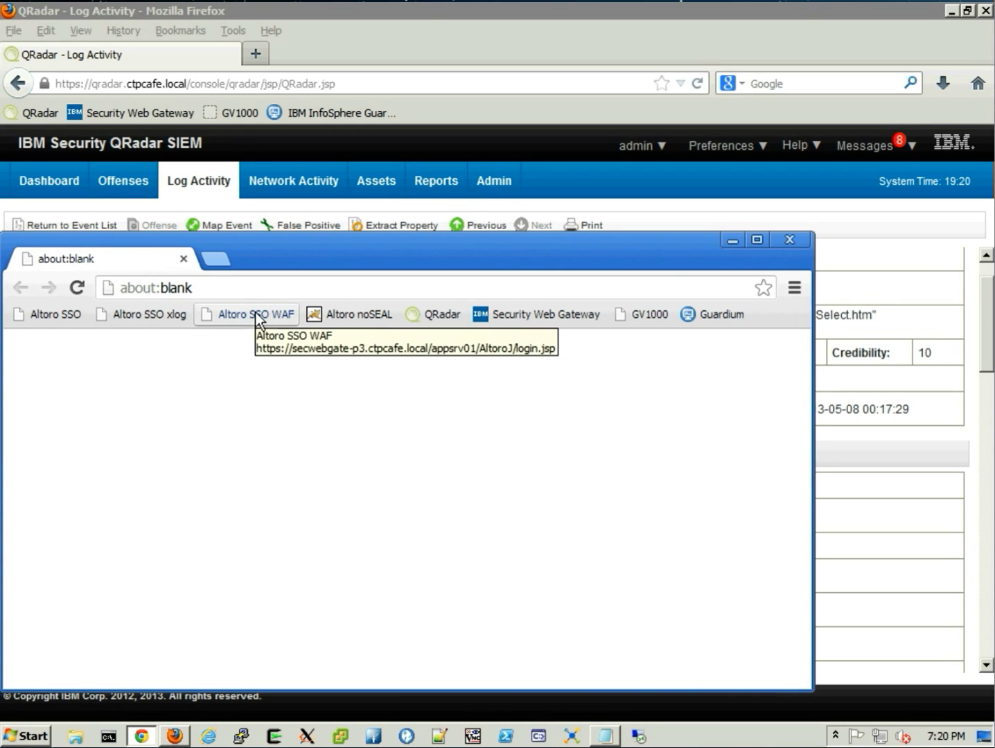
{"action": "left_click", "coordinate": [255, 313]}
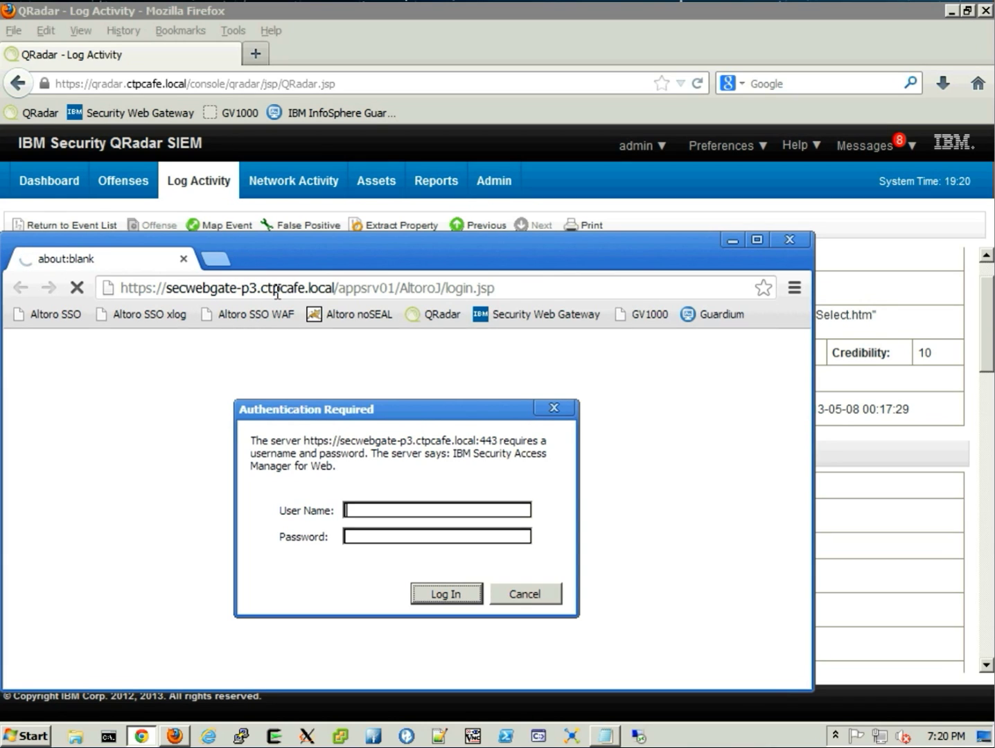
{"action": "mouse_move", "coordinate": [355, 488]}
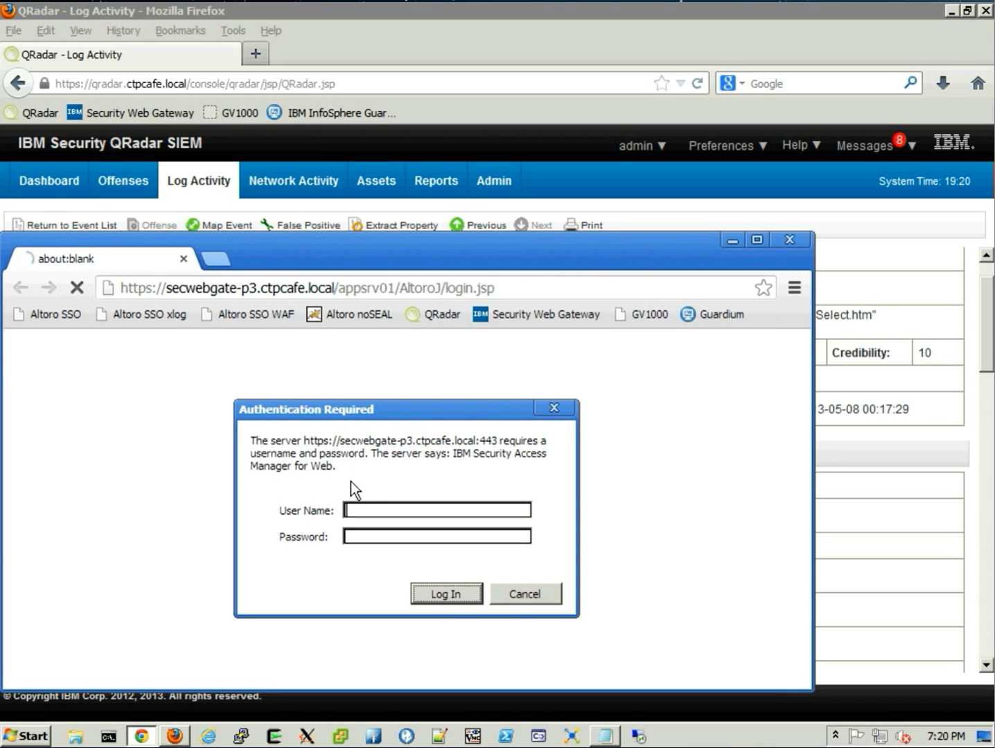
{"action": "left_click", "coordinate": [436, 510]}
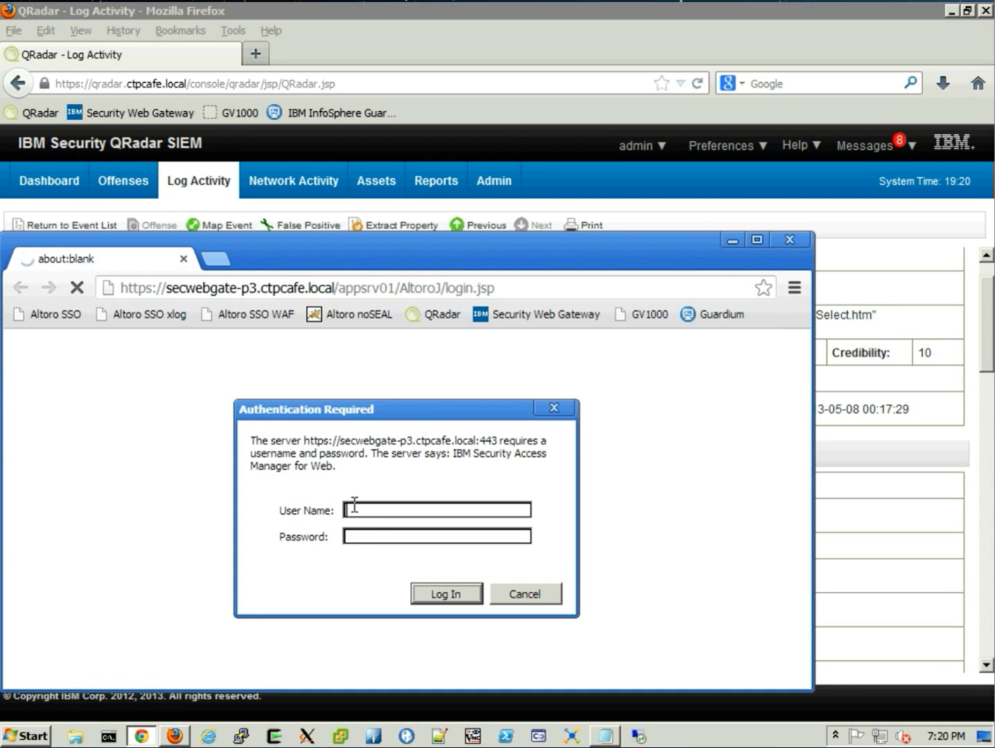
{"action": "type", "text": "jdoe"}
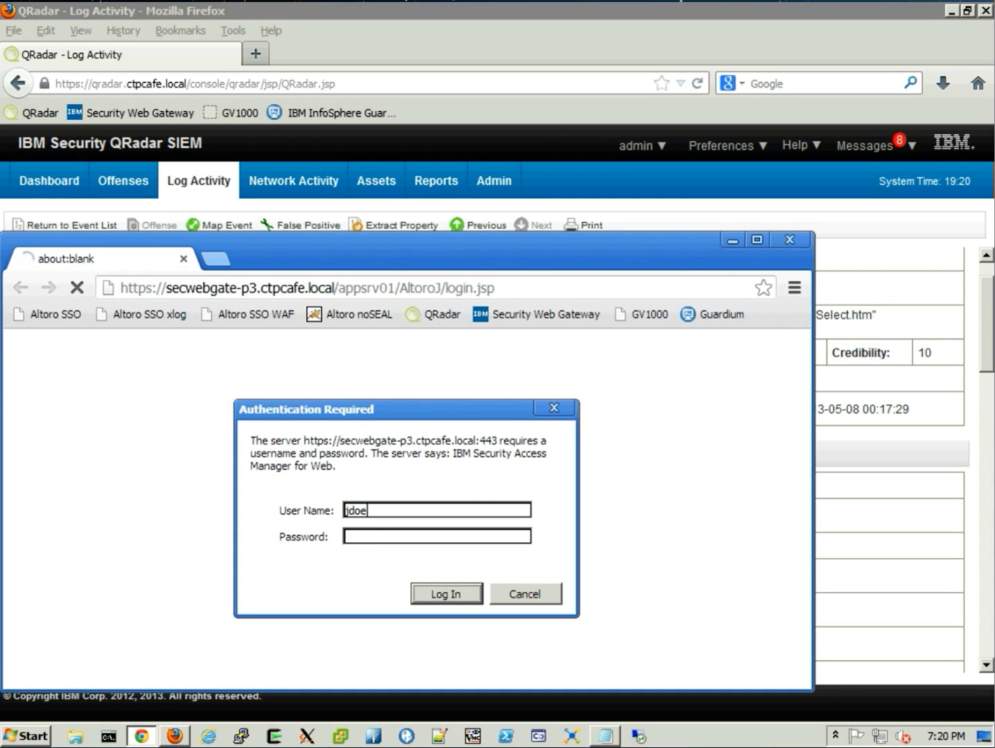
{"action": "left_click", "coordinate": [437, 535]}
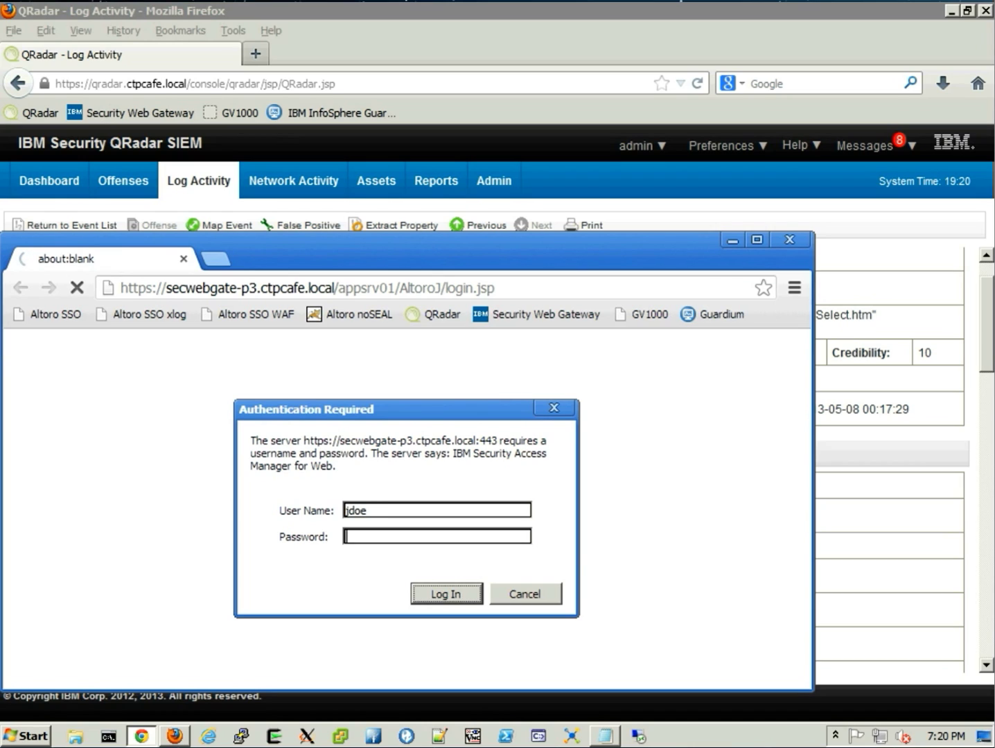
{"action": "type", "text": "***"}
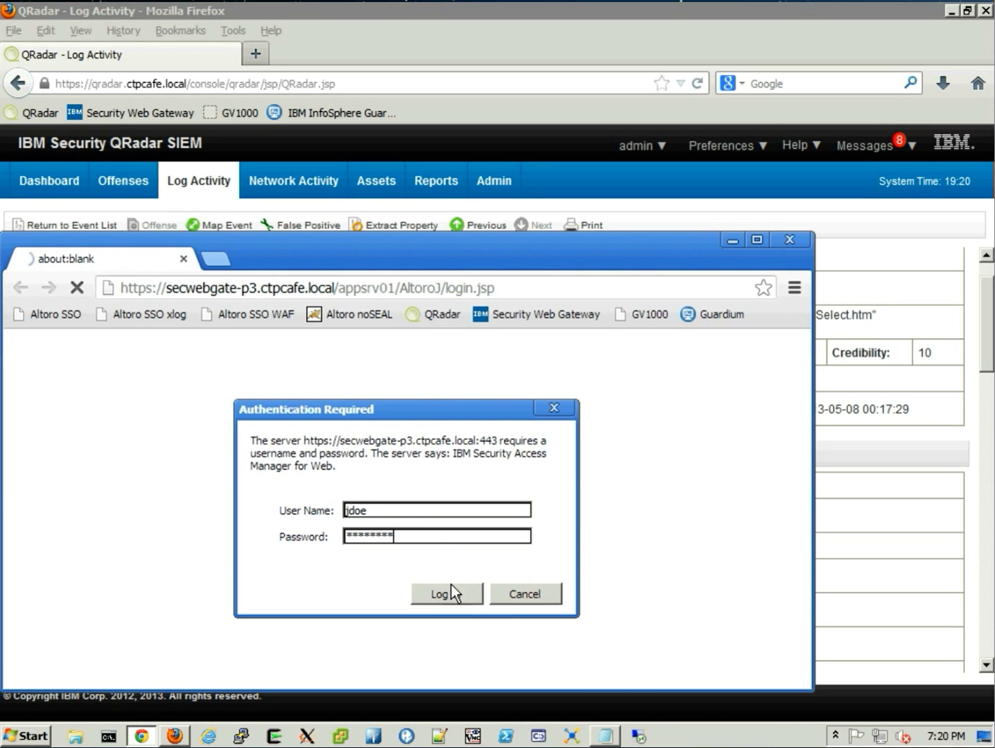
{"action": "left_click", "coordinate": [446, 593]}
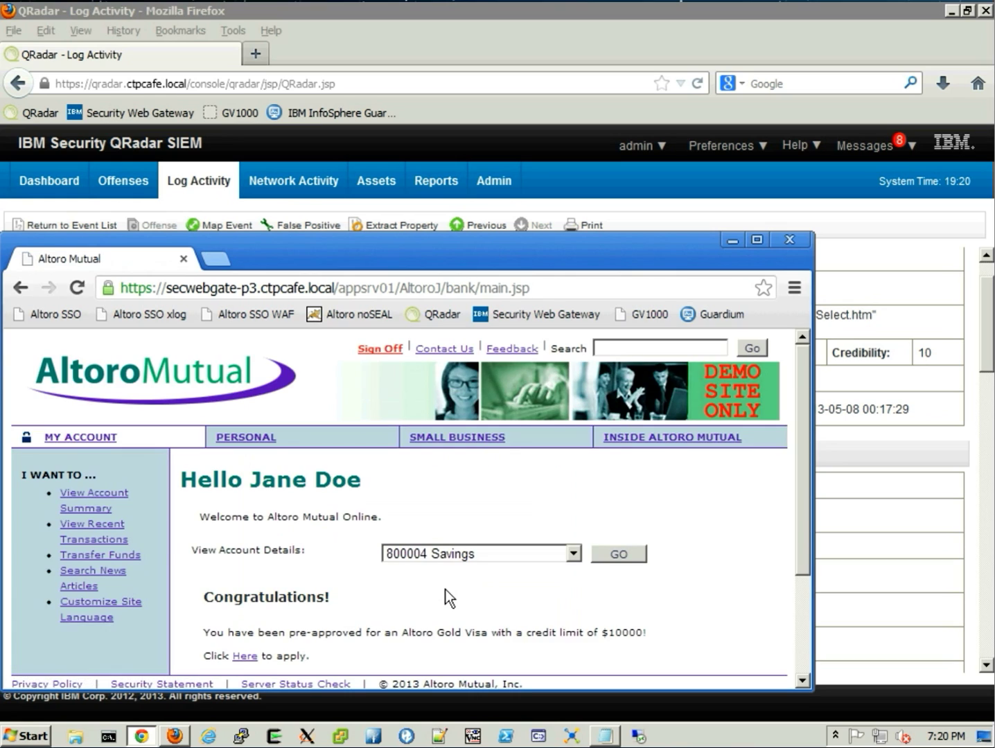
{"action": "mouse_move", "coordinate": [114, 562]}
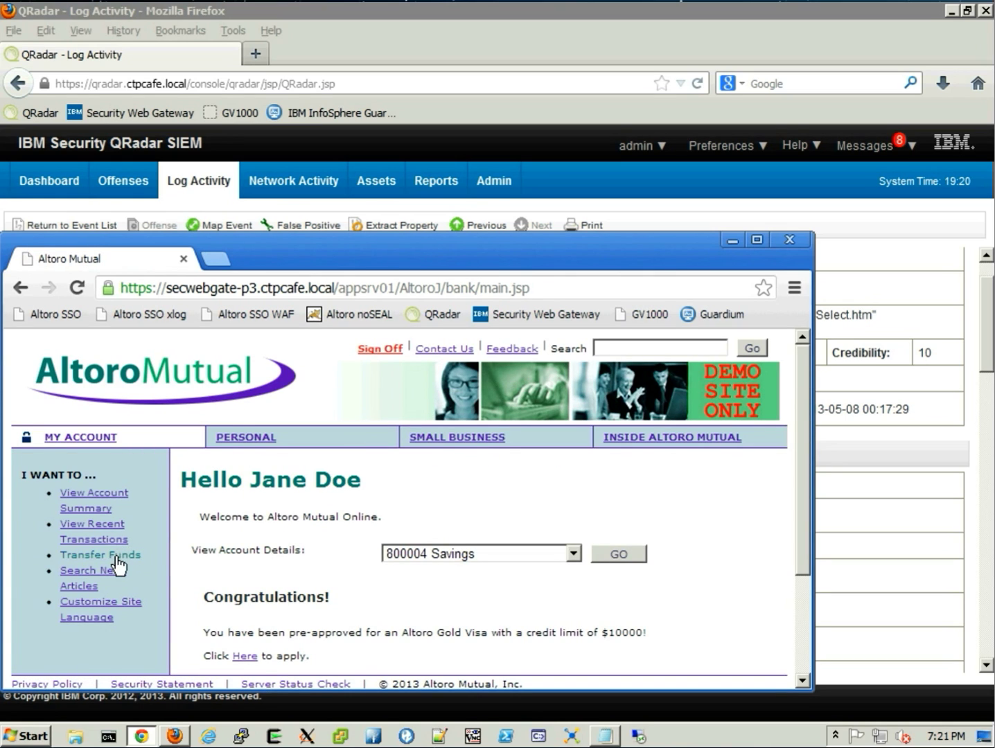
{"action": "mouse_move", "coordinate": [107, 531]}
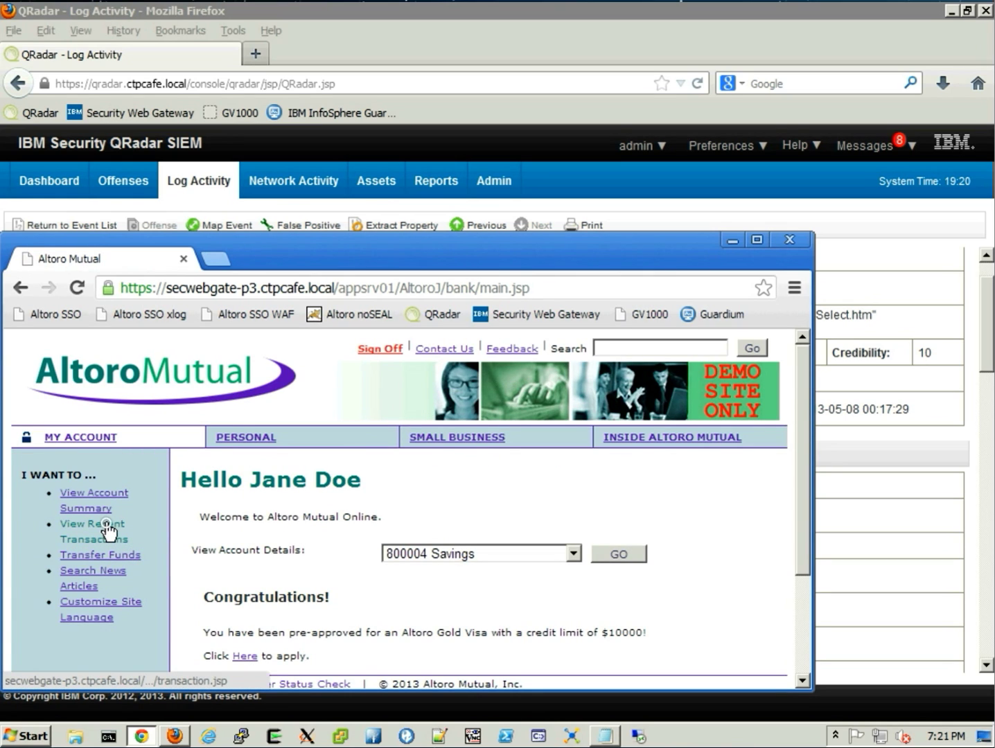
On Recent Transactions, submit the injection ending 'AMOUNT FROM PEOPLE --' in the After field.
{"action": "left_click", "coordinate": [92, 531]}
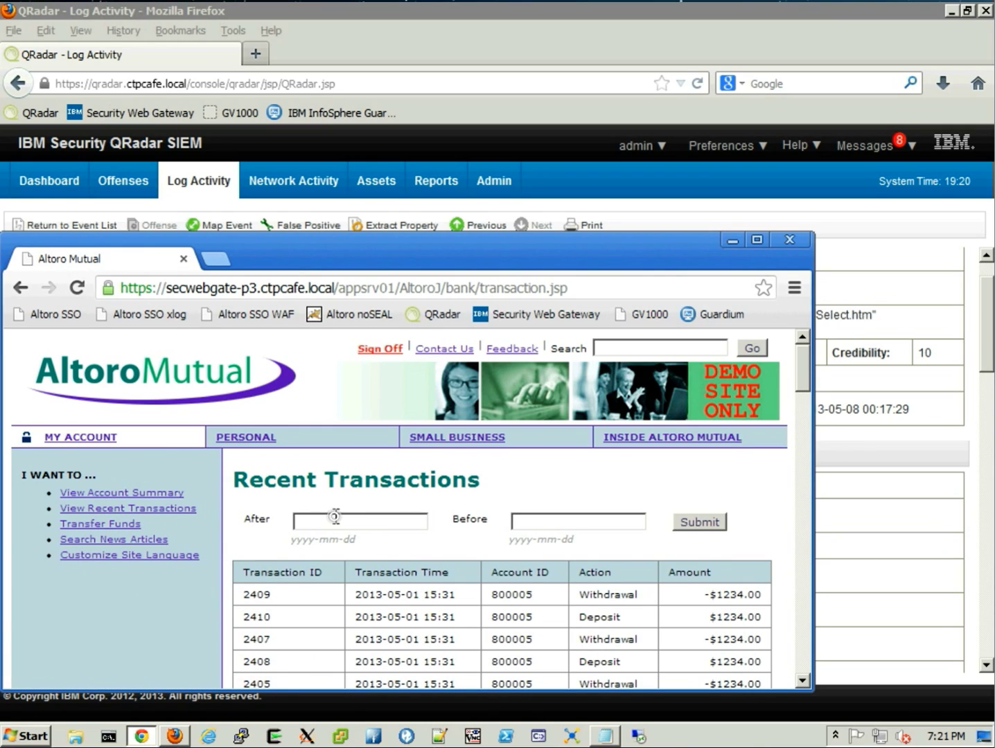
{"action": "left_click", "coordinate": [359, 520]}
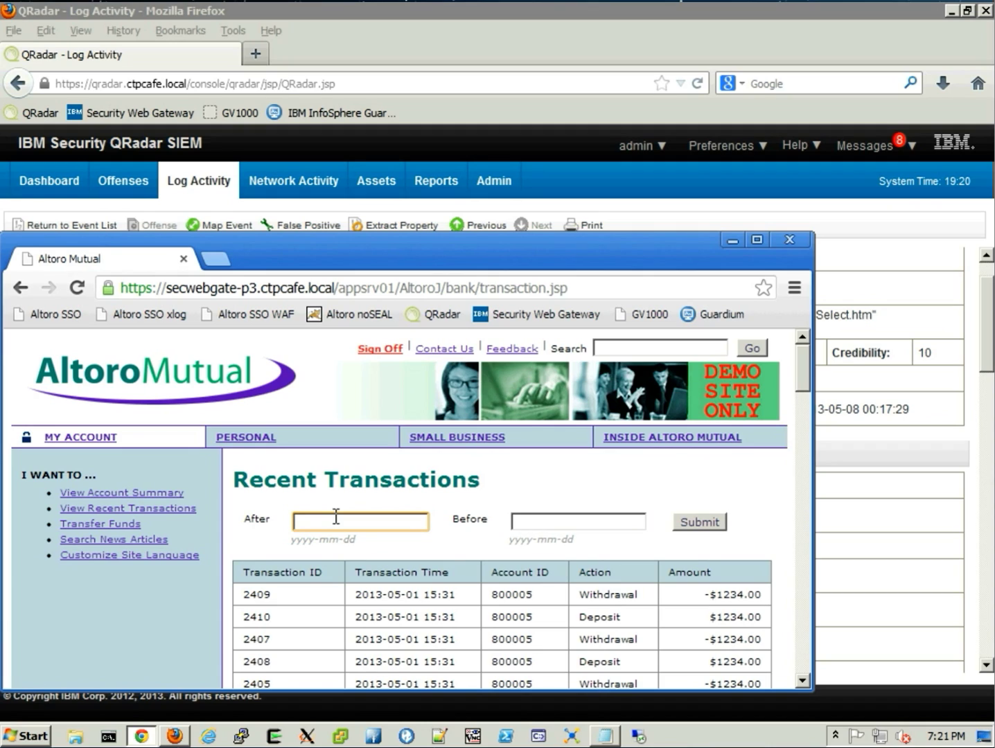
{"action": "type", "text": "AMOUNT FROM PEOPLE --"}
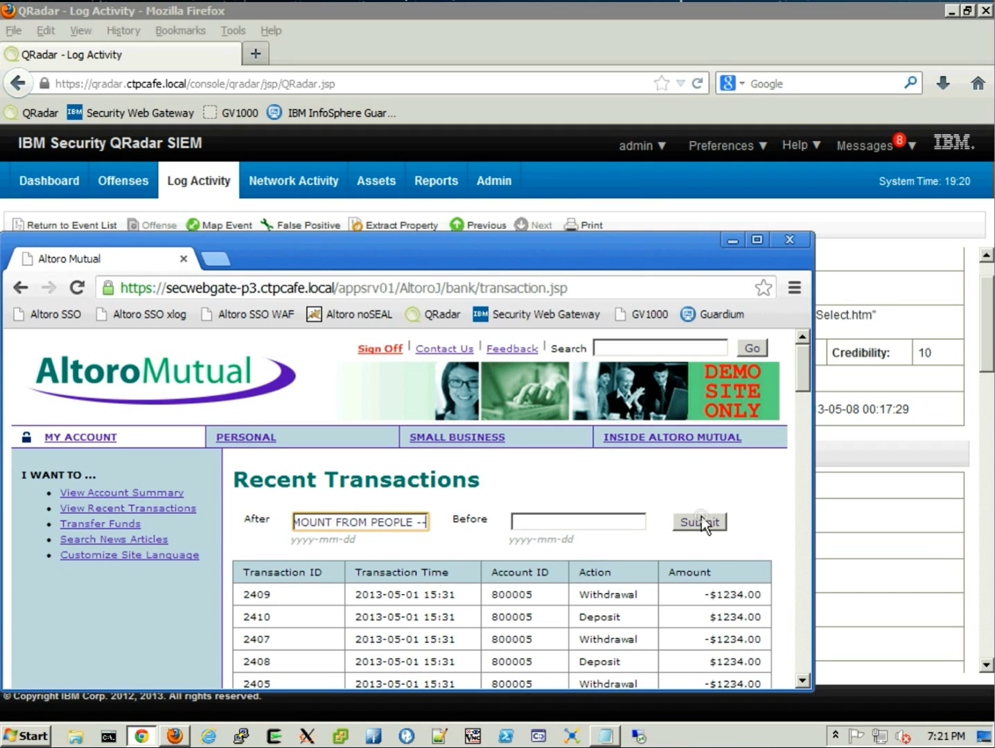
{"action": "left_click", "coordinate": [699, 521]}
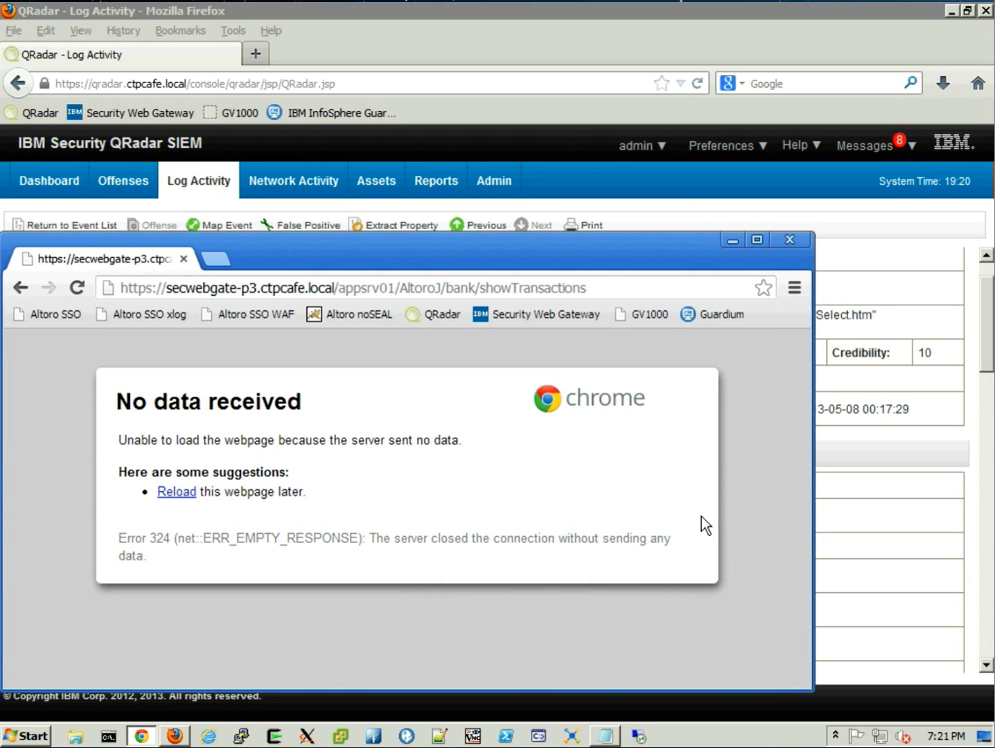